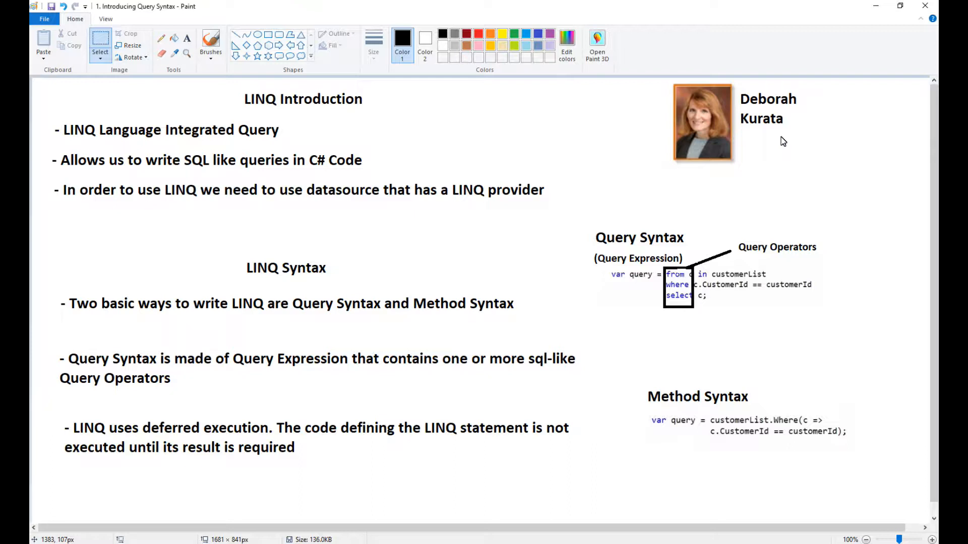
{"action": "mouse_move", "coordinate": [652, 163]}
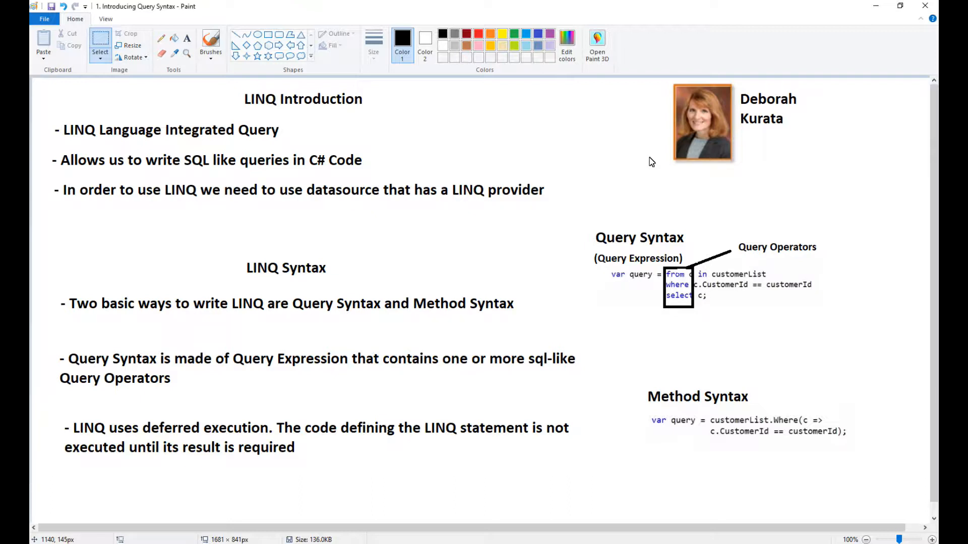
{"action": "mouse_move", "coordinate": [633, 191]}
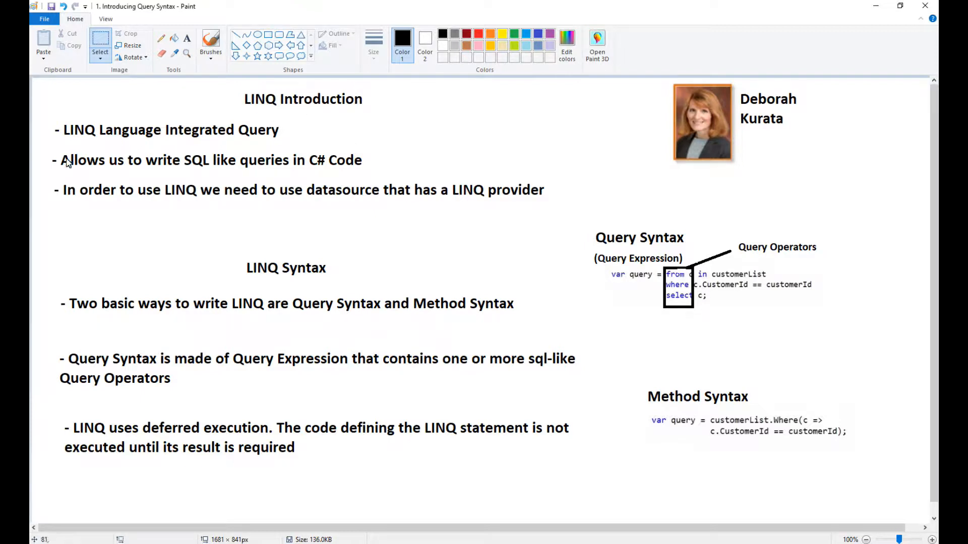
{"action": "mouse_move", "coordinate": [167, 146]}
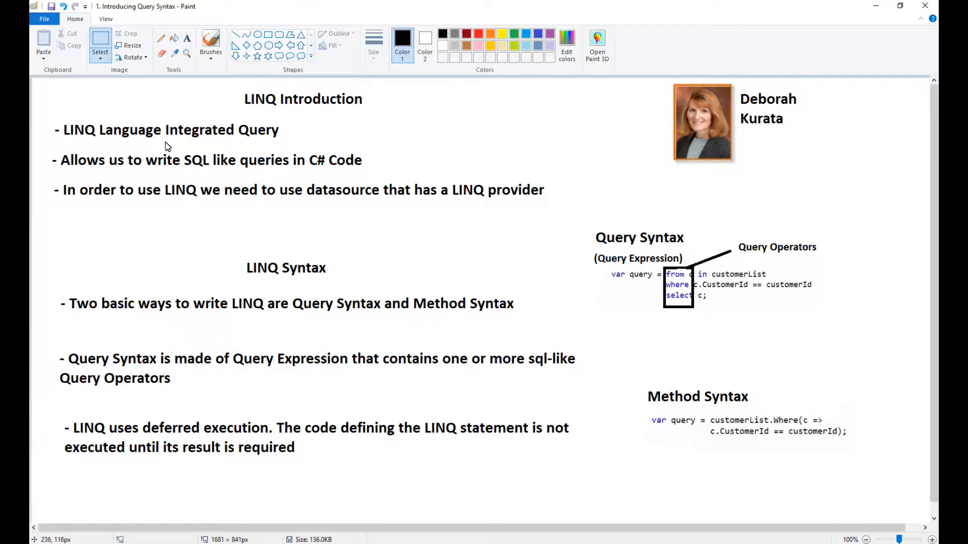
{"action": "mouse_move", "coordinate": [266, 148]}
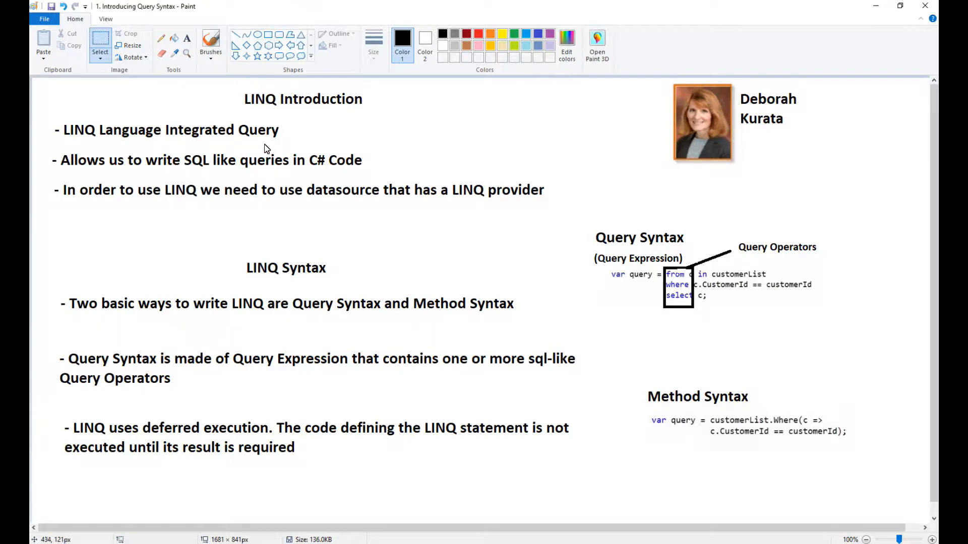
{"action": "mouse_move", "coordinate": [188, 163]}
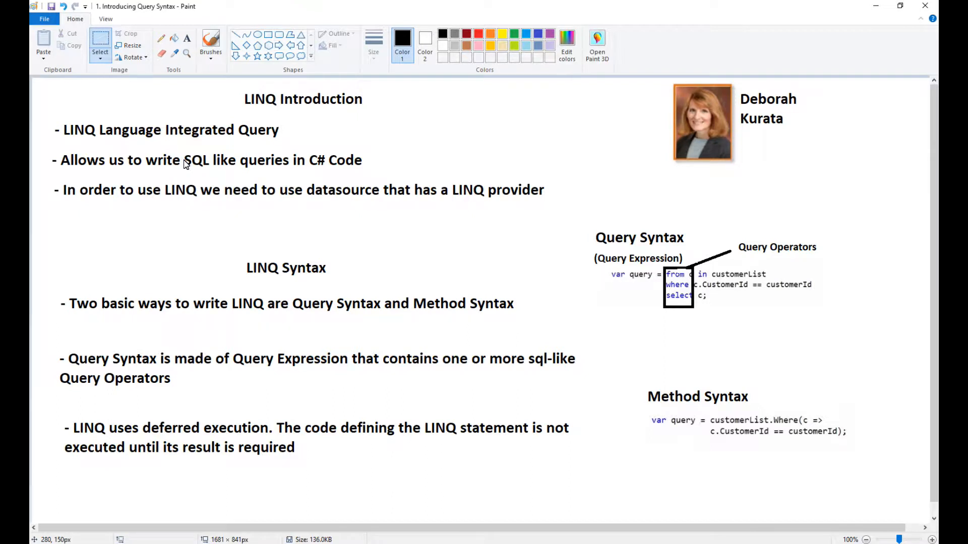
{"action": "mouse_move", "coordinate": [74, 213]}
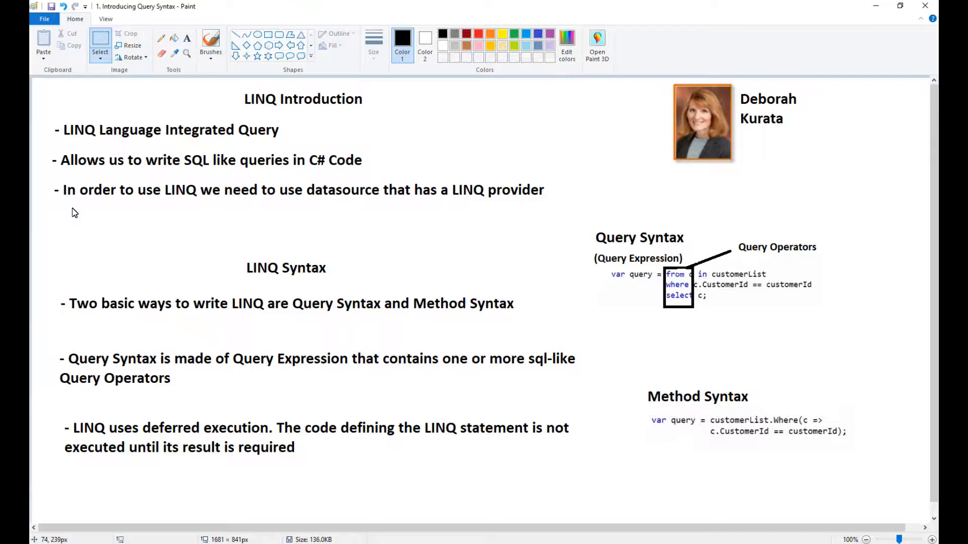
{"action": "mouse_move", "coordinate": [298, 198]}
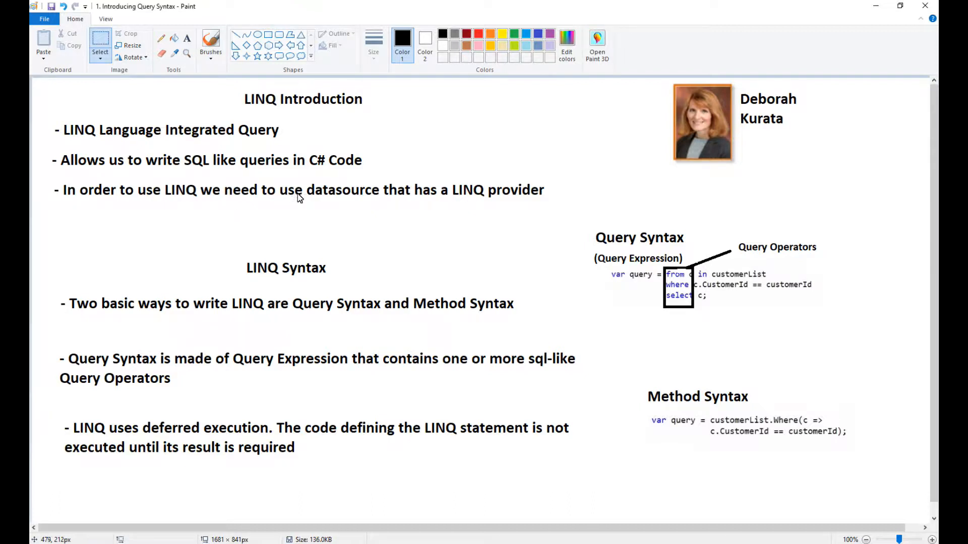
{"action": "mouse_move", "coordinate": [472, 208]}
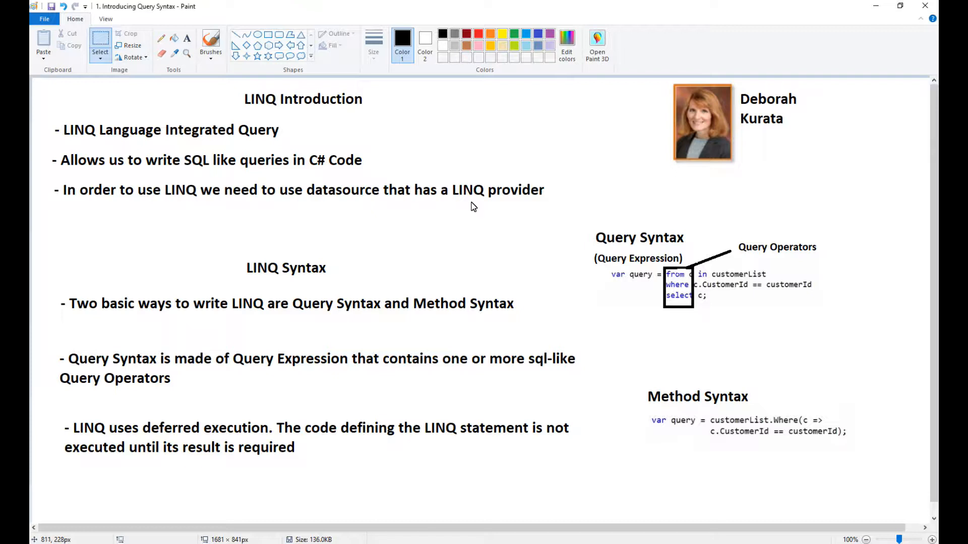
{"action": "mouse_move", "coordinate": [477, 202]}
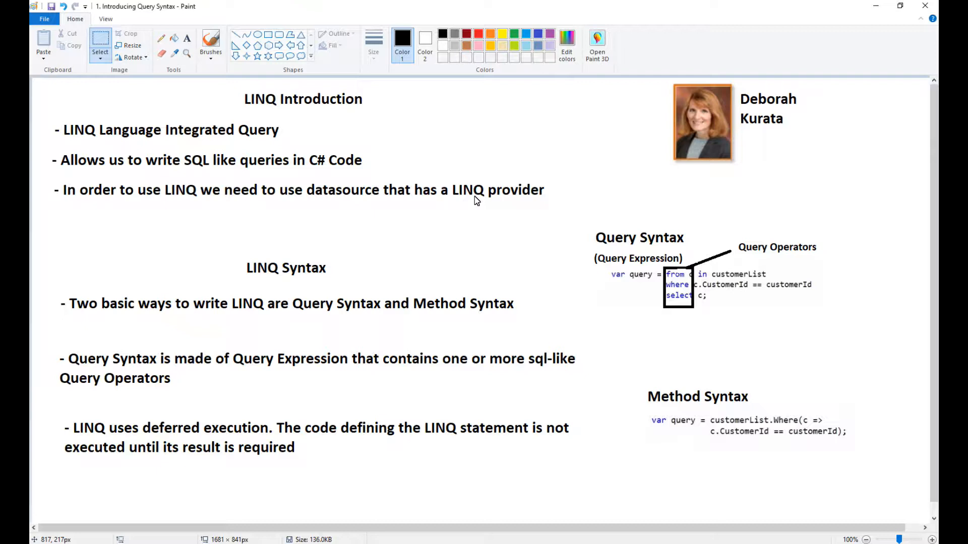
{"action": "mouse_move", "coordinate": [454, 210]}
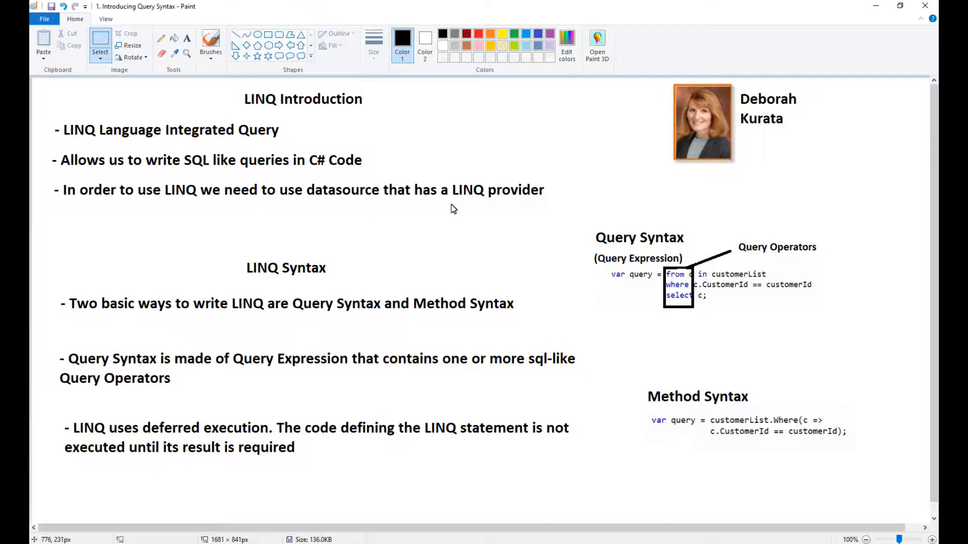
{"action": "mouse_move", "coordinate": [395, 220]}
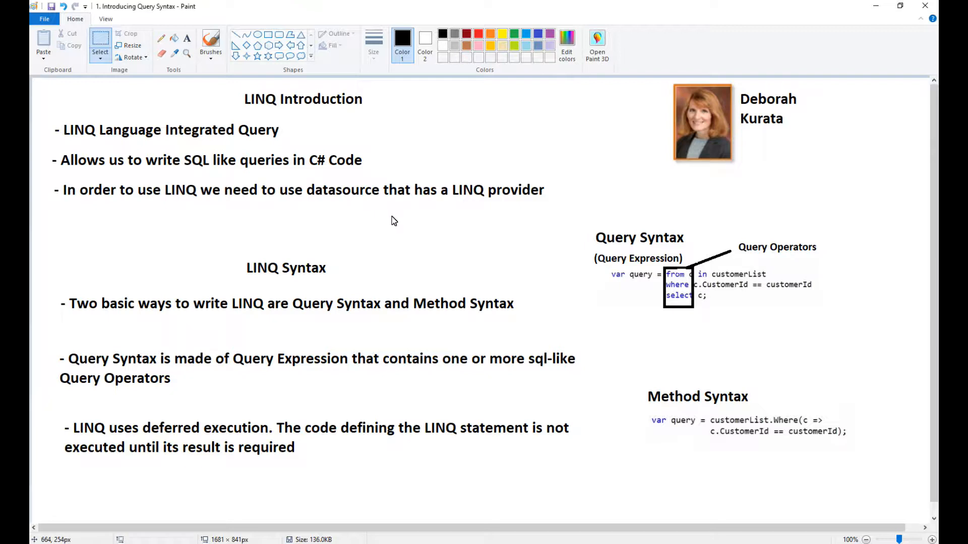
{"action": "mouse_move", "coordinate": [424, 179]}
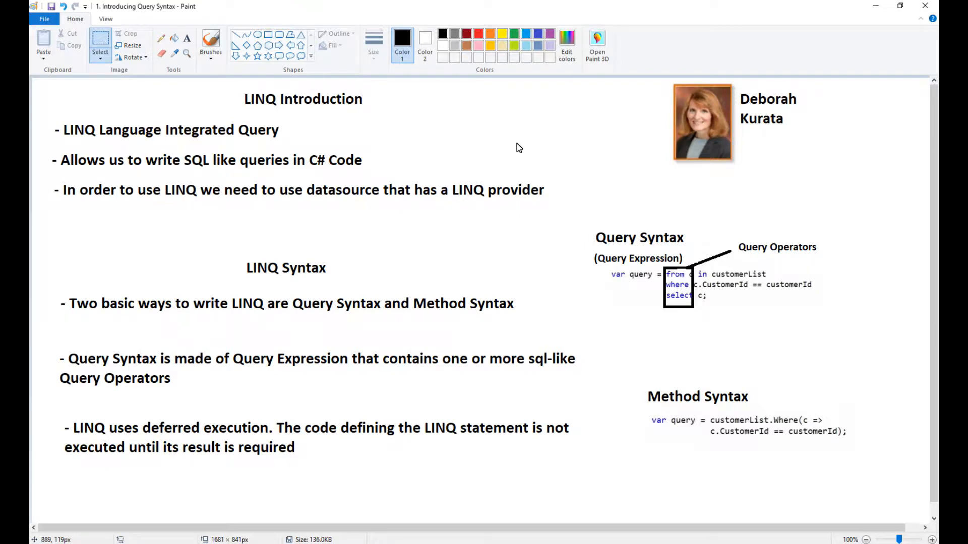
{"action": "mouse_move", "coordinate": [615, 223]}
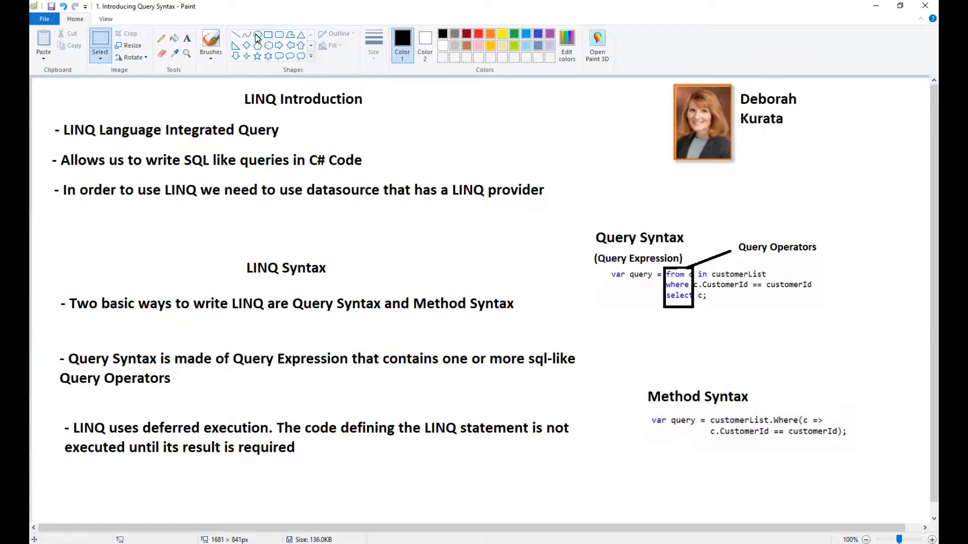
Choose the Rectangle shape to frame the Query Syntax and Method Syntax examples in black.
{"action": "left_click", "coordinate": [262, 35]}
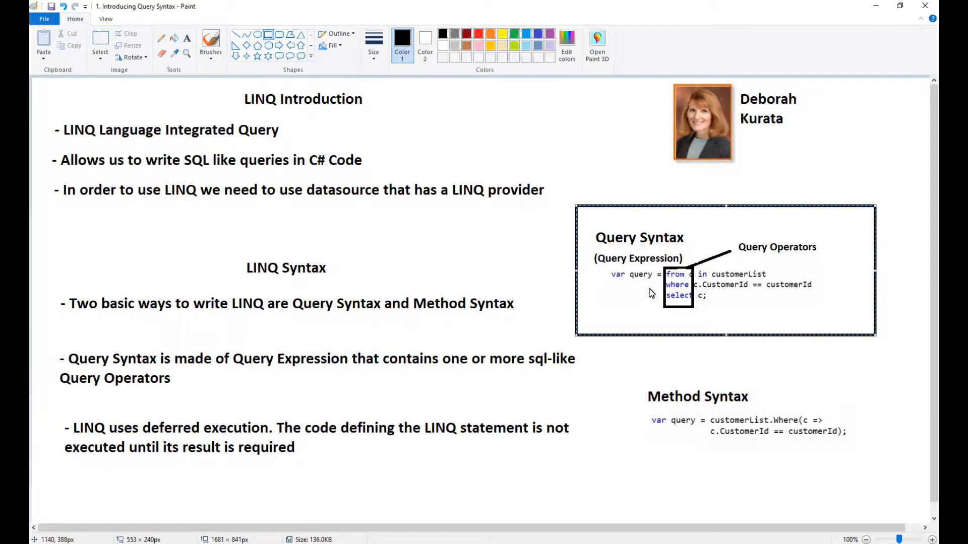
{"action": "mouse_move", "coordinate": [326, 317]}
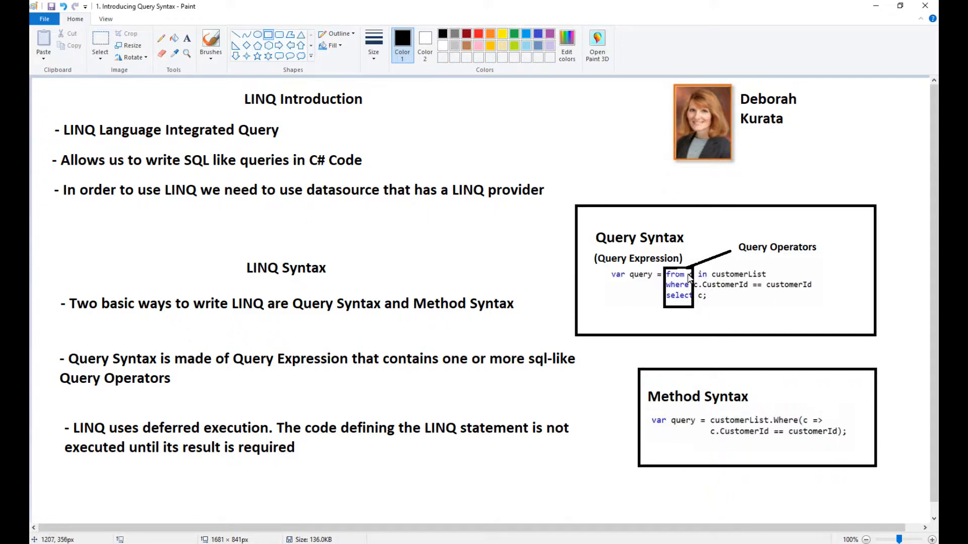
{"action": "mouse_move", "coordinate": [717, 420]}
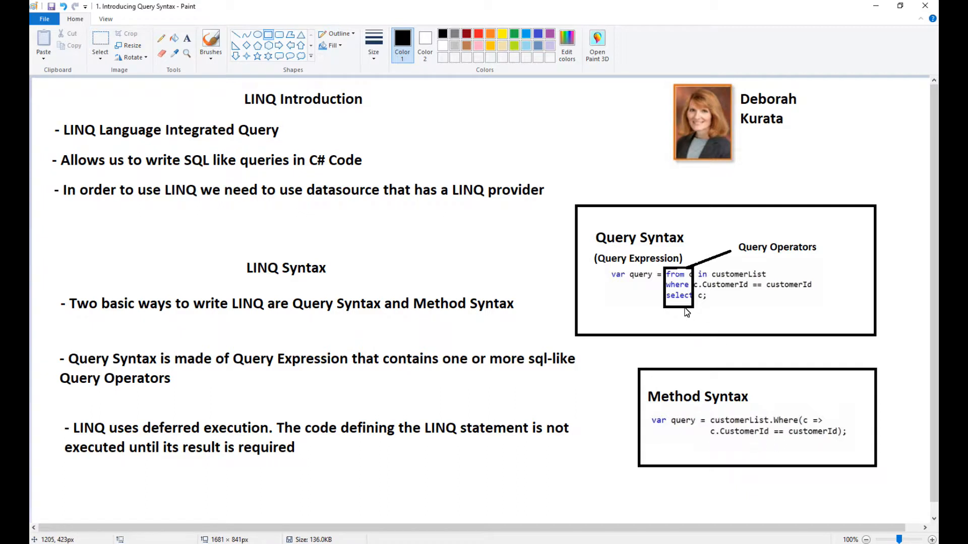
{"action": "mouse_move", "coordinate": [730, 319]}
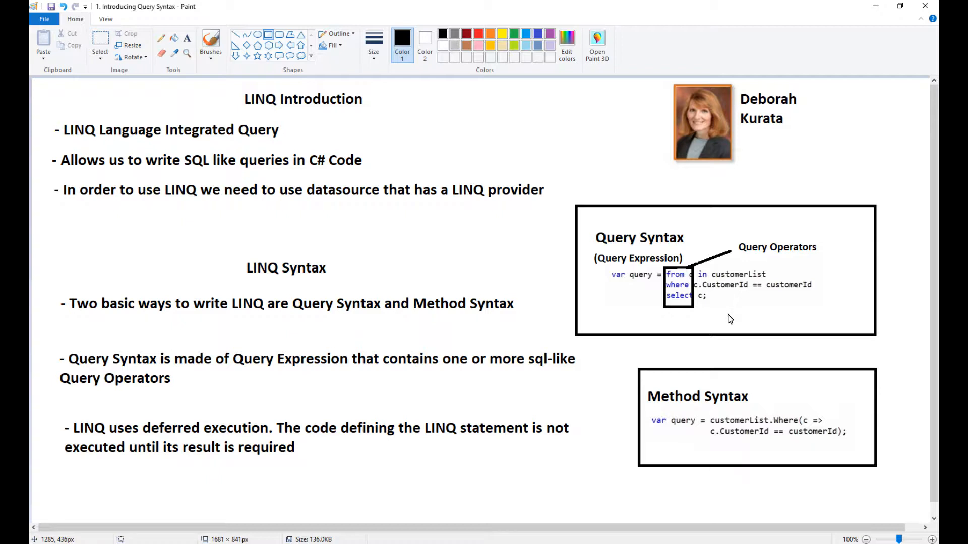
{"action": "mouse_move", "coordinate": [704, 283]}
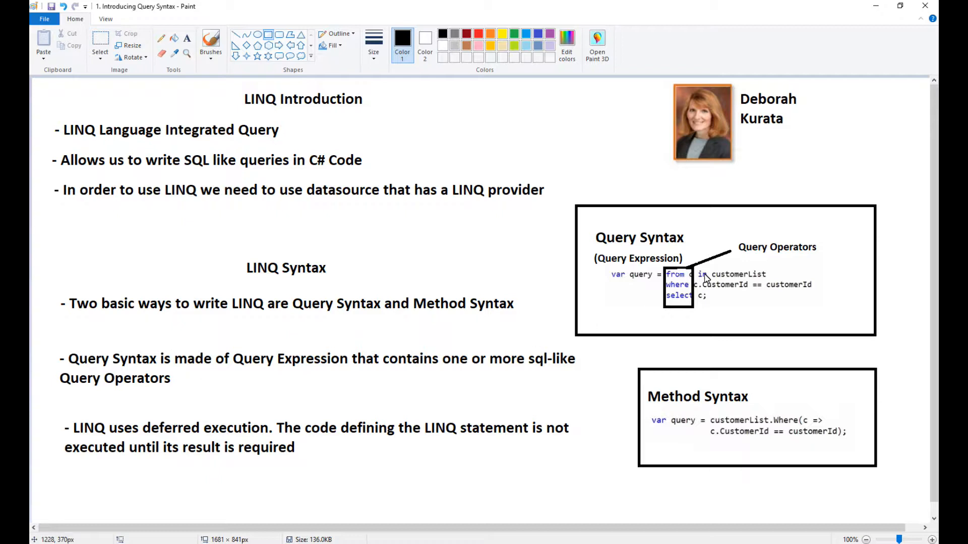
{"action": "mouse_move", "coordinate": [696, 318]}
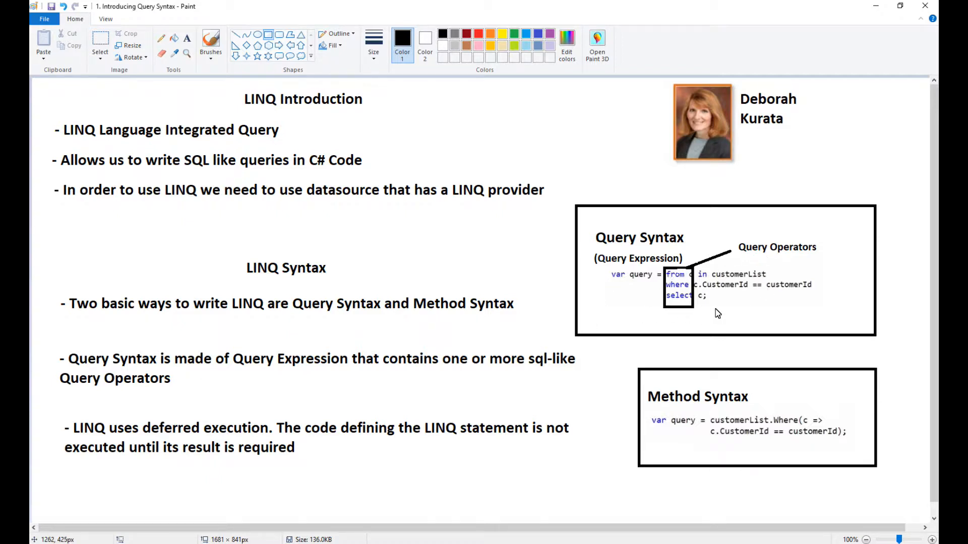
{"action": "mouse_move", "coordinate": [679, 292]}
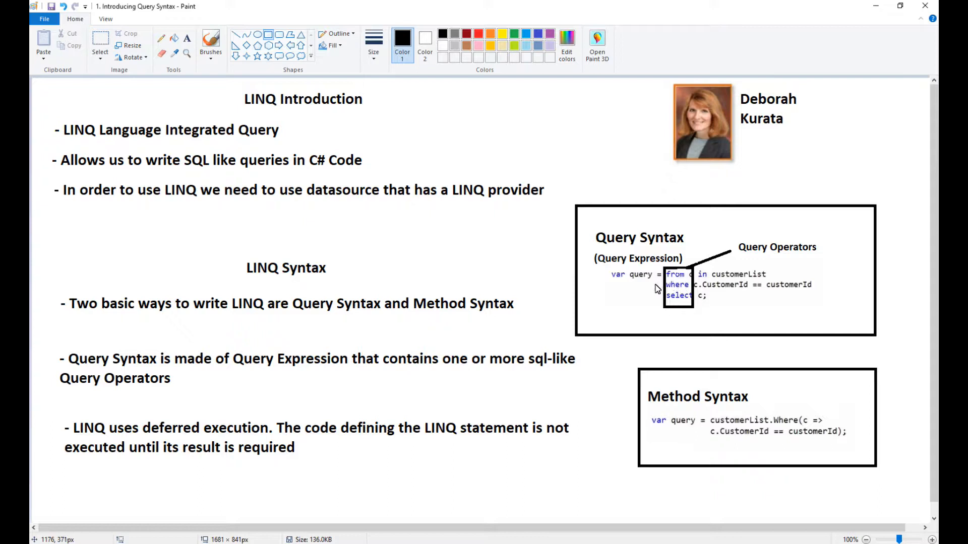
{"action": "mouse_move", "coordinate": [469, 362]}
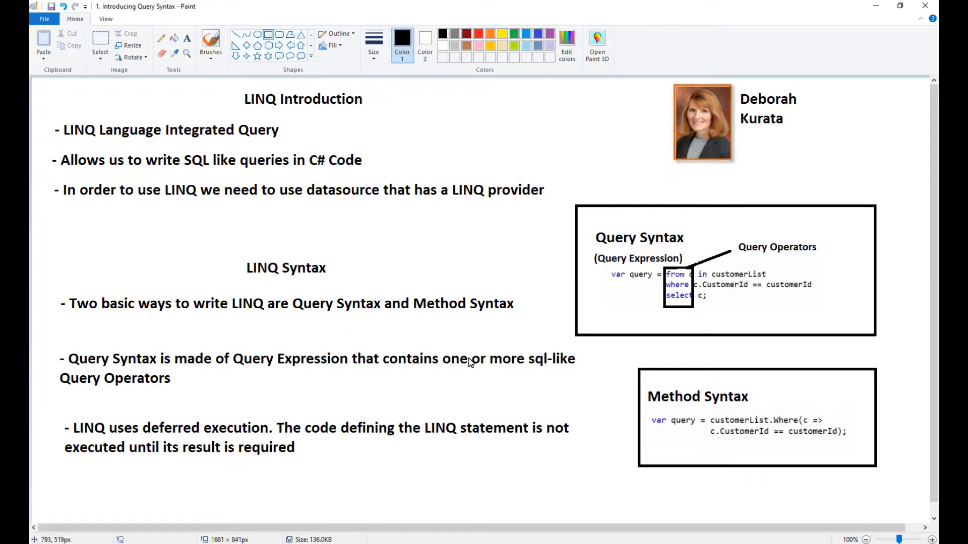
{"action": "mouse_move", "coordinate": [572, 323]}
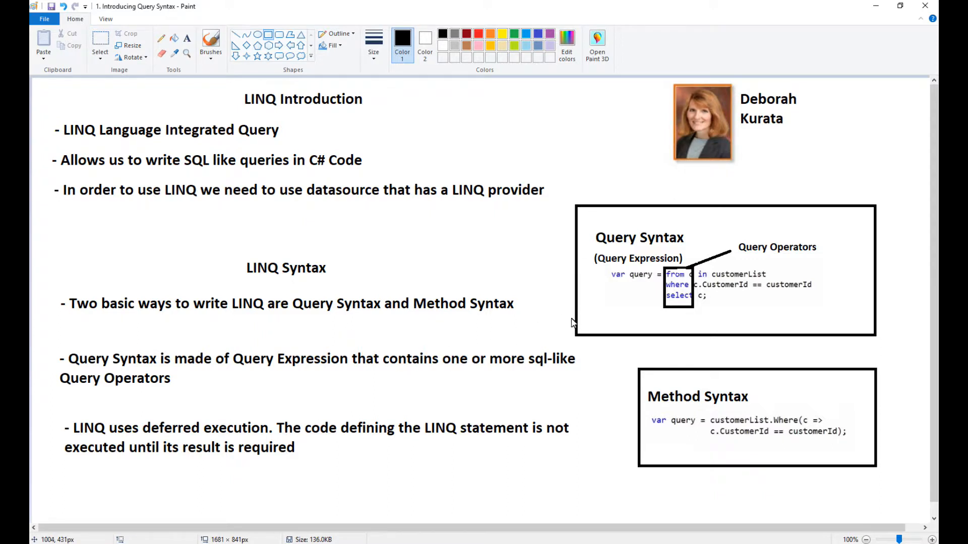
{"action": "mouse_move", "coordinate": [259, 439]}
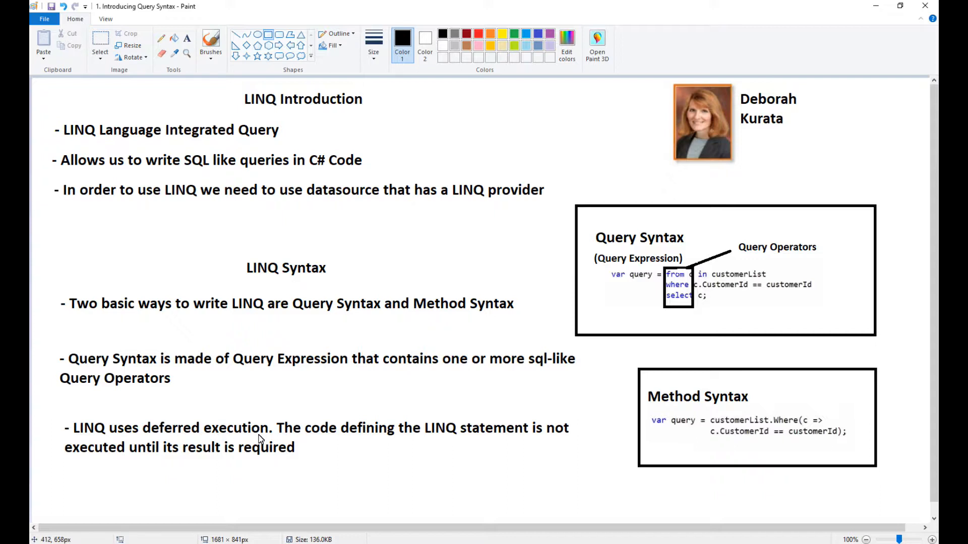
{"action": "mouse_move", "coordinate": [738, 271]}
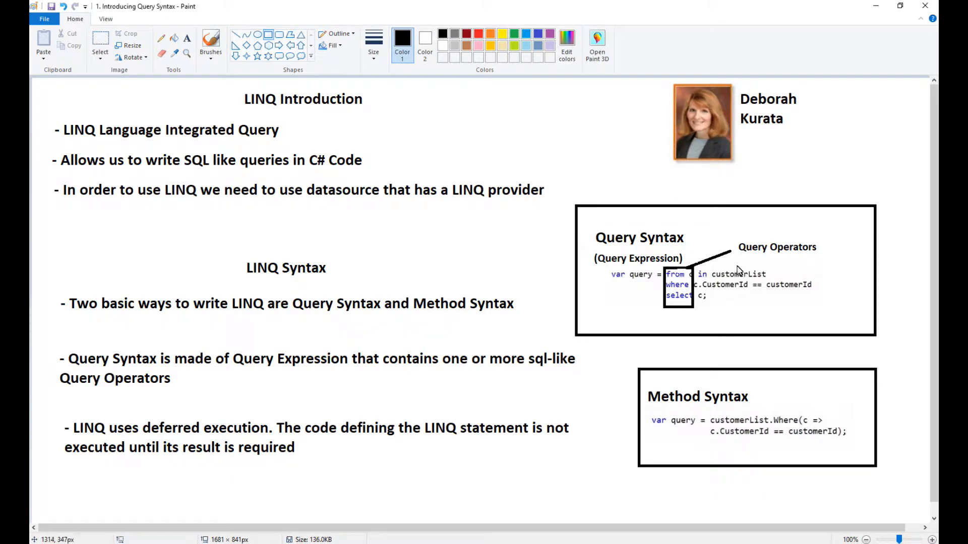
{"action": "mouse_move", "coordinate": [672, 307]}
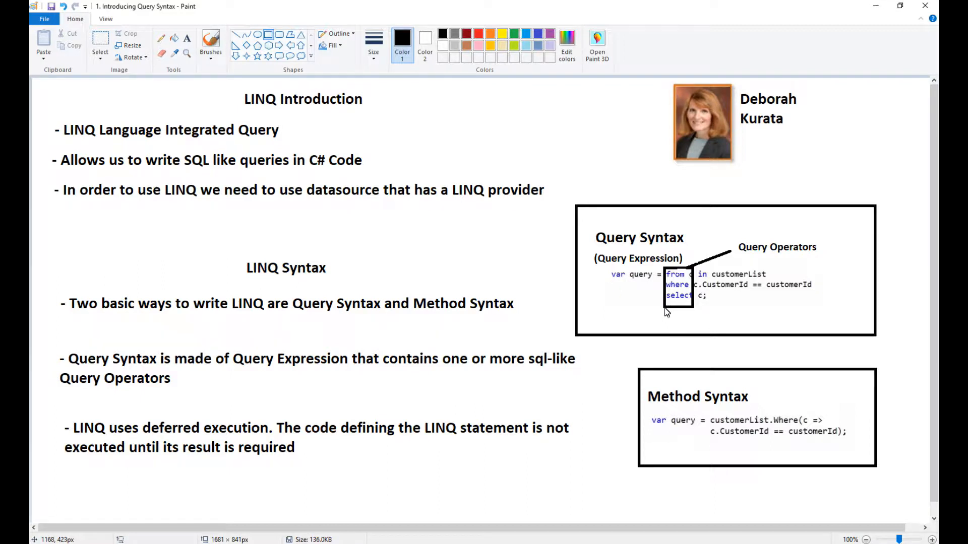
{"action": "mouse_move", "coordinate": [666, 323]}
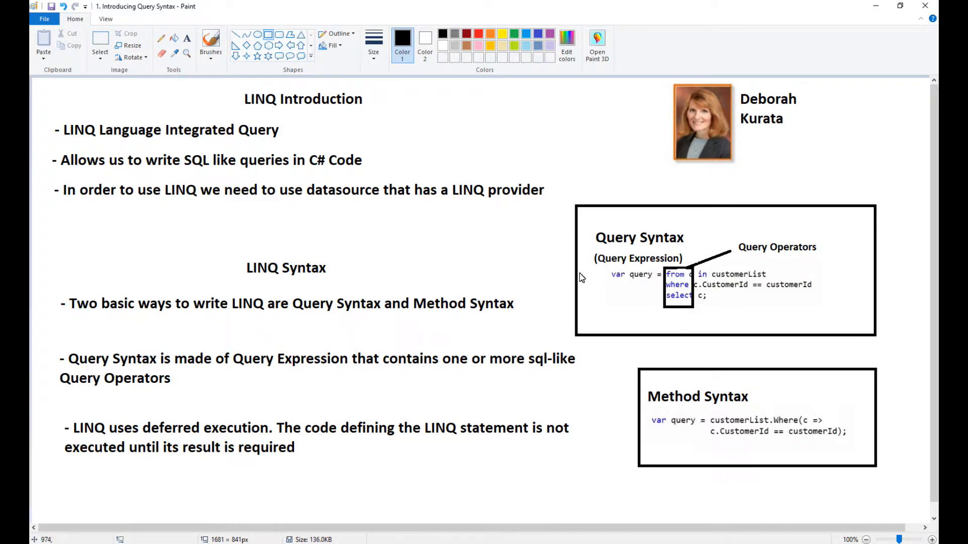
{"action": "mouse_move", "coordinate": [648, 286]}
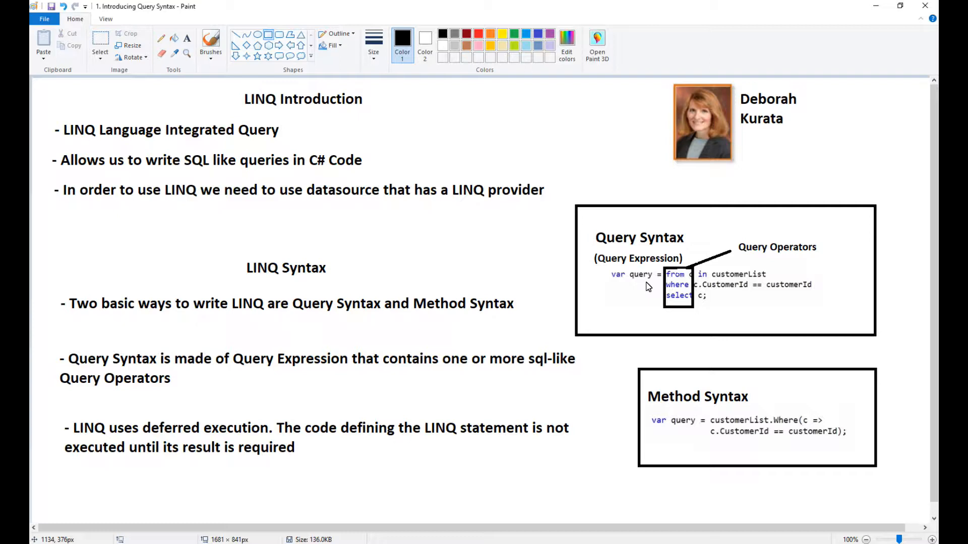
{"action": "mouse_move", "coordinate": [623, 263]}
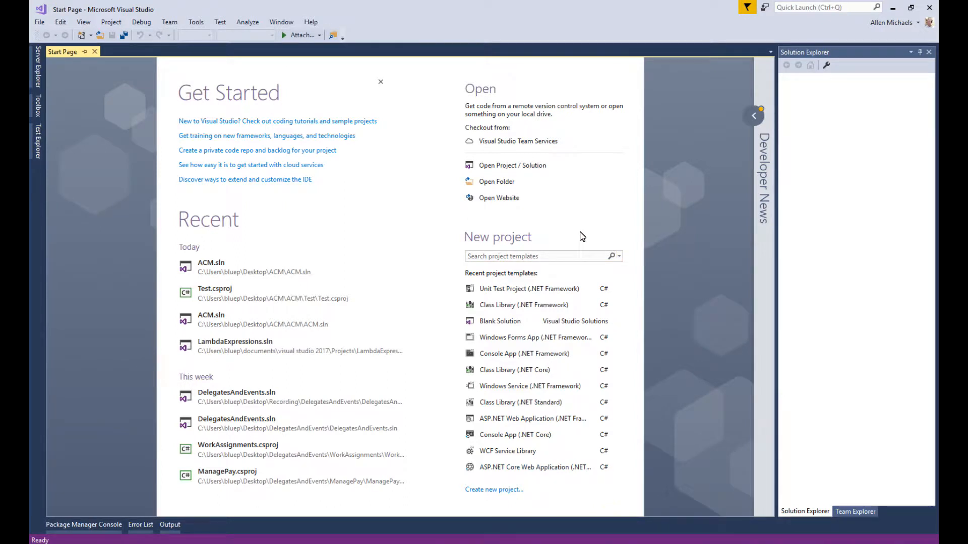
{"action": "mouse_move", "coordinate": [485, 182]}
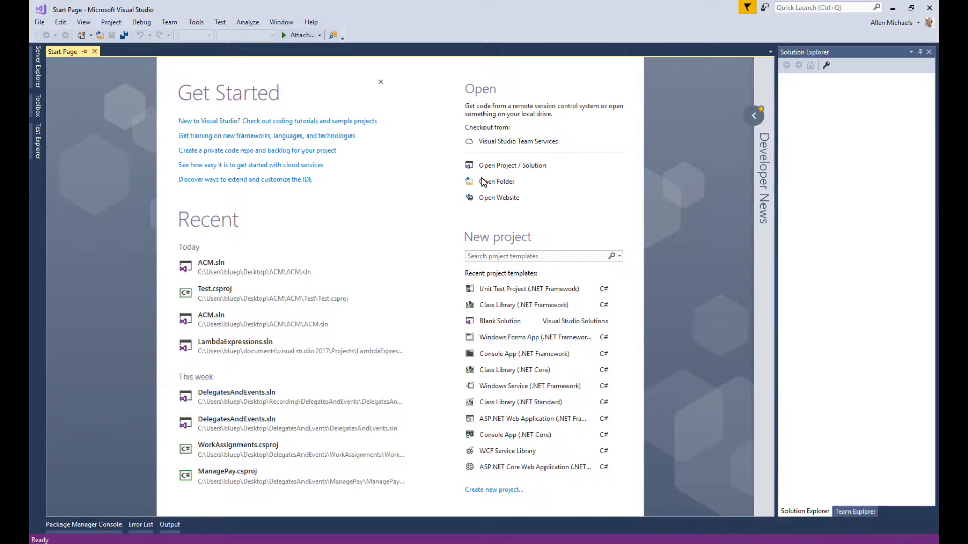
{"action": "mouse_move", "coordinate": [276, 111]}
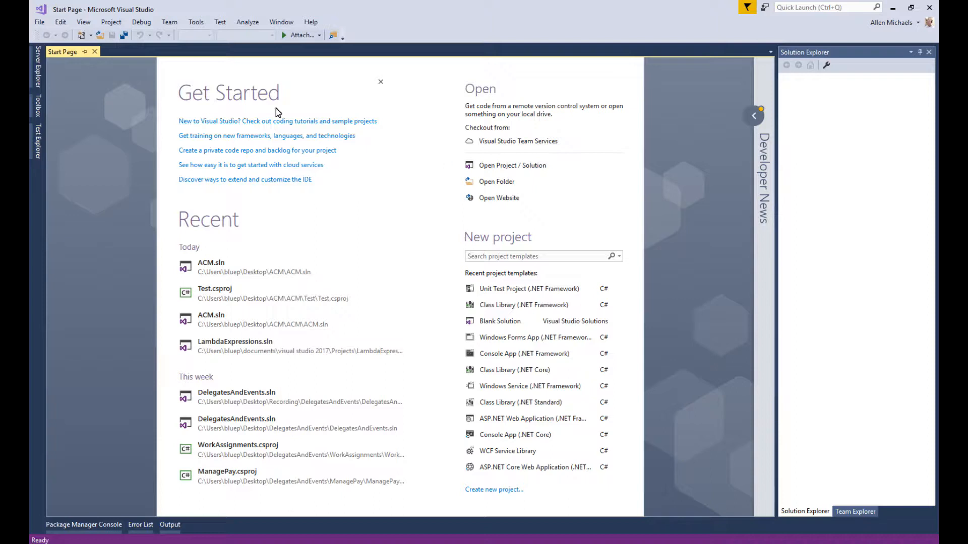
{"action": "mouse_move", "coordinate": [159, 99]}
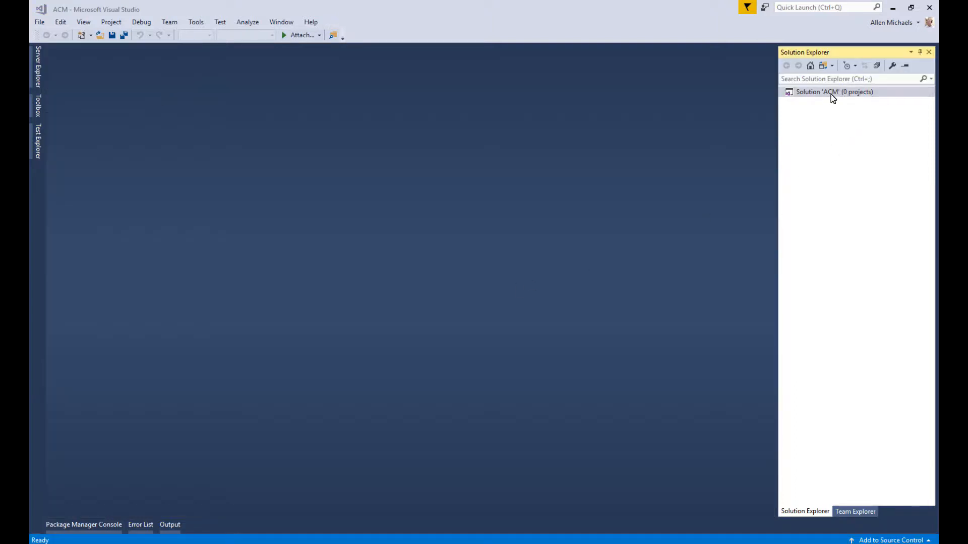
{"action": "mouse_move", "coordinate": [808, 110]}
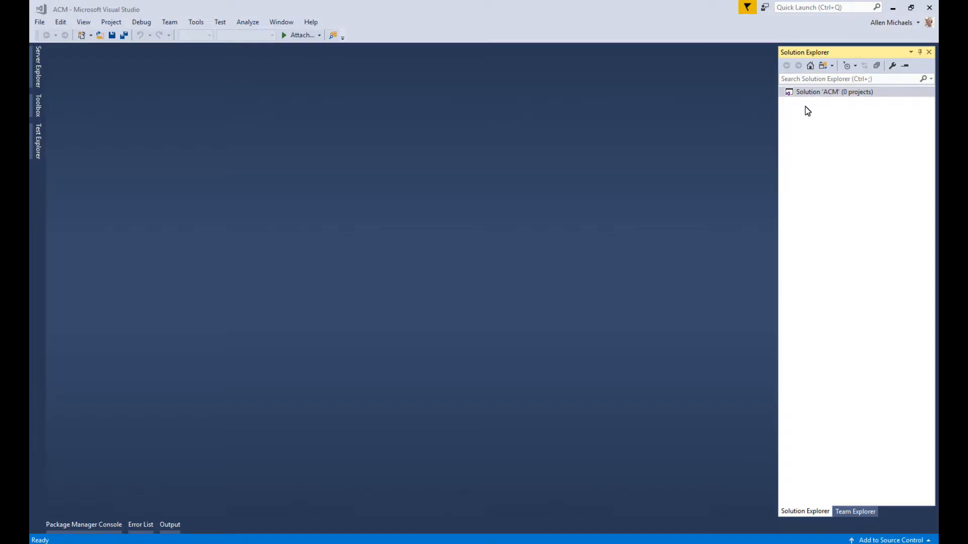
{"action": "mouse_move", "coordinate": [810, 95]}
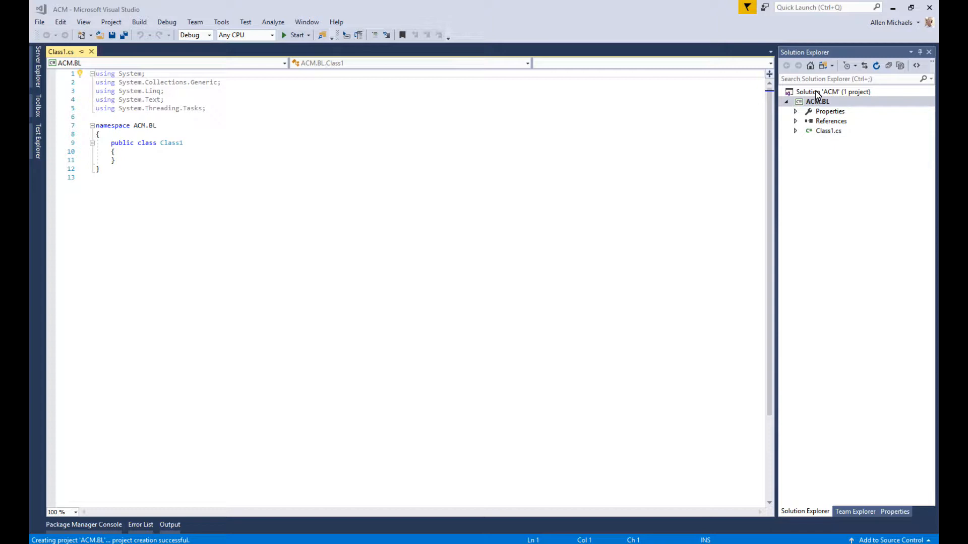
Bring up the ACM solution's context menu to add the Tests folder and ACM.BL.Test project.
{"action": "right_click", "coordinate": [833, 91]}
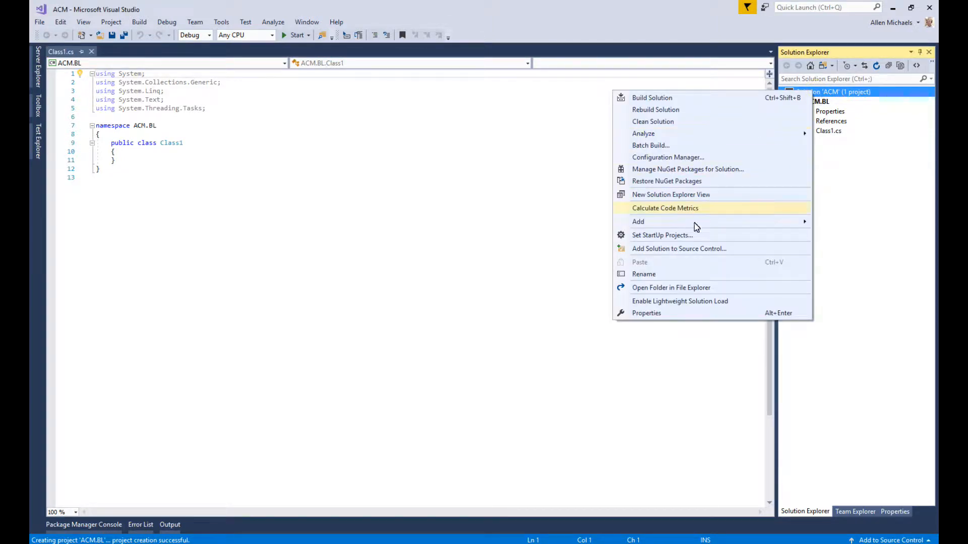
{"action": "mouse_move", "coordinate": [656, 224]}
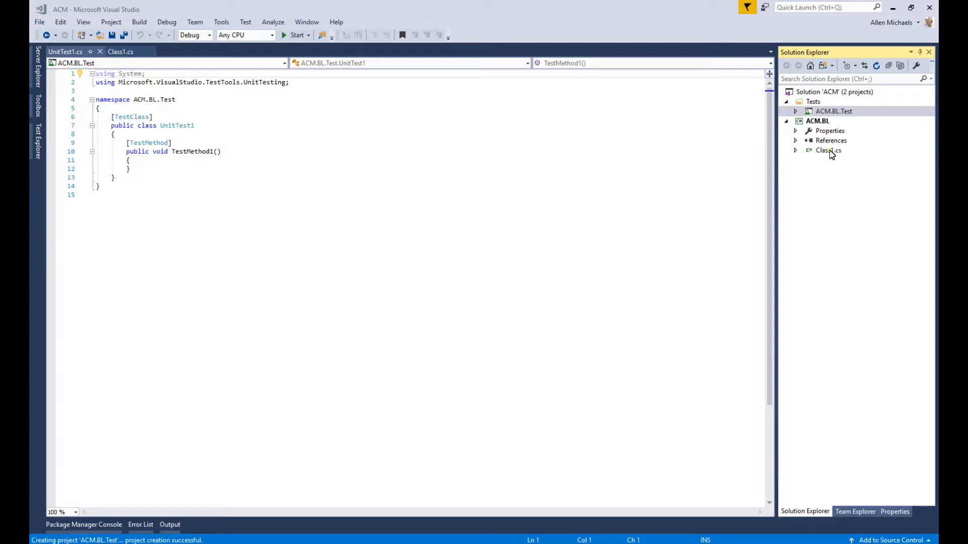
Remove Class1.cs and move to the Customer class with CustomerId through EmailAddress properties.
{"action": "left_click", "coordinate": [828, 150]}
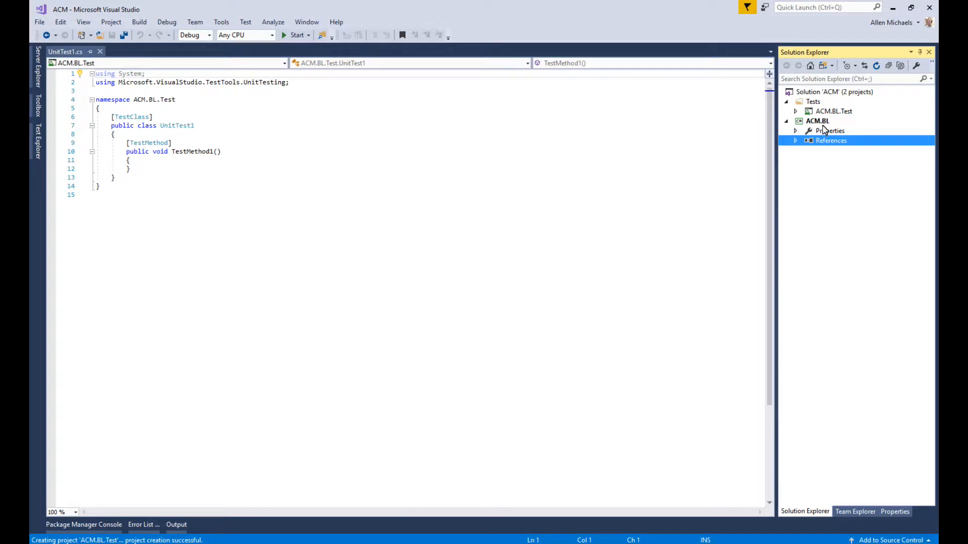
{"action": "mouse_move", "coordinate": [825, 130]}
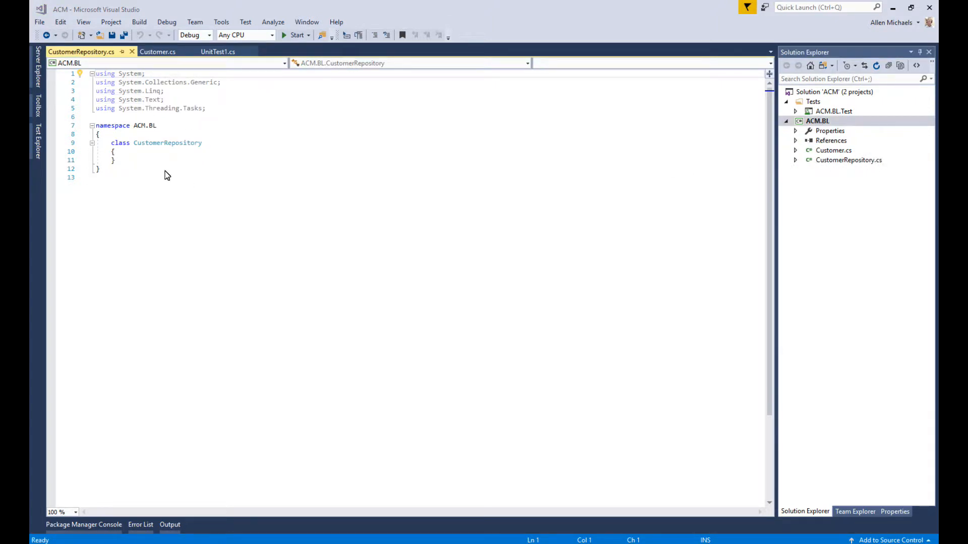
{"action": "left_click", "coordinate": [157, 52]}
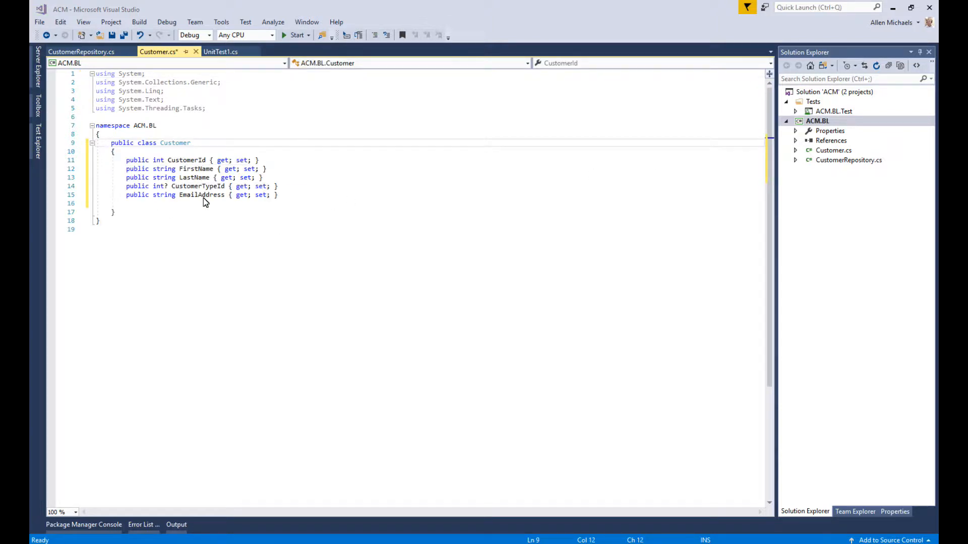
{"action": "mouse_move", "coordinate": [200, 197]}
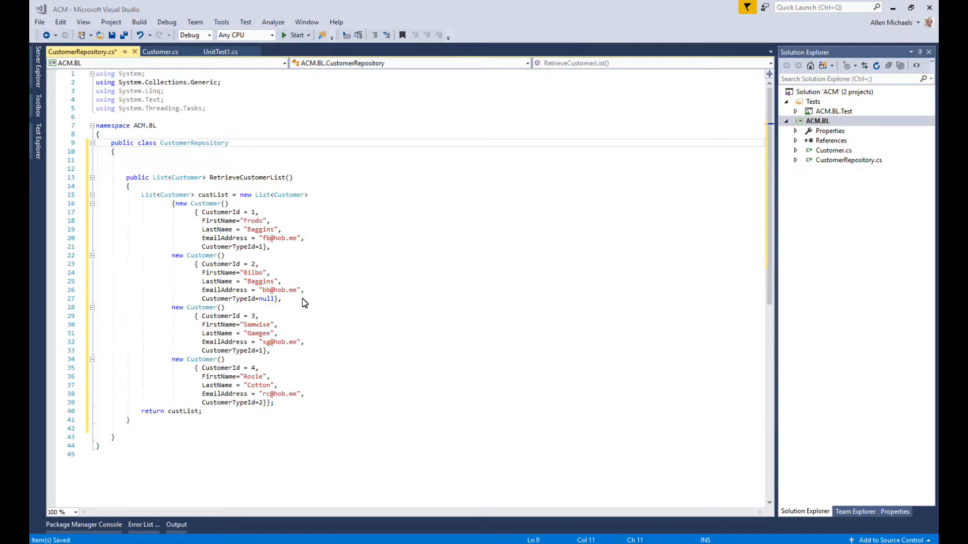
{"action": "mouse_move", "coordinate": [300, 267]}
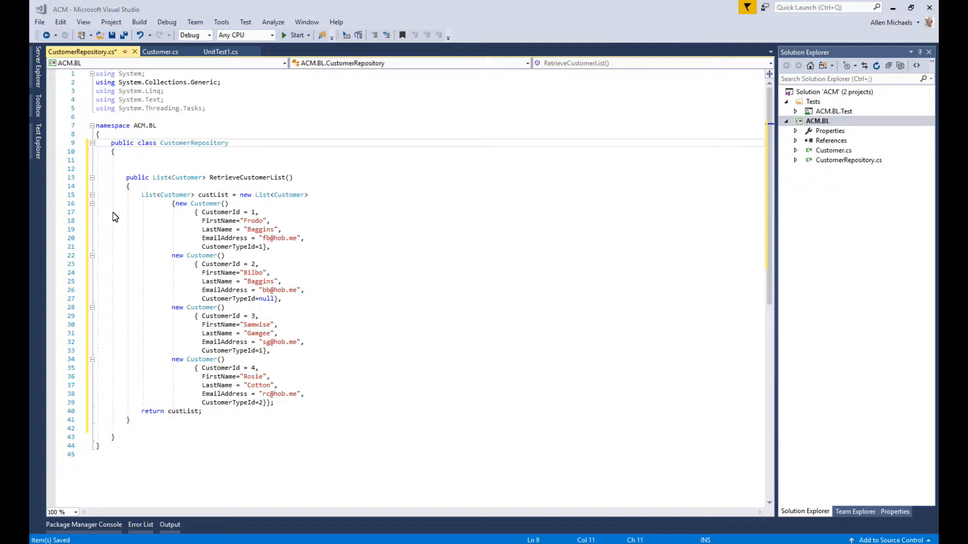
{"action": "mouse_move", "coordinate": [417, 308]}
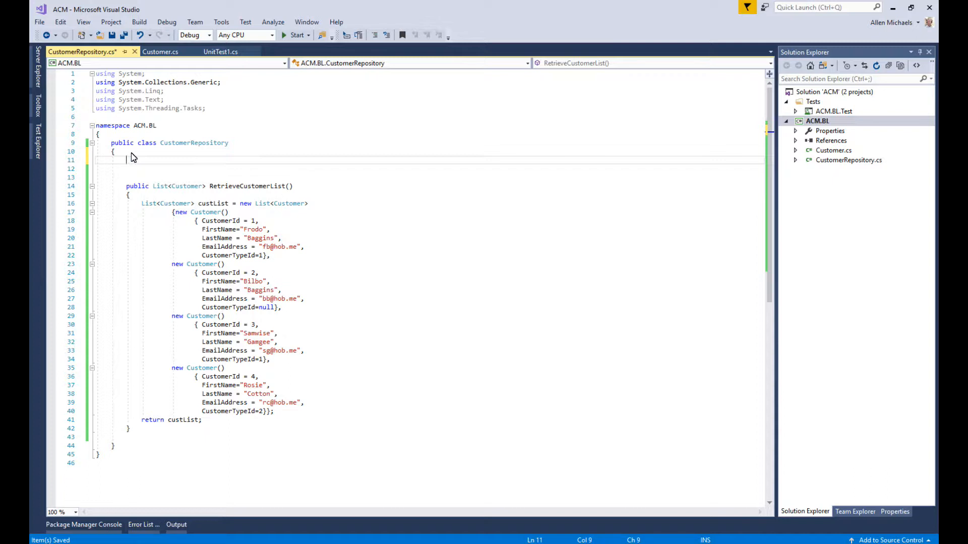
Declare a public FindCustomer method returning Customer in CustomerRepository.
{"action": "type", "text": "pu"}
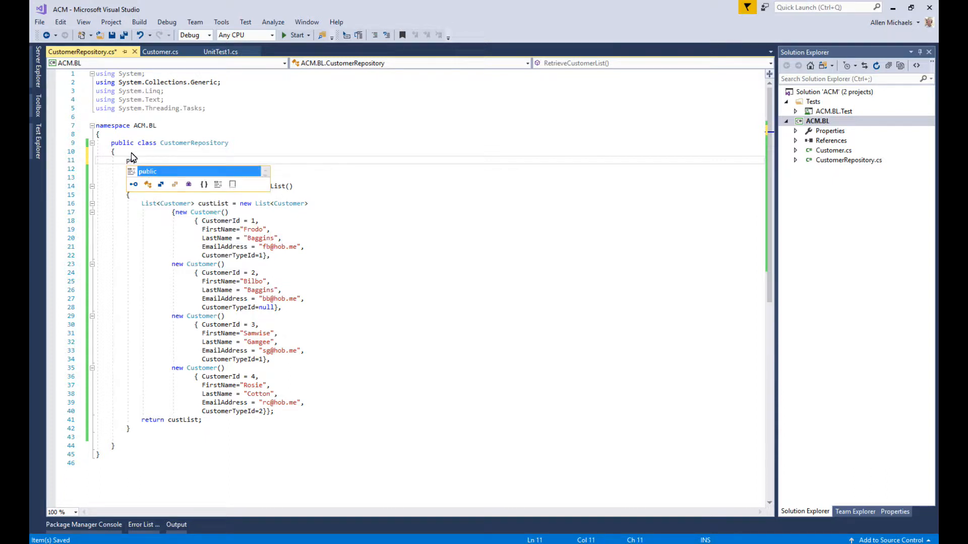
{"action": "type", "text": "public"}
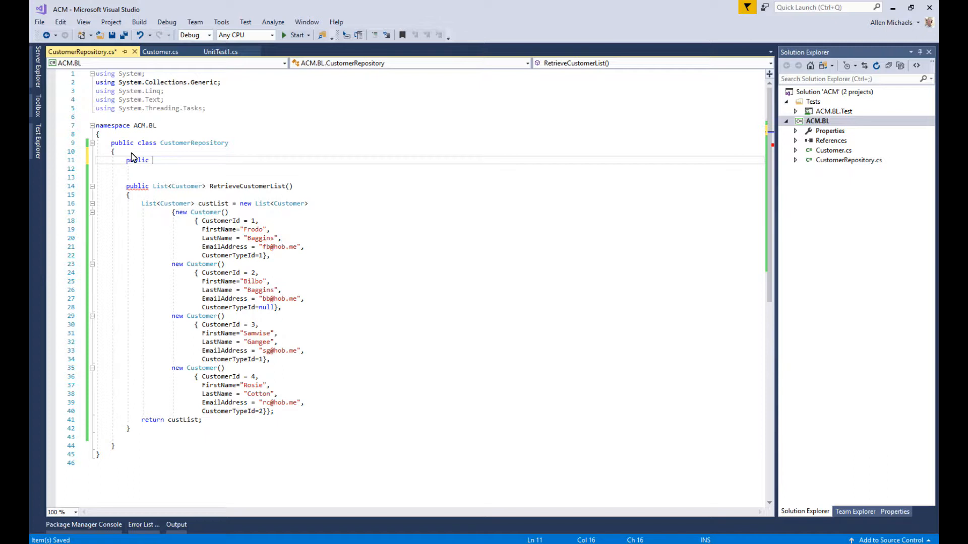
{"action": "type", "text": "Customer"}
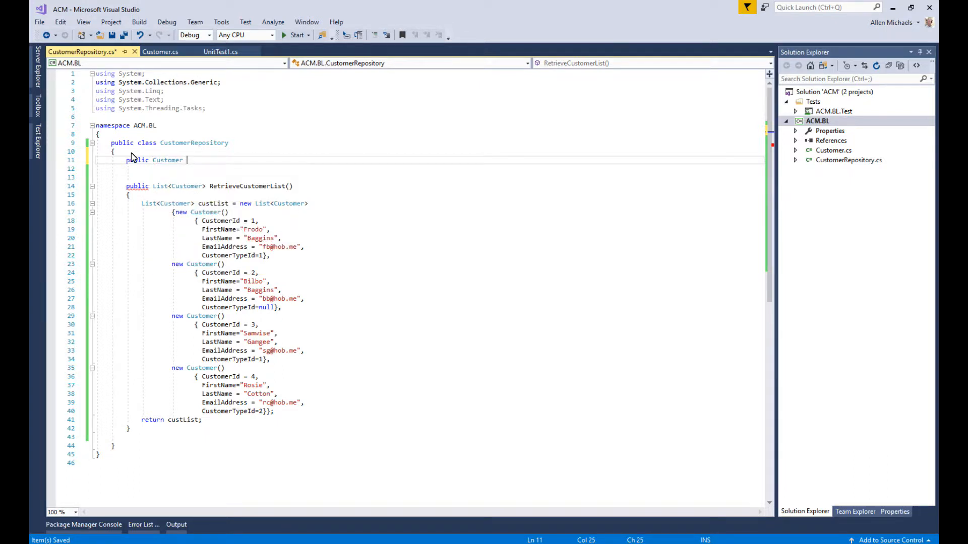
{"action": "type", "text": "FindC"}
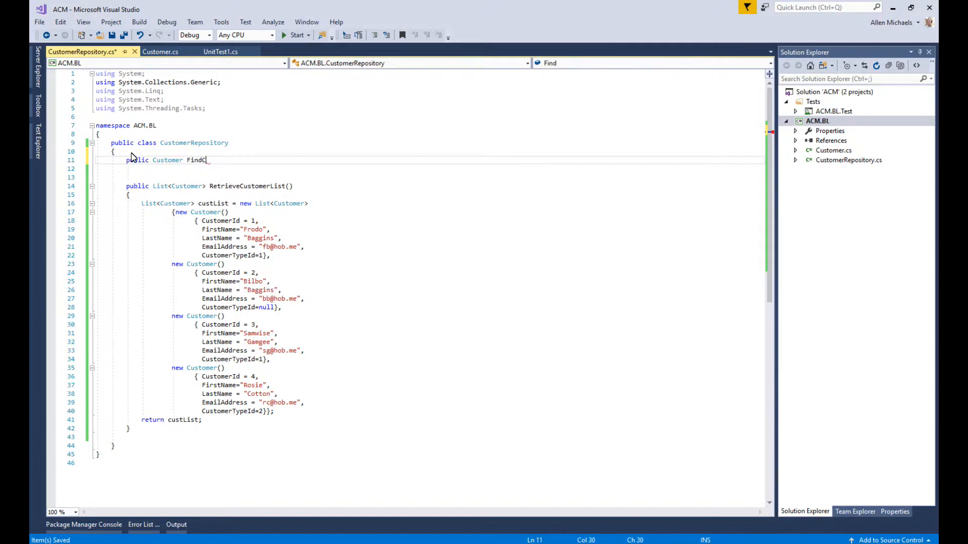
{"action": "type", "text": "ustomer()"}
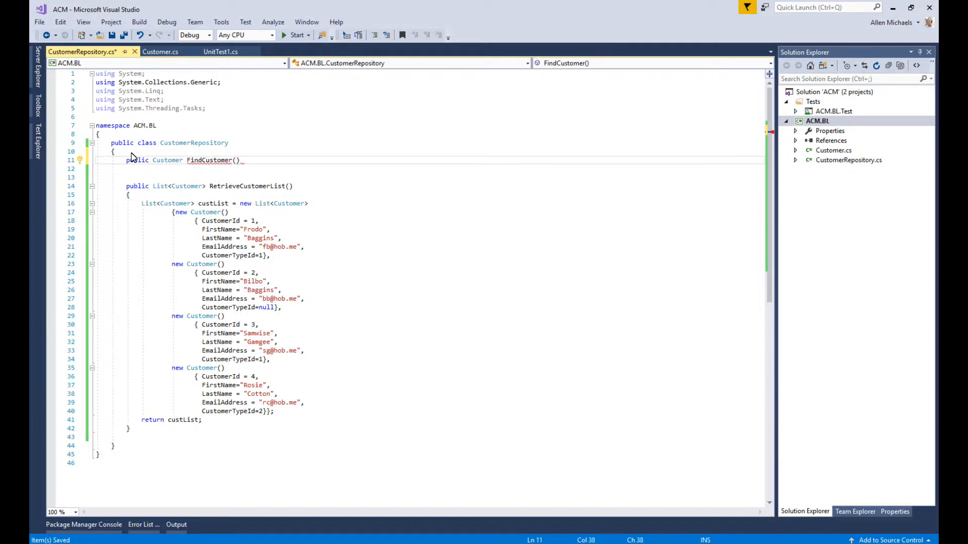
Give FindCustomer the parameters List<Customer> c and int customerId.
{"action": "type", "text": "List<>"}
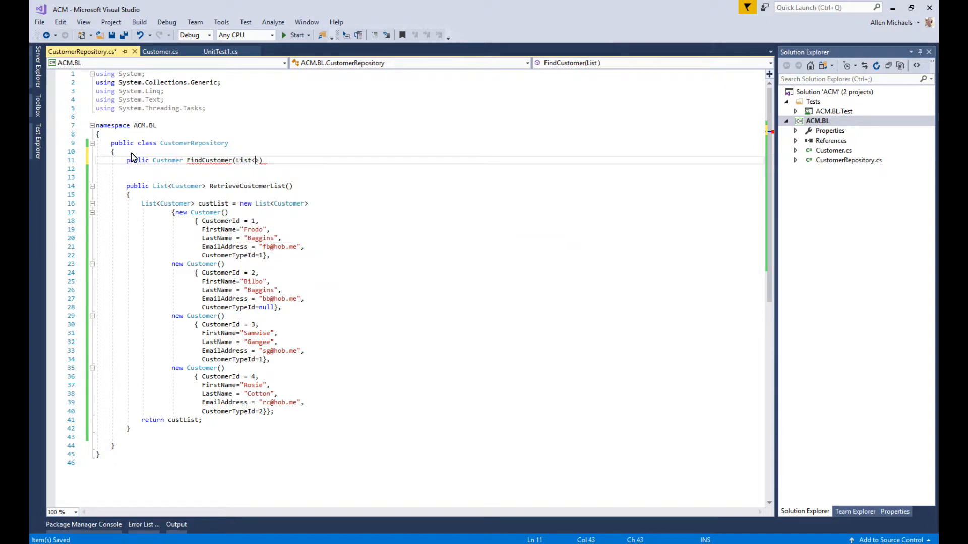
{"action": "type", "text": "Cus"}
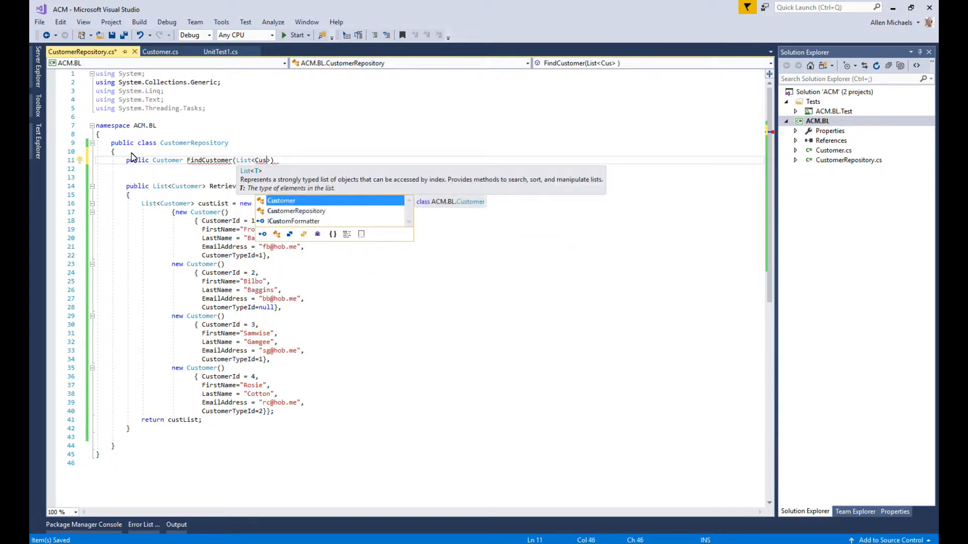
{"action": "type", "text": "Customer"}
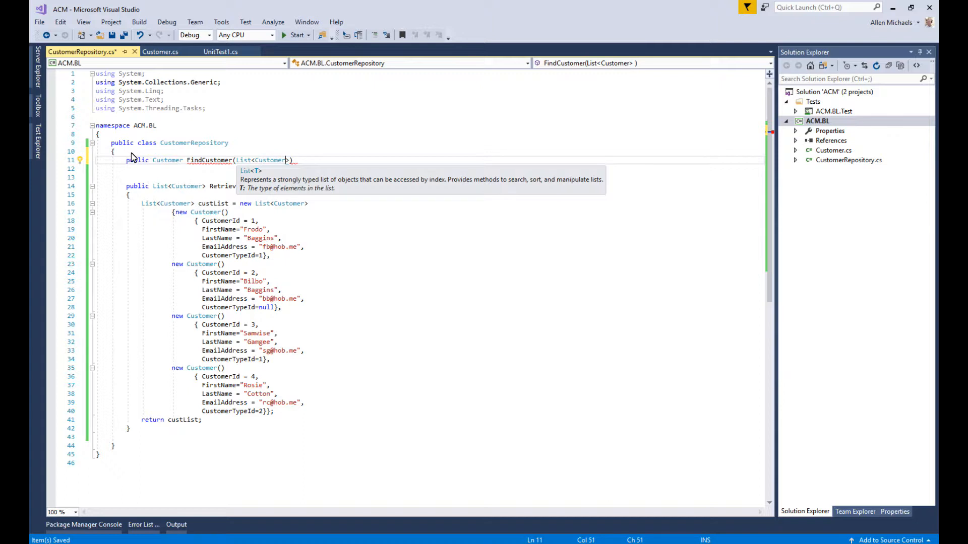
{"action": "type", "text": ")"}
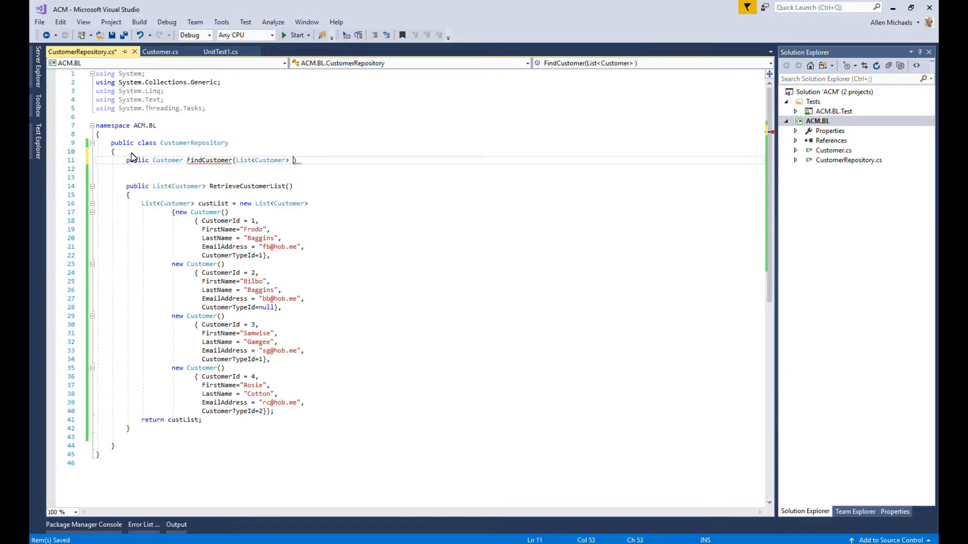
{"action": "type", "text": "c,"}
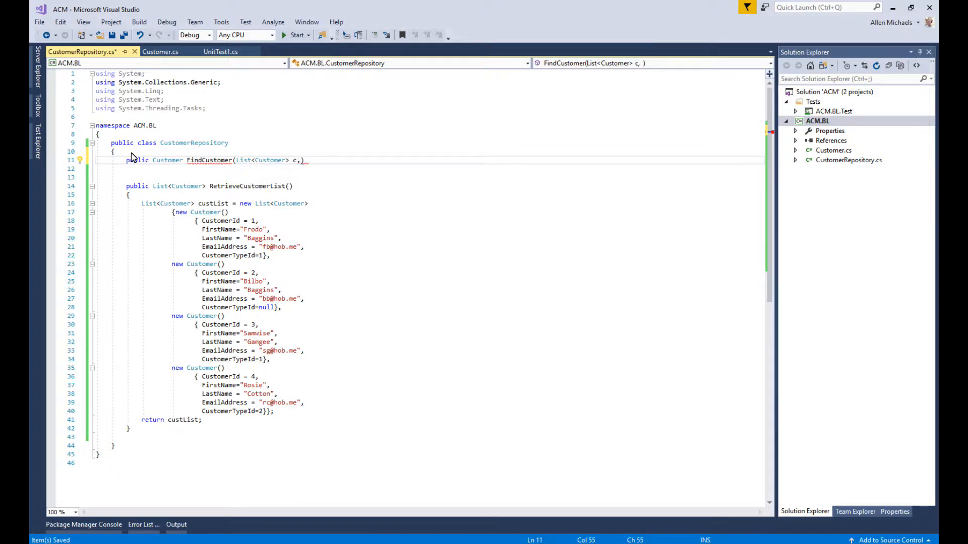
{"action": "type", "text": "int"}
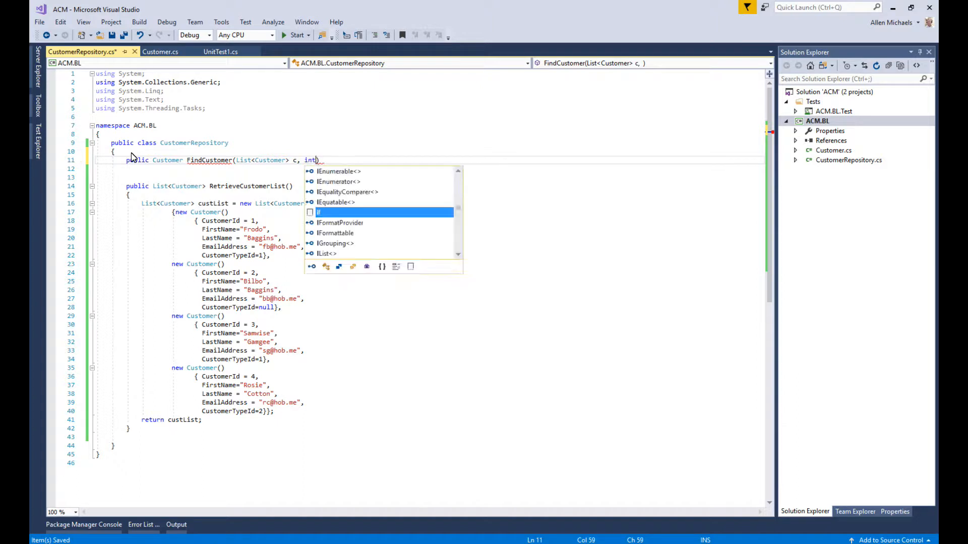
{"action": "type", "text": "custo"}
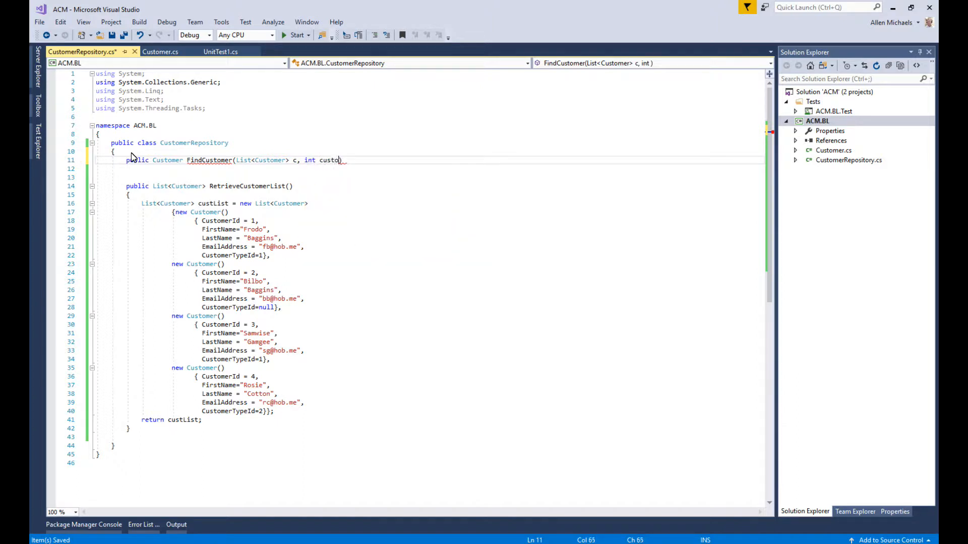
{"action": "type", "text": "er"}
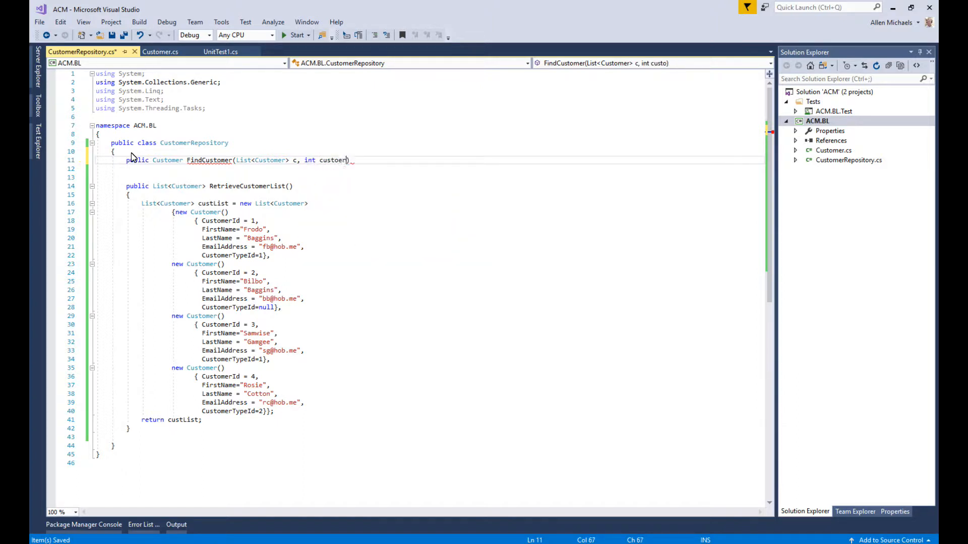
{"action": "key", "text": "Backspace"}
{"action": "type", "text": "merId"}
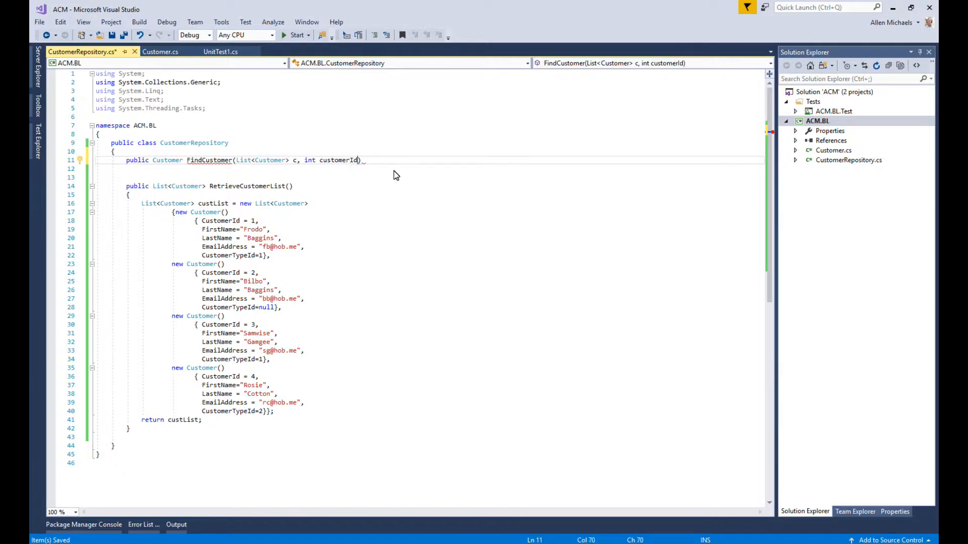
{"action": "double_click", "coordinate": [337, 160]}
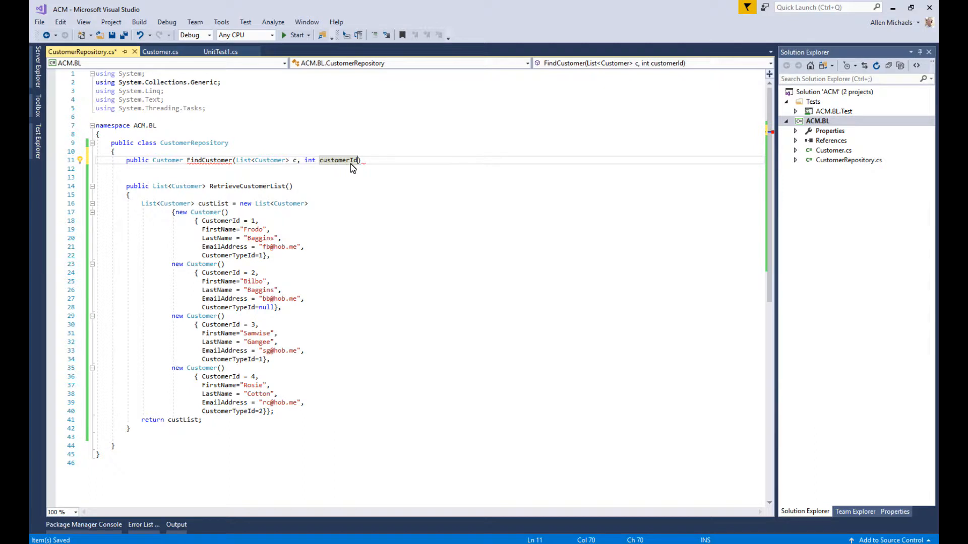
{"action": "mouse_move", "coordinate": [276, 152]}
{"action": "type", "text": "{"}
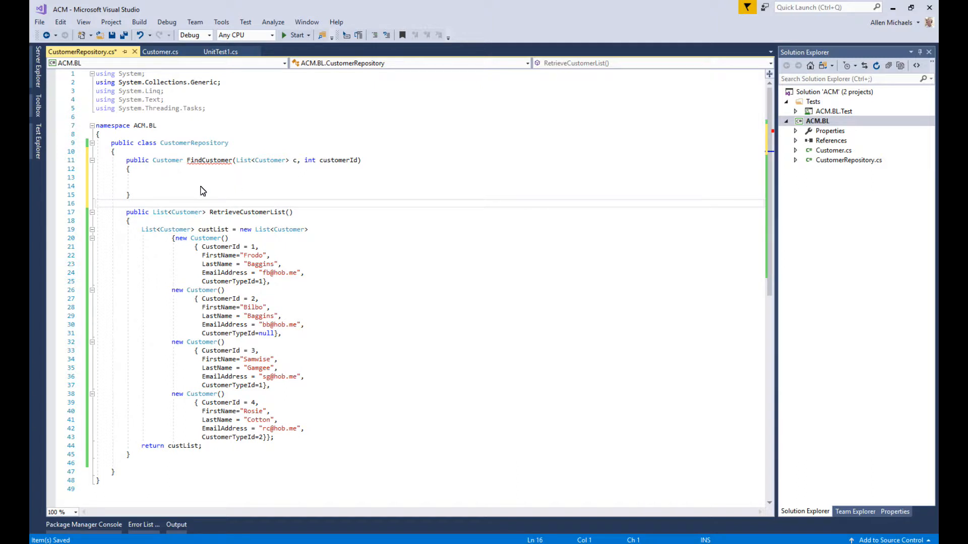
{"action": "mouse_move", "coordinate": [146, 164]}
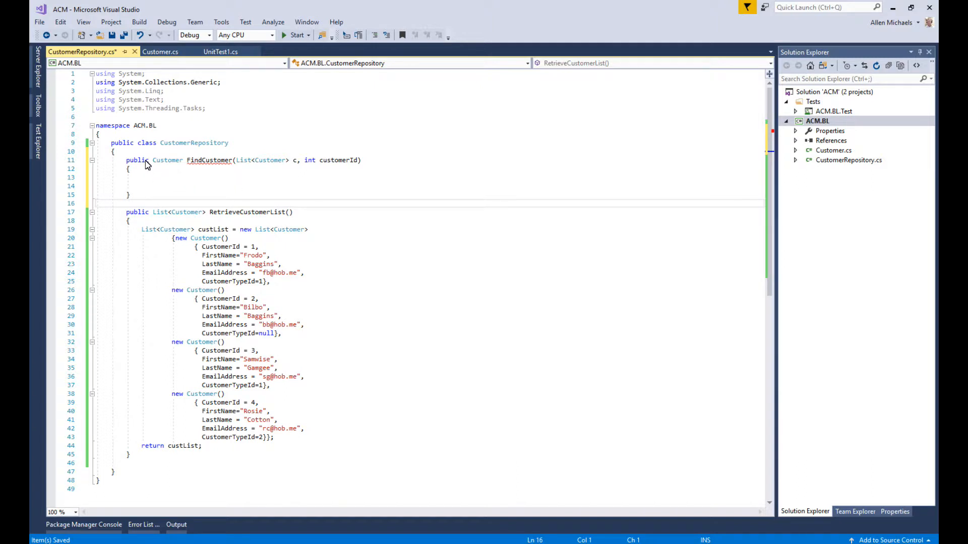
{"action": "mouse_move", "coordinate": [204, 160]}
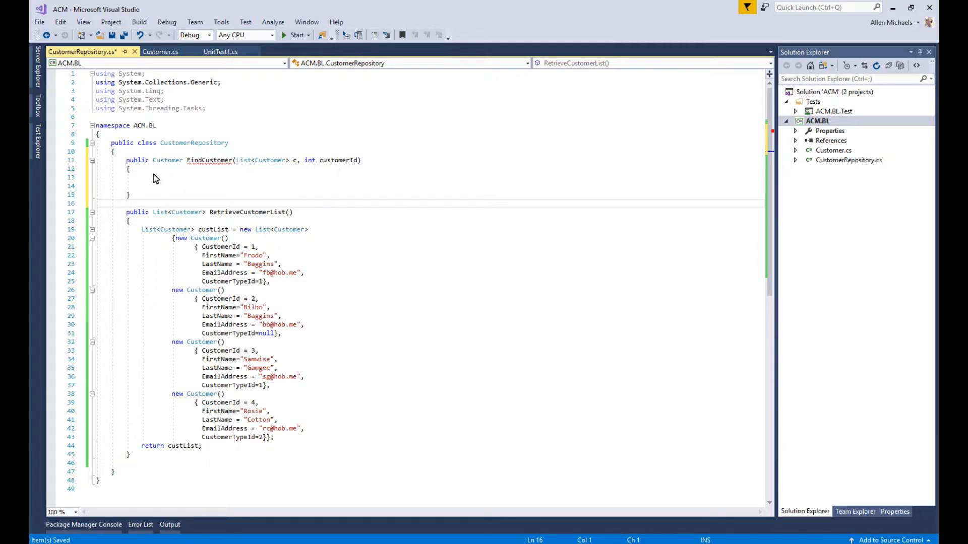
Insert a foreach loop of Customer c in customers inside FindCustomer via the for snippet.
{"action": "type", "text": "fore"}
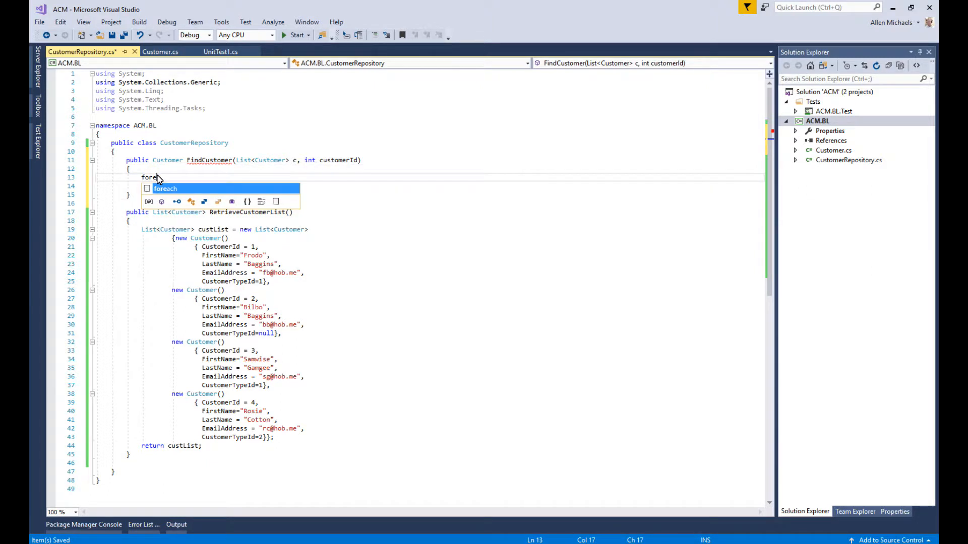
{"action": "key", "text": "Tab"}
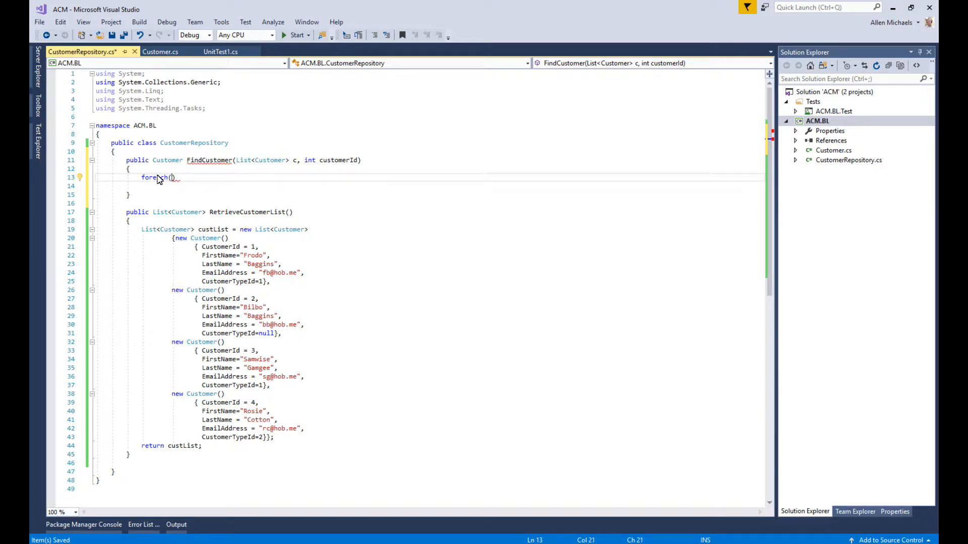
{"action": "type", "text": "Customer c in"}
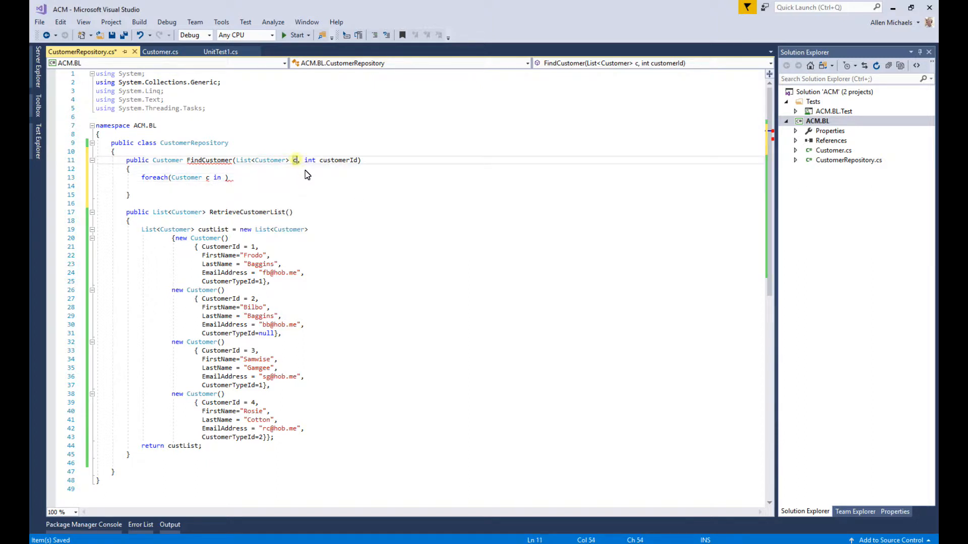
{"action": "type", "text": "ustomers"}
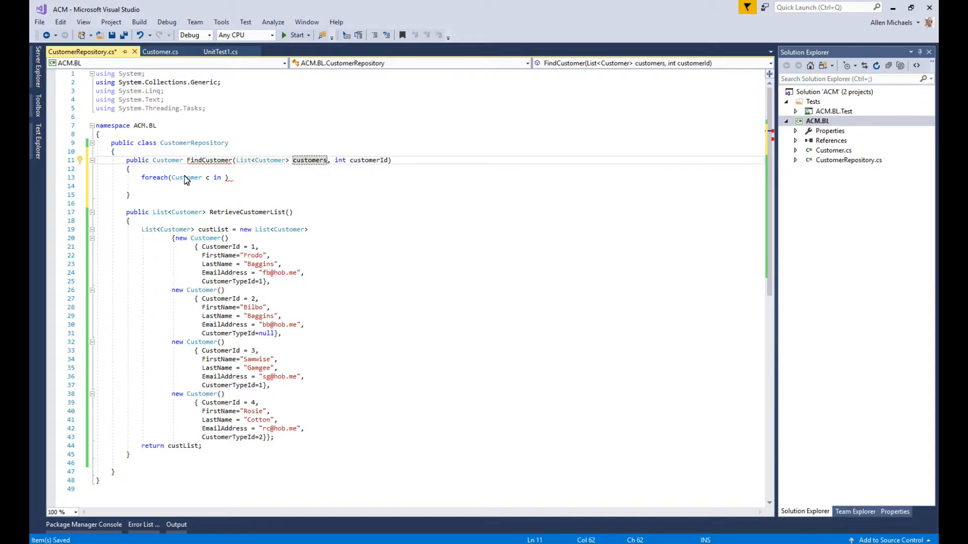
{"action": "mouse_move", "coordinate": [222, 184]}
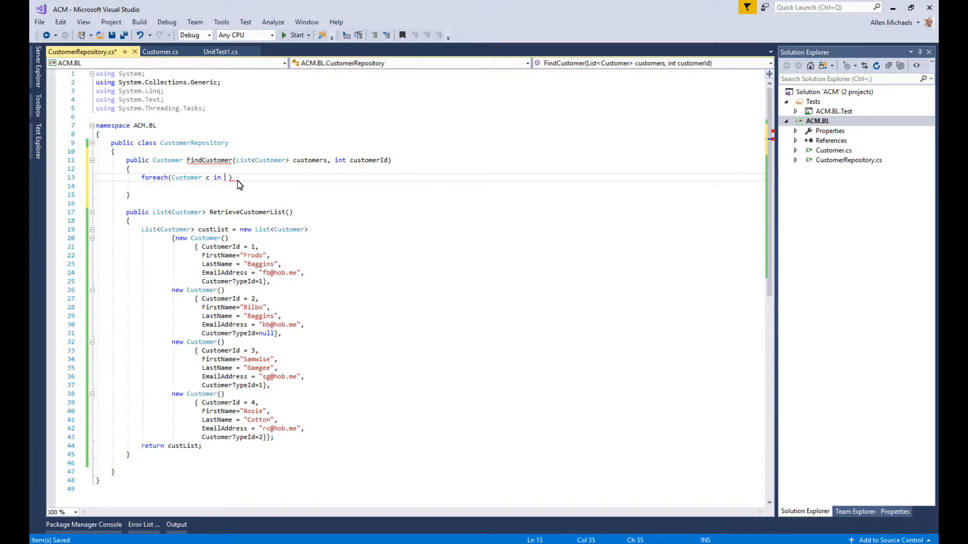
{"action": "type", "text": "customers"}
{"action": "left_click", "coordinate": [428, 185]}
{"action": "type", "text": "{"}
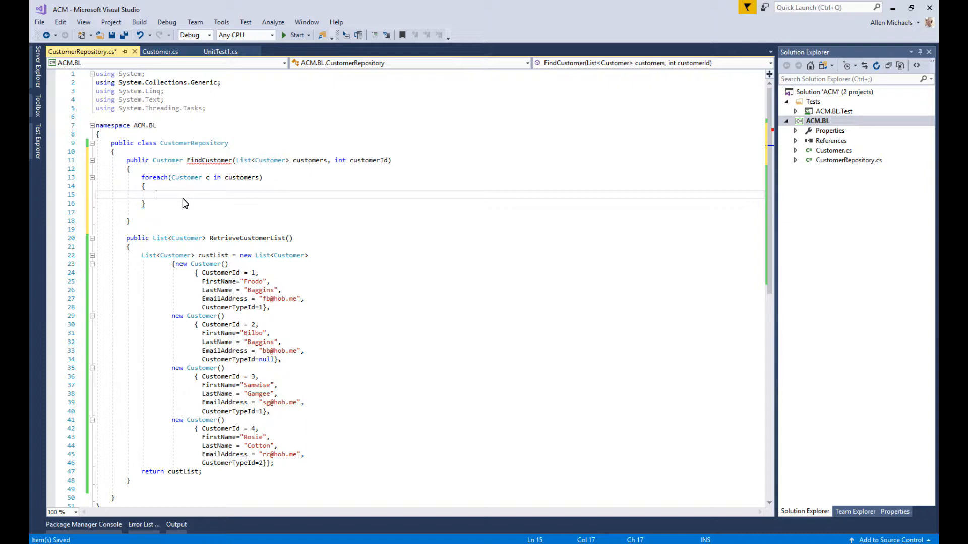
Inside the loop, return c when c.CustomerId == customerId.
{"action": "type", "text": "if()"}
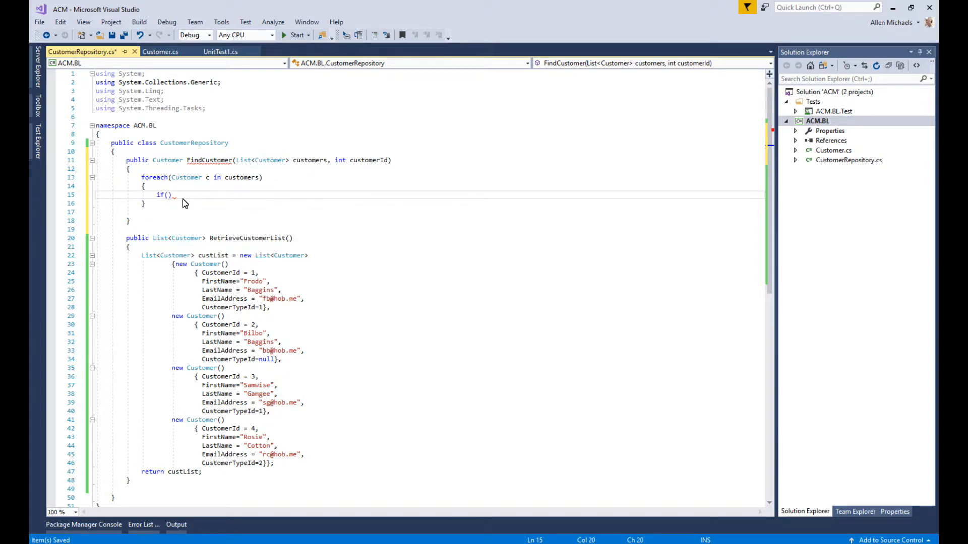
{"action": "type", "text": "c.CustomerId"}
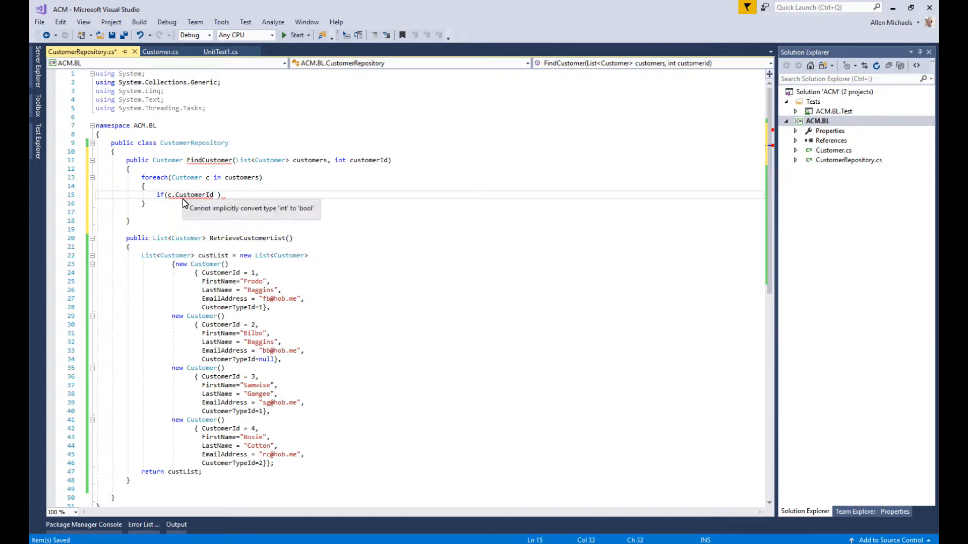
{"action": "type", "text": "=="}
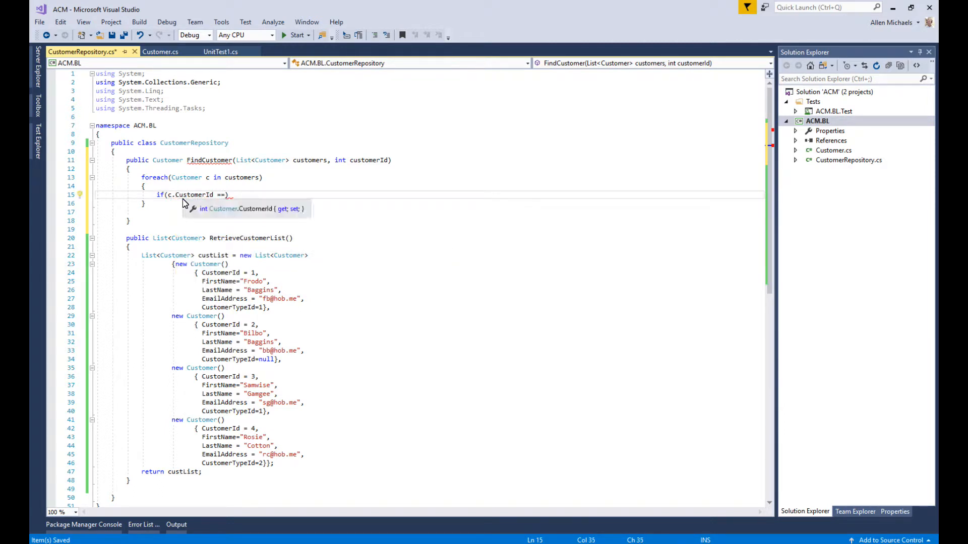
{"action": "type", "text": "customerId"}
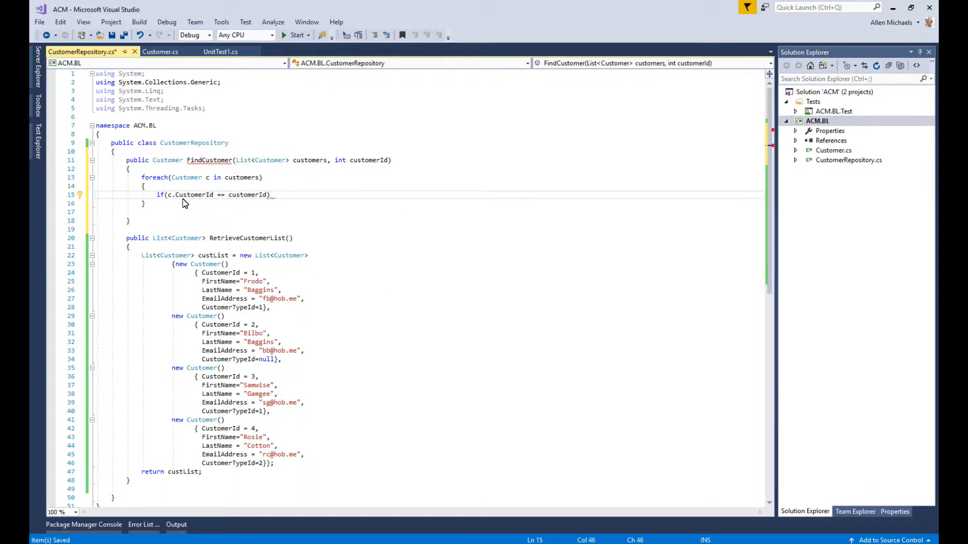
{"action": "double_click", "coordinate": [247, 195]}
{"action": "type", "text": "{ "}
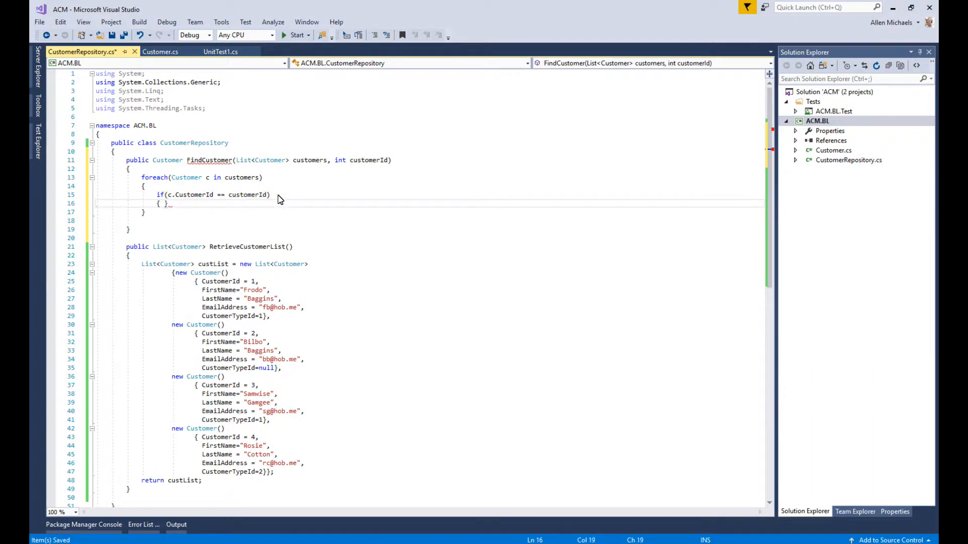
{"action": "type", "text": "return c"}
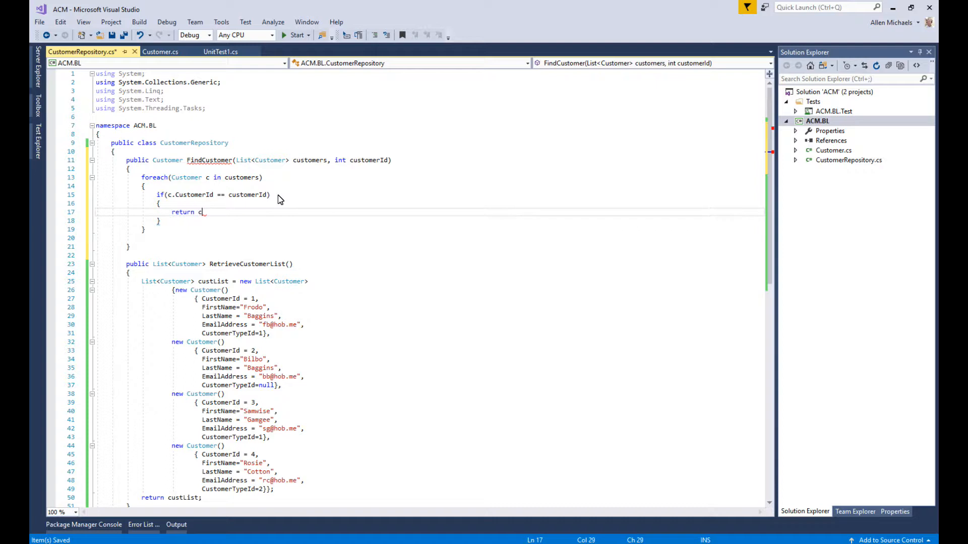
{"action": "type", "text": ";"}
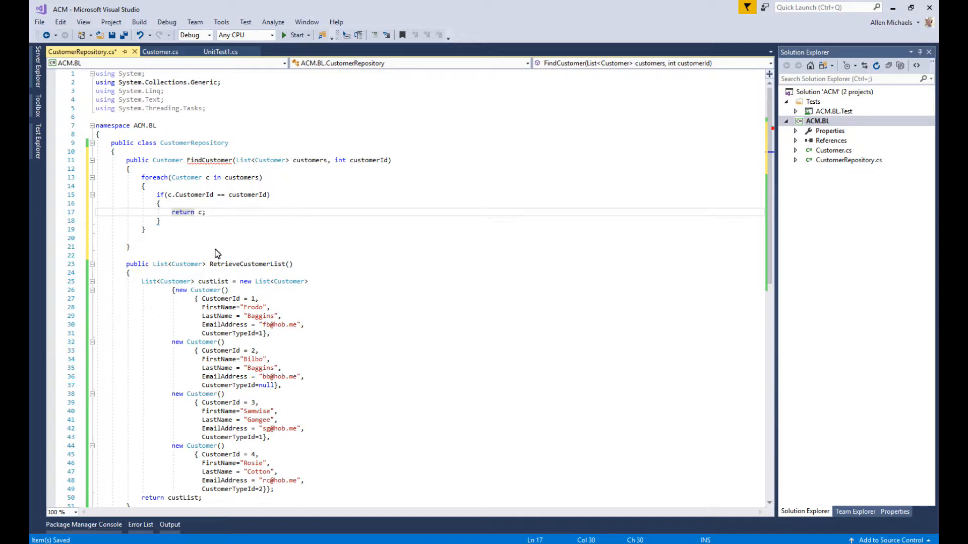
Return null after the loop and save CustomerRepository.cs.
{"action": "left_click", "coordinate": [161, 230]}
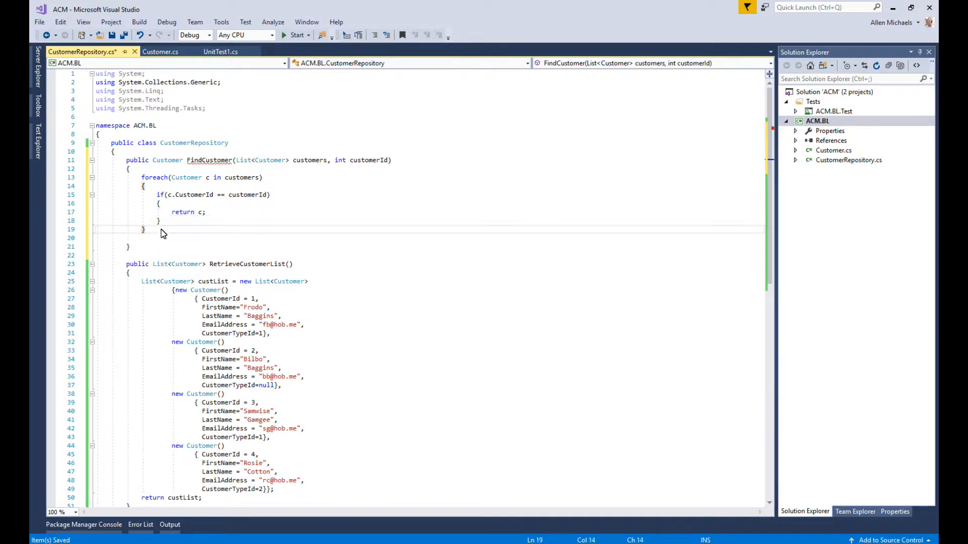
{"action": "key", "text": "Enter"}
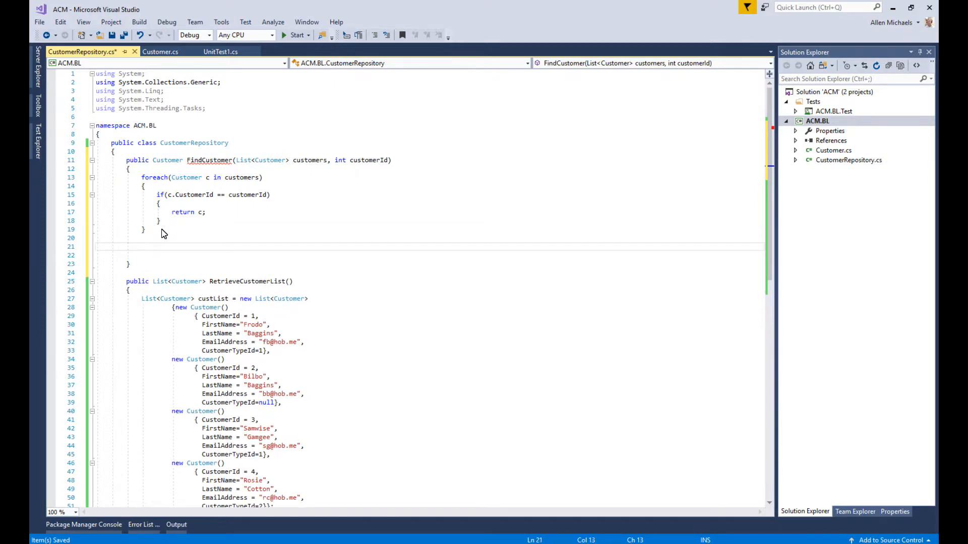
{"action": "type", "text": "return null;"}
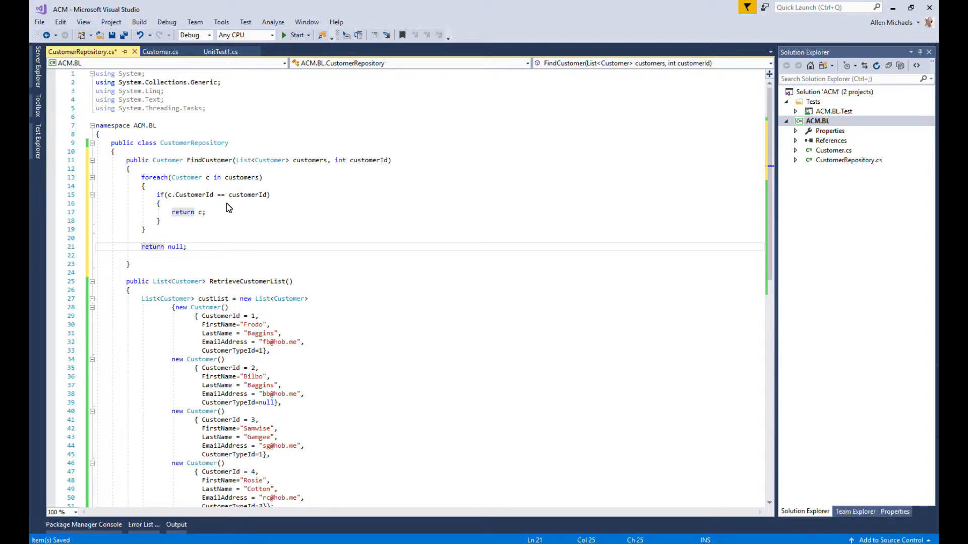
{"action": "left_click", "coordinate": [122, 35]}
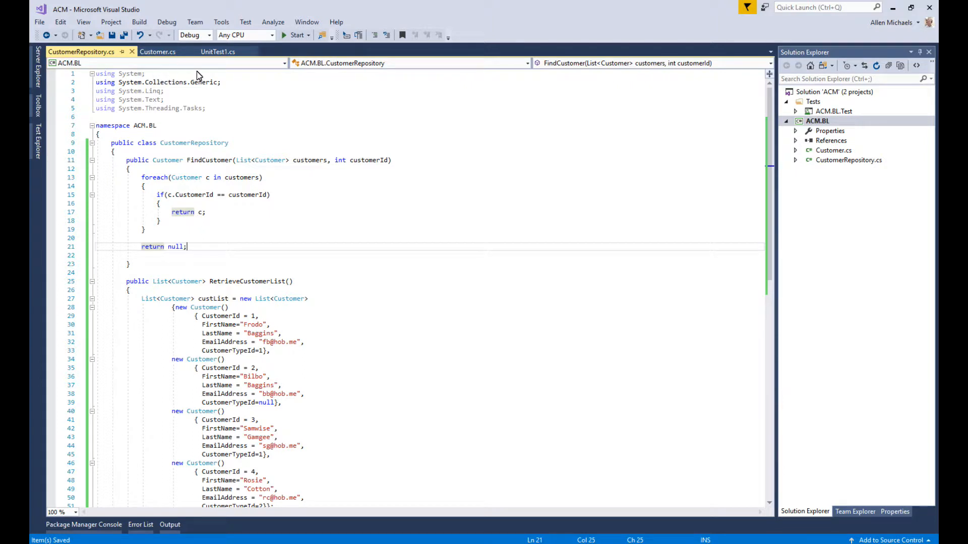
Delete UnitTest1.cs from ACM.BL.Test and start the CustomerRepositoryTest class.
{"action": "left_click", "coordinate": [795, 111]}
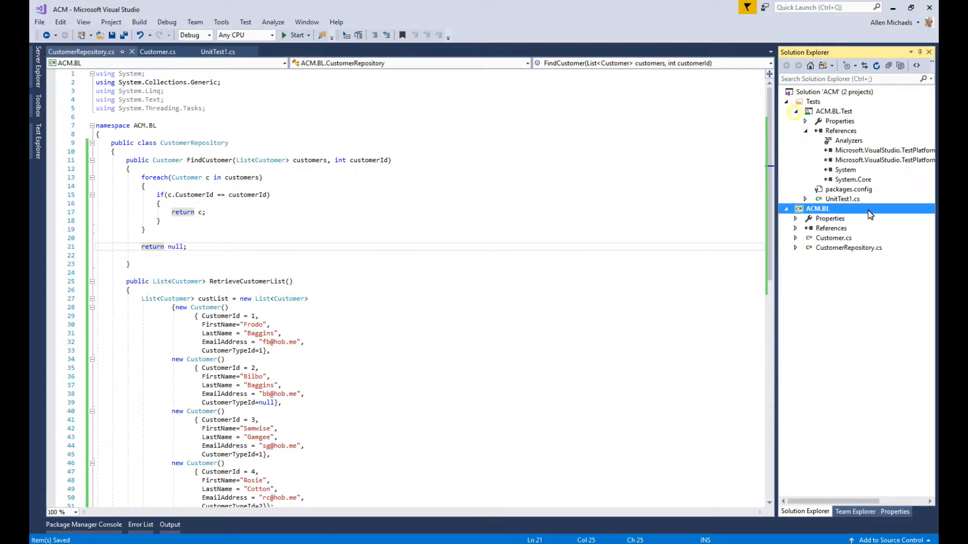
{"action": "right_click", "coordinate": [843, 198]}
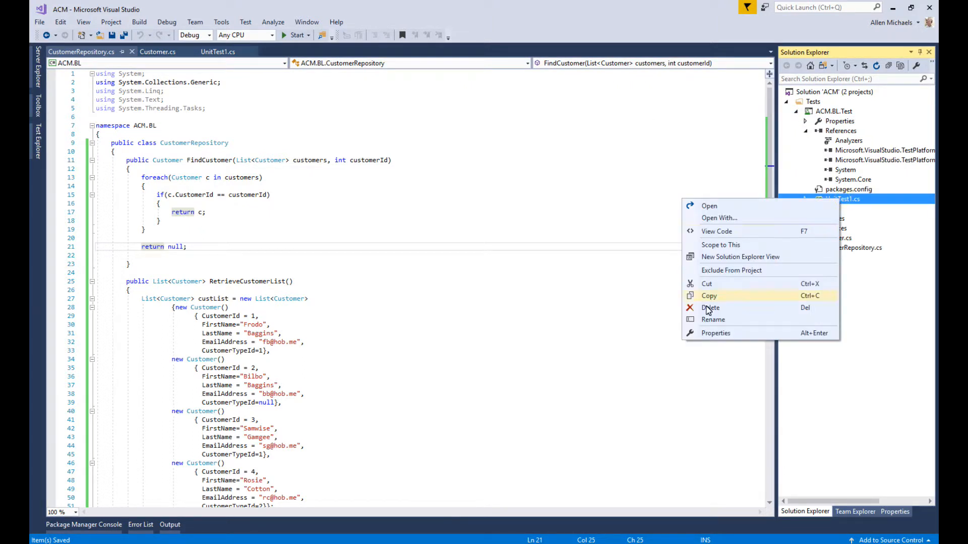
{"action": "left_click", "coordinate": [710, 307]}
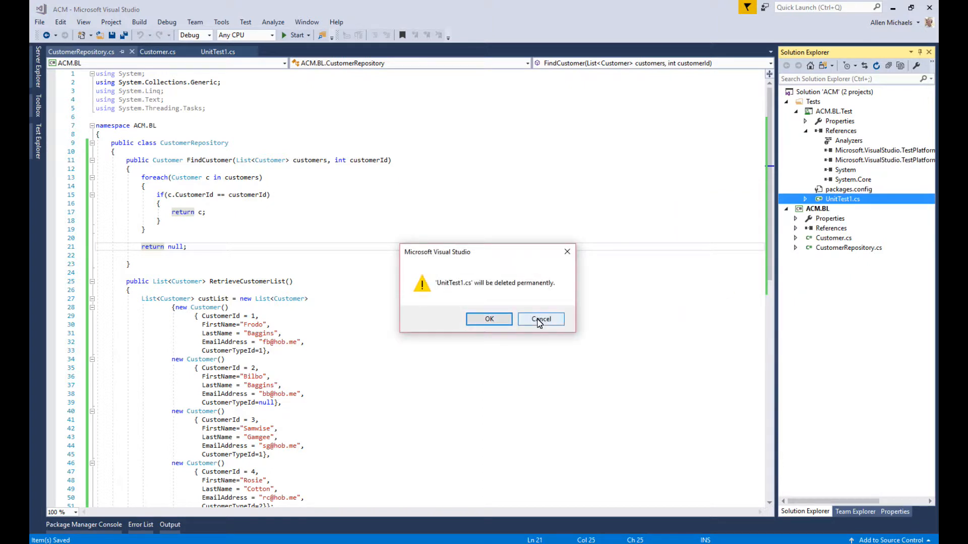
{"action": "left_click", "coordinate": [489, 319]}
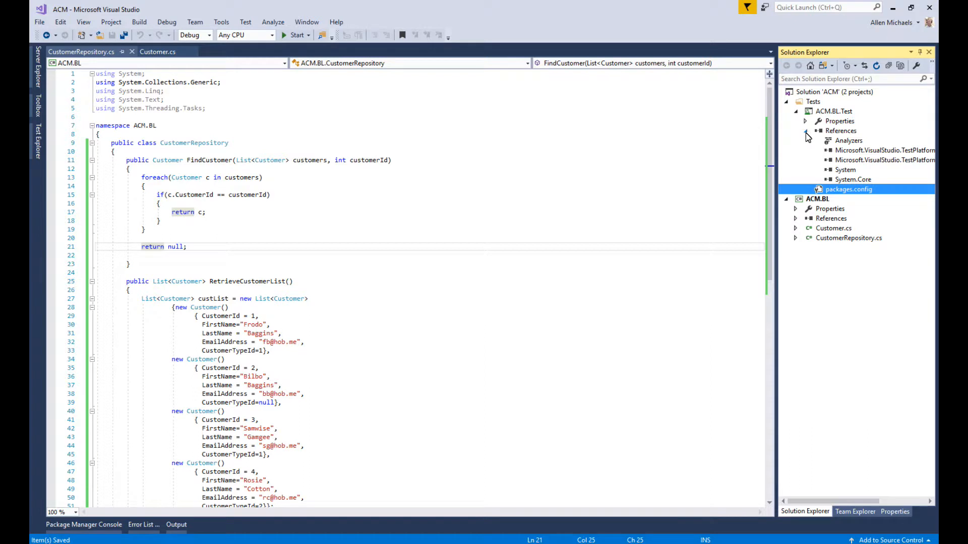
{"action": "left_click", "coordinate": [807, 130]}
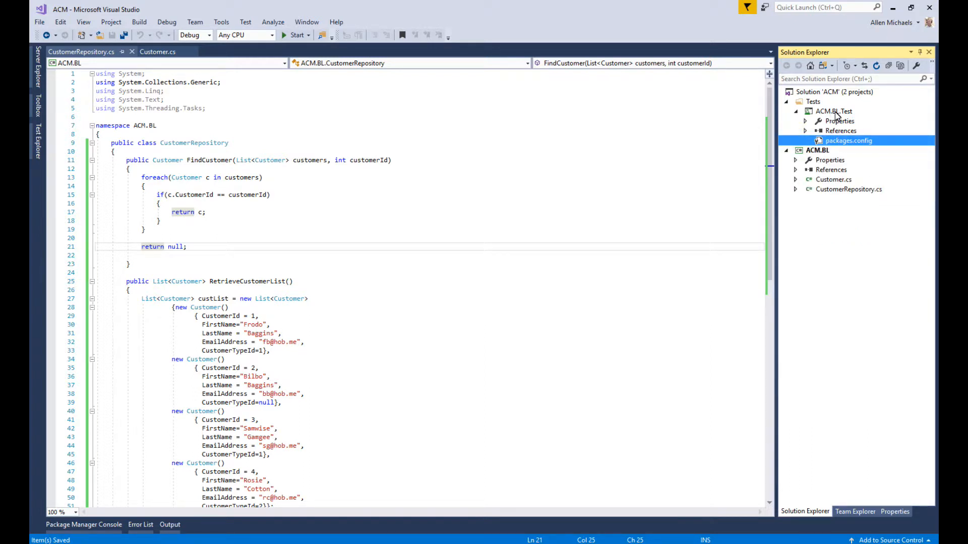
{"action": "double_click", "coordinate": [864, 140]}
{"action": "type", "text": "[TestClass]"}
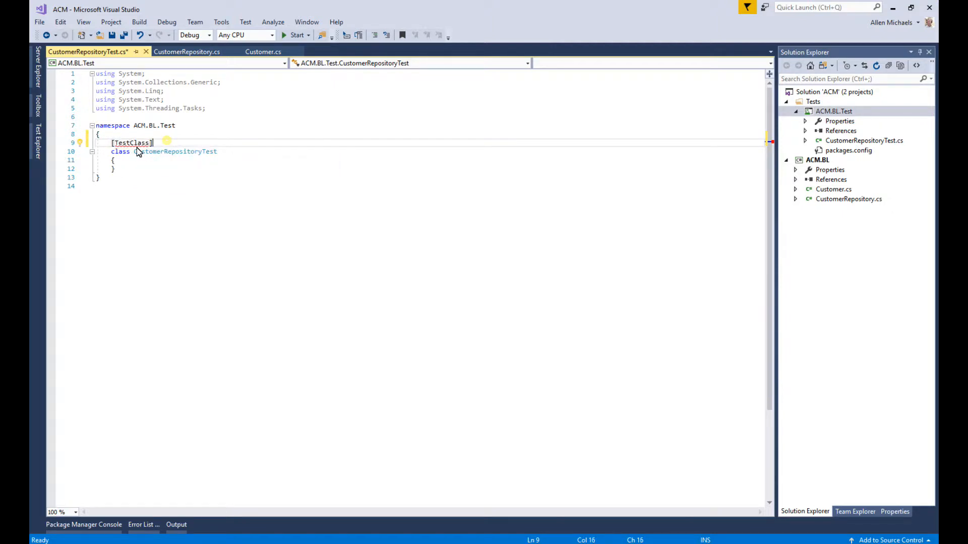
Import the unit testing namespace and declare public void TestFindCustomer() in CustomerRepositoryTest.
{"action": "left_click", "coordinate": [117, 152]}
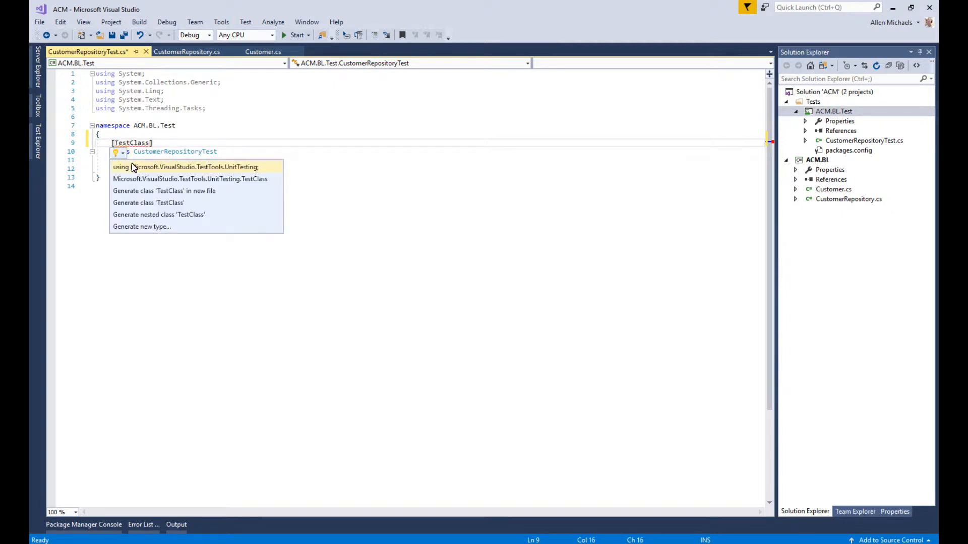
{"action": "left_click", "coordinate": [186, 166]}
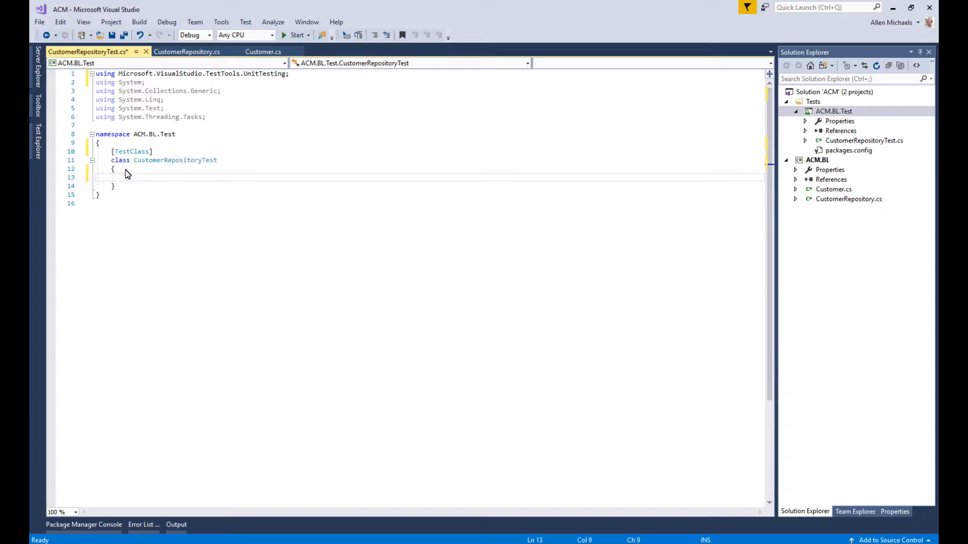
{"action": "type", "text": "public"}
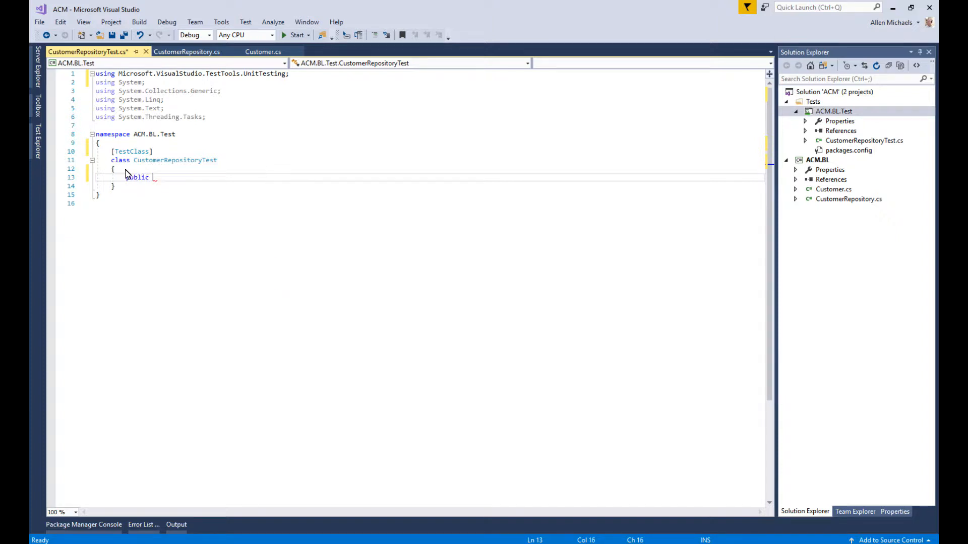
{"action": "type", "text": "void"}
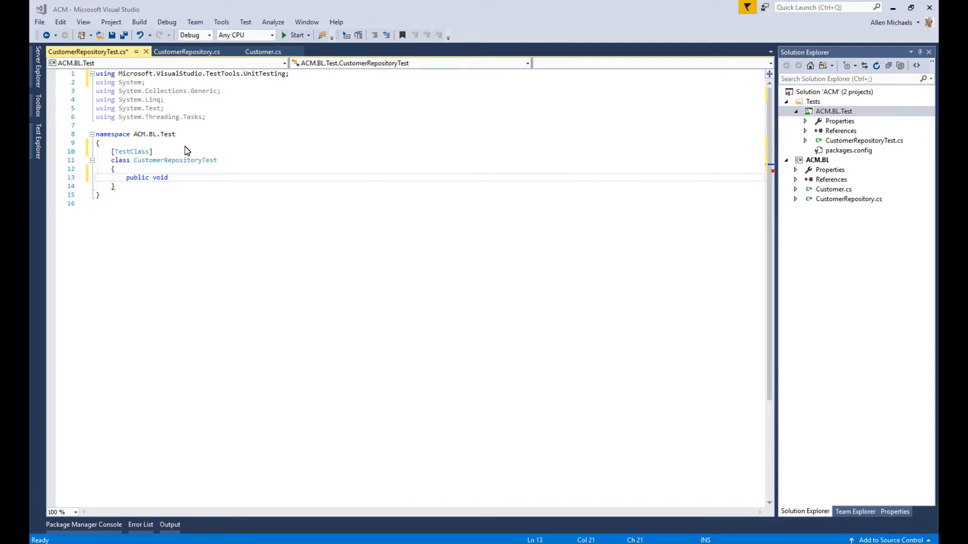
{"action": "left_click", "coordinate": [187, 51]}
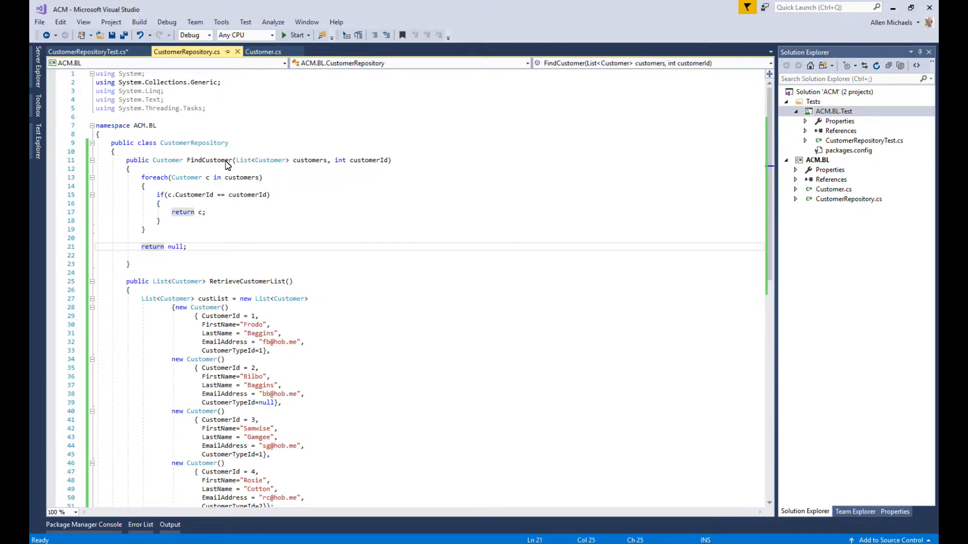
{"action": "left_click", "coordinate": [89, 52]}
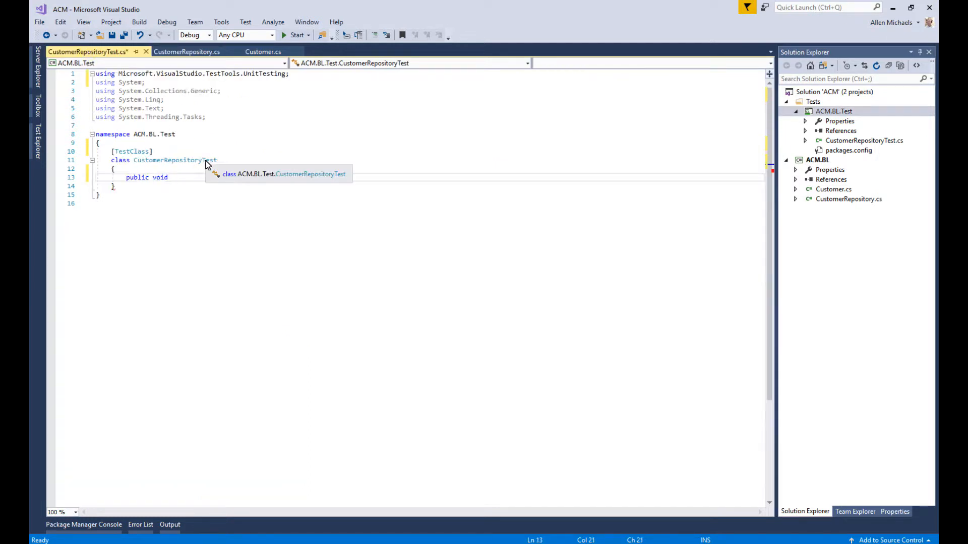
{"action": "type", "text": "Test"}
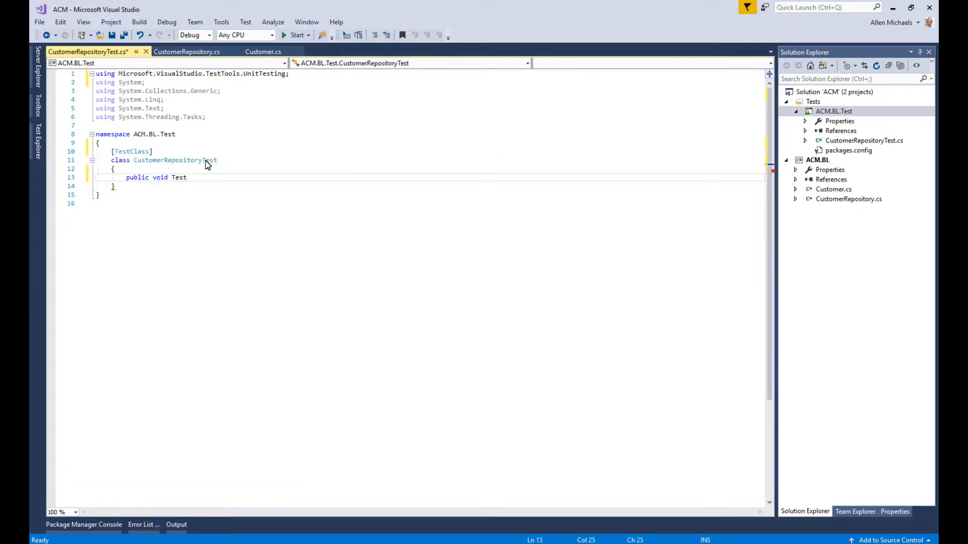
{"action": "type", "text": "Find"}
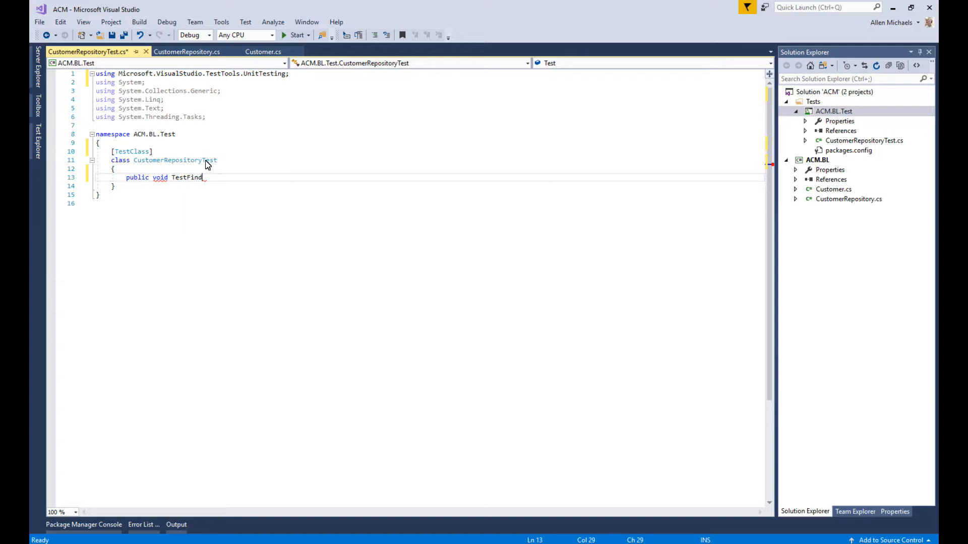
{"action": "type", "text": "Customer"}
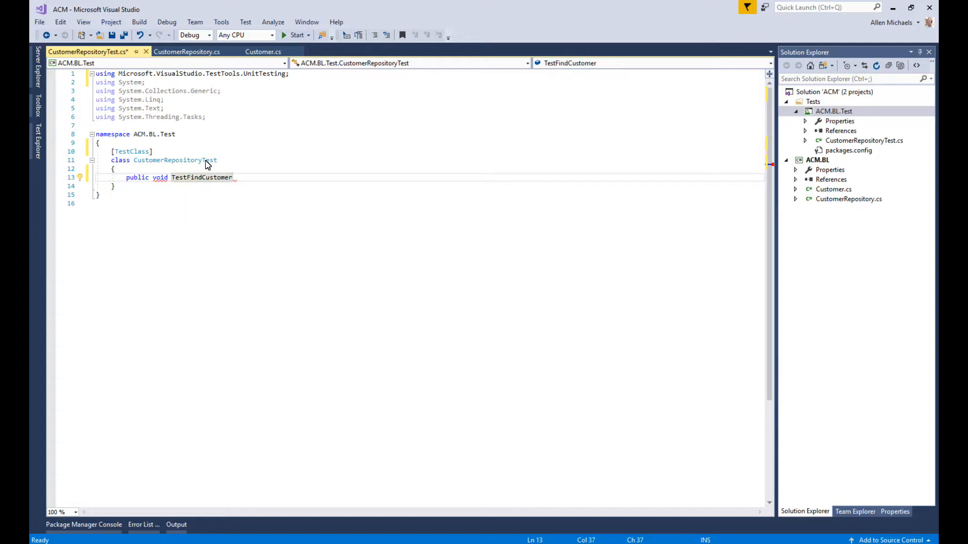
{"action": "type", "text": "()"}
{"action": "type", "text": "{"}
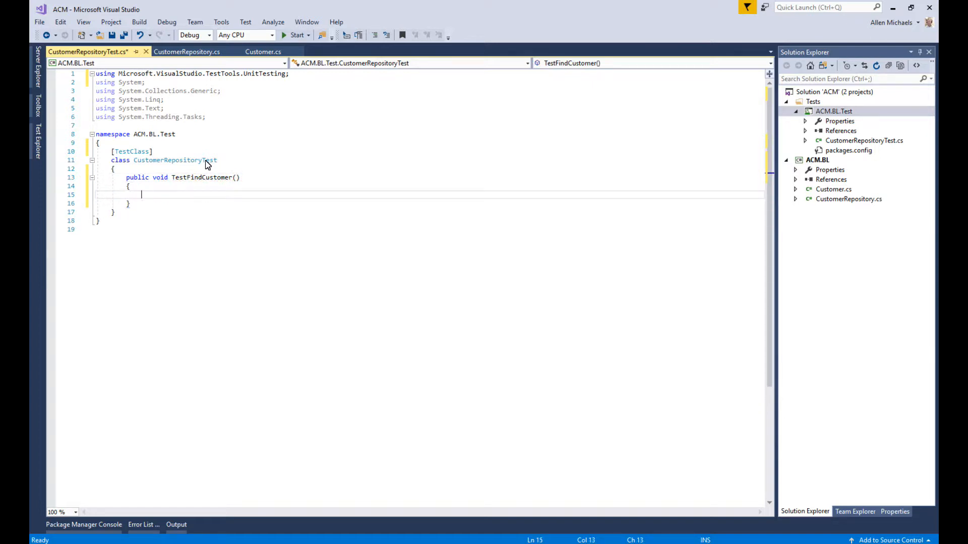
Add //Arrange, //Act and //Assert comments inside TestFindCustomer.
{"action": "type", "text": "//"}
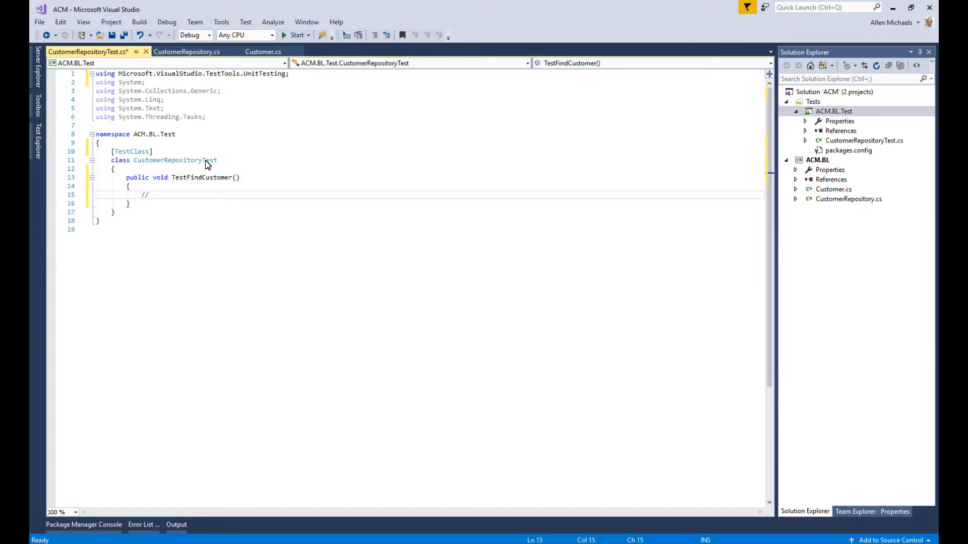
{"action": "type", "text": "Arrange"}
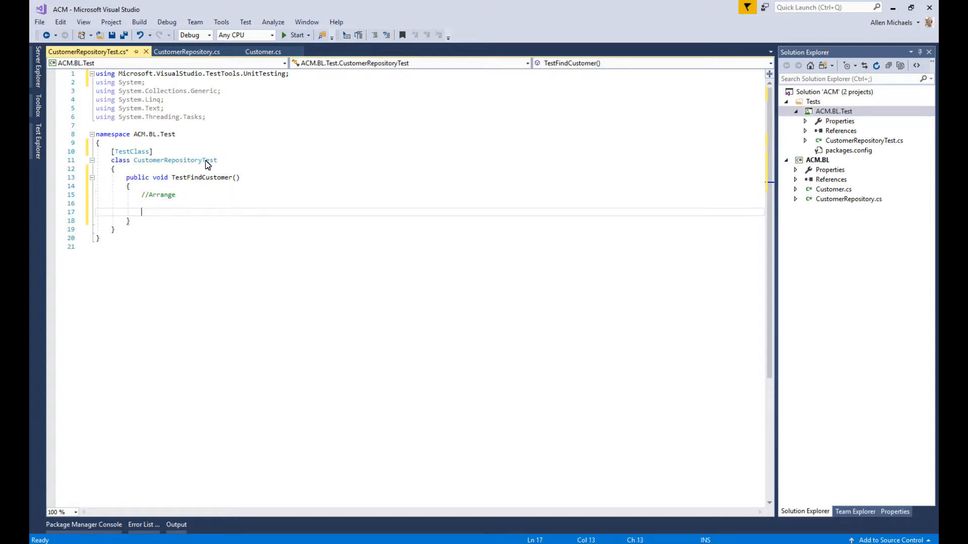
{"action": "type", "text": "//"}
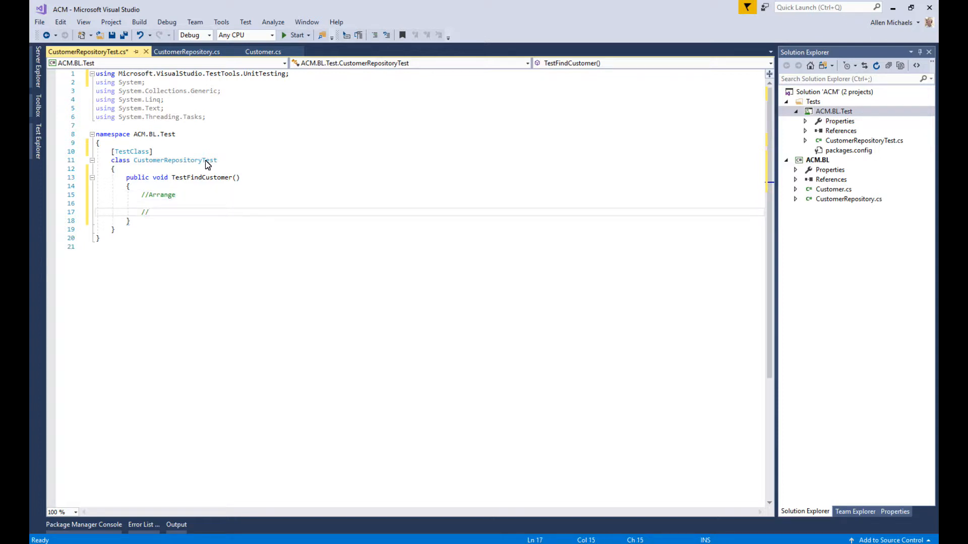
{"action": "type", "text": "Act"}
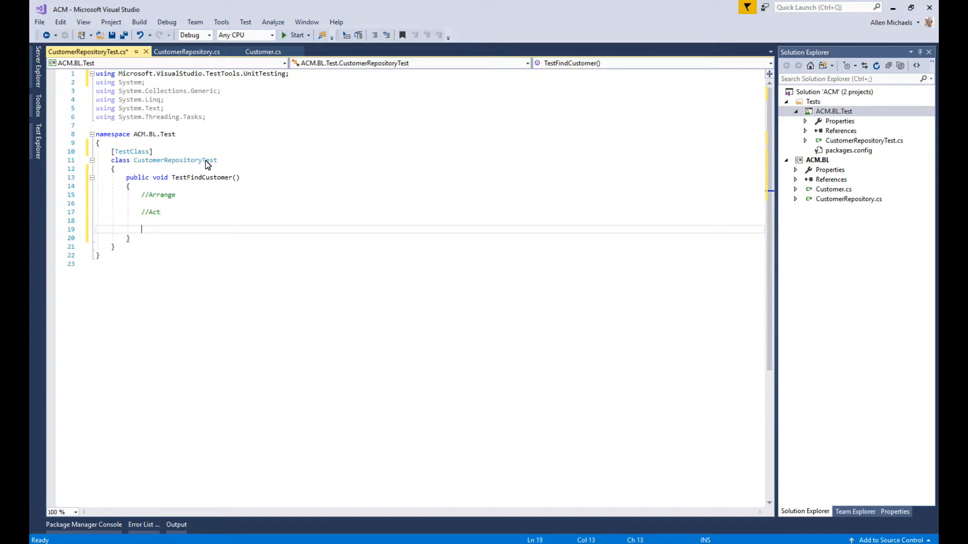
{"action": "type", "text": "//Assert"}
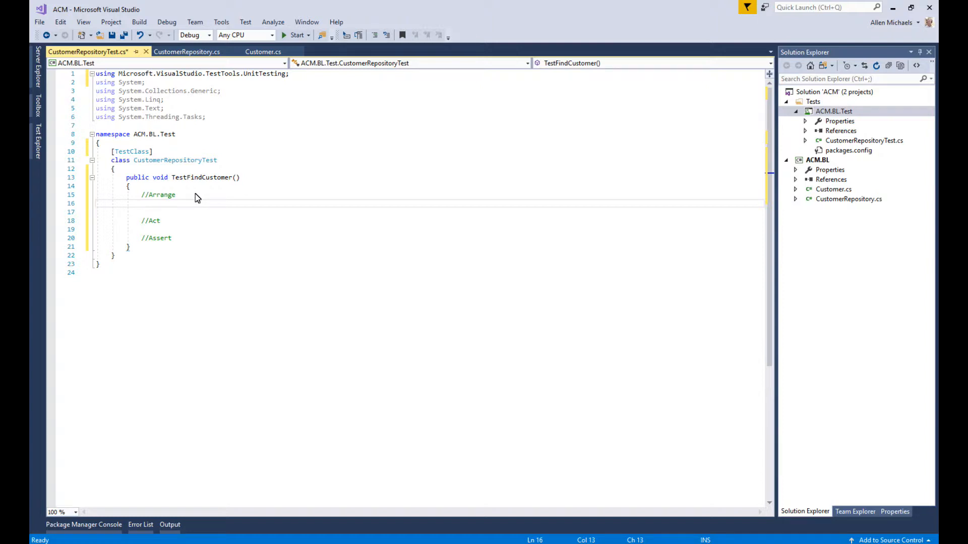
Create a CustomerRepository under Arrange and set var result = repository.FindCustomer(customerList, 2) under Act.
{"action": "type", "text": "CustomerRepository repository = new CustomerRepository();"}
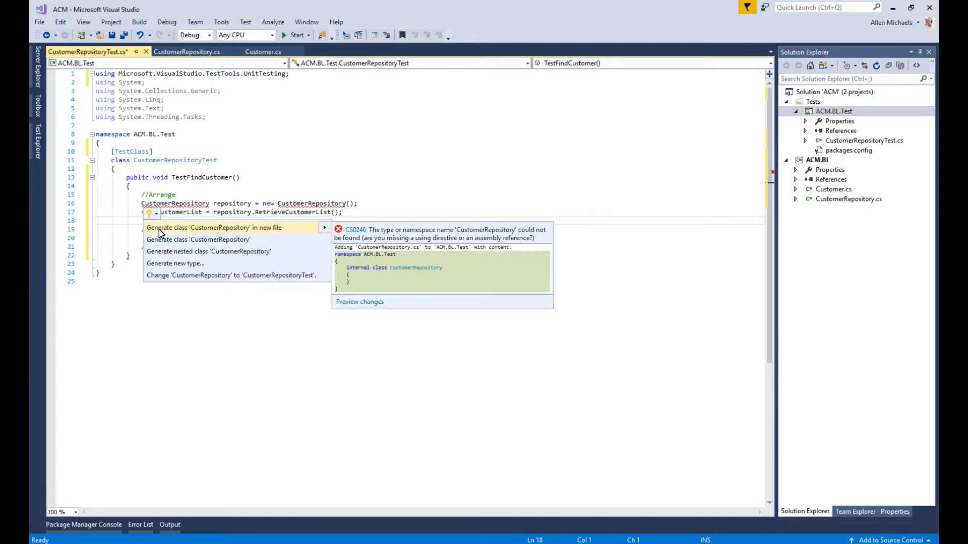
{"action": "mouse_move", "coordinate": [360, 204]}
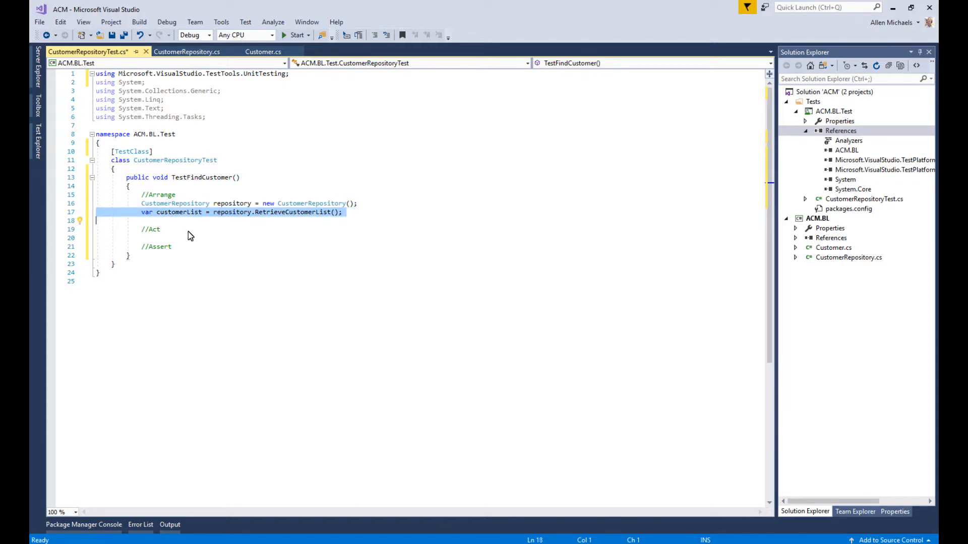
{"action": "left_click", "coordinate": [178, 229]}
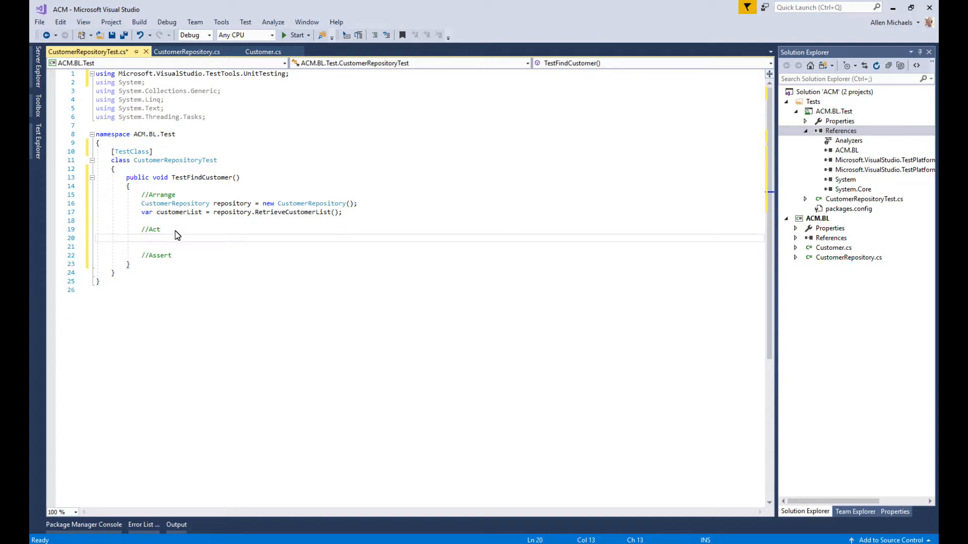
{"action": "type", "text": "var"}
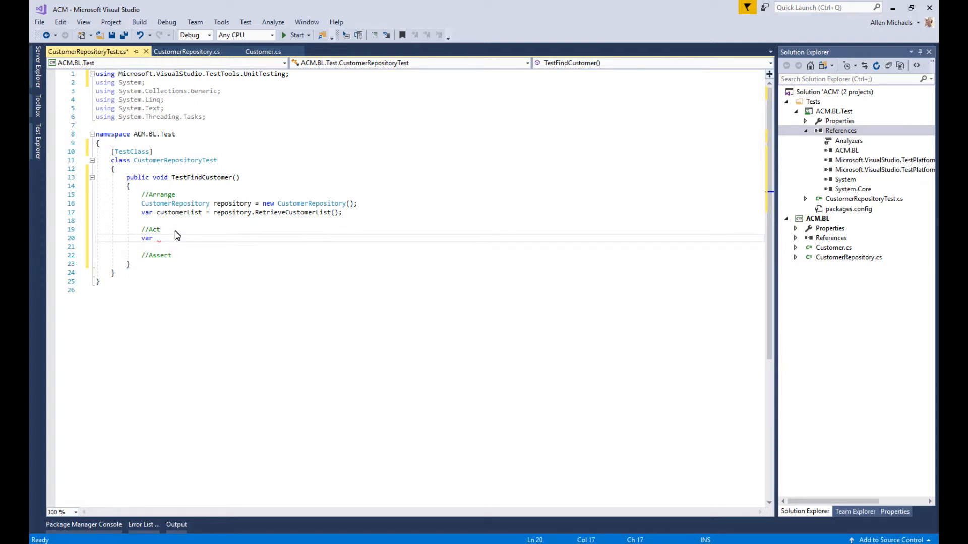
{"action": "type", "text": "result = r"}
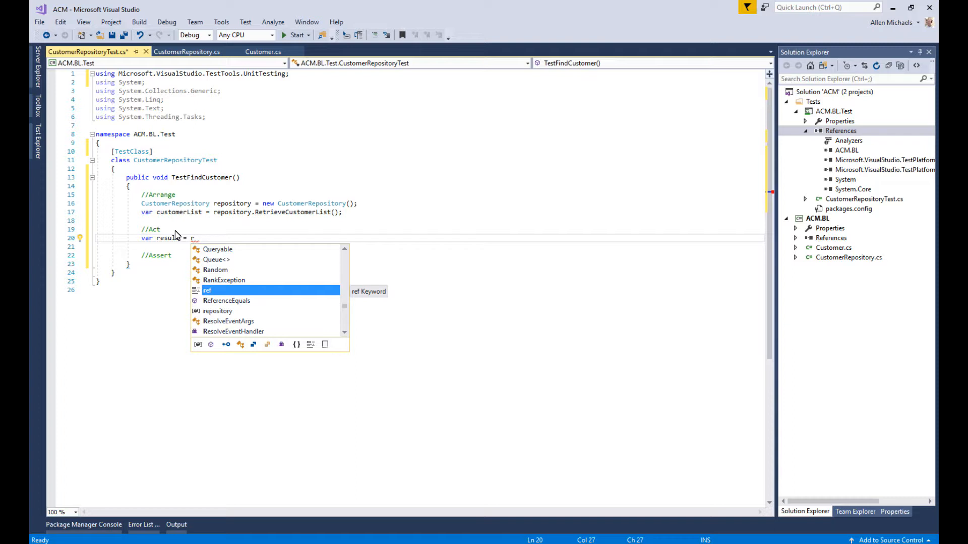
{"action": "type", "text": "epository"}
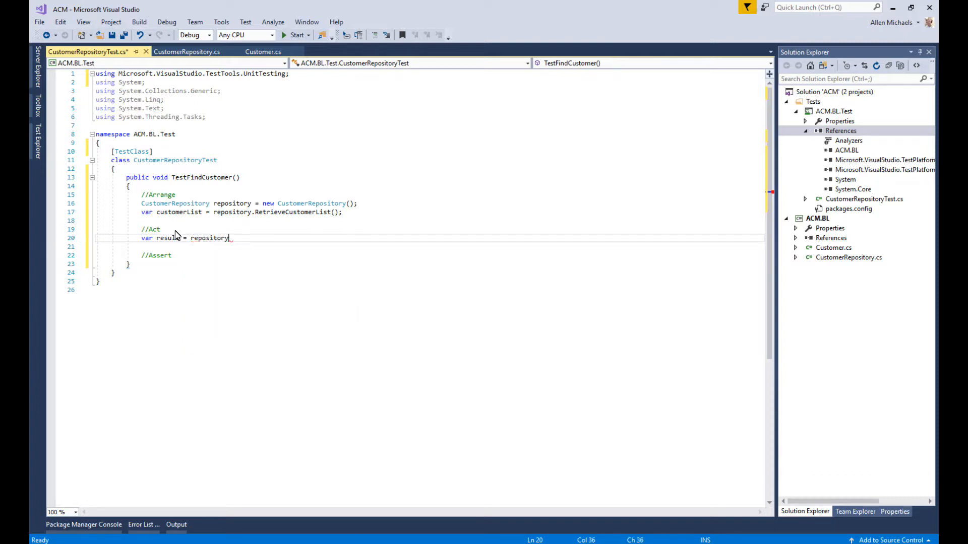
{"action": "type", "text": ".fi"}
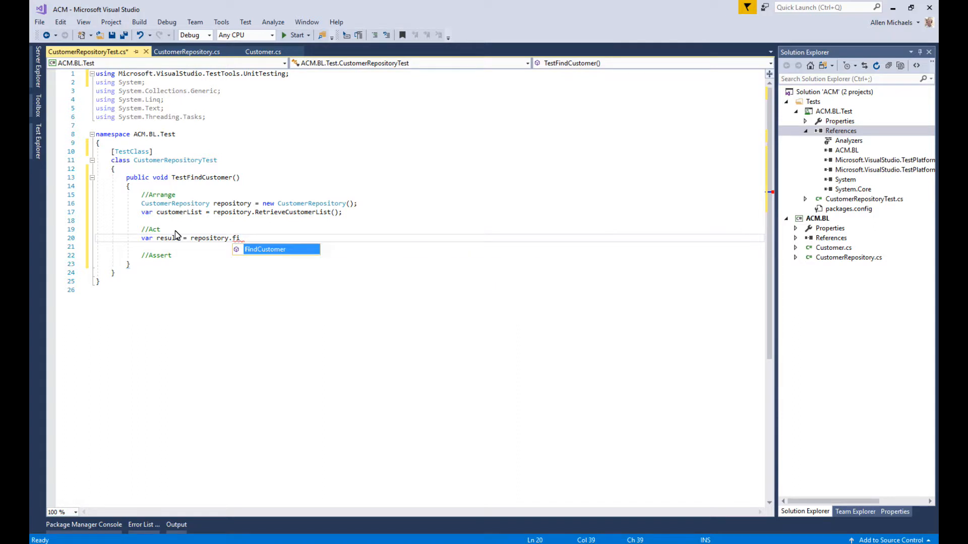
{"action": "type", "text": "FindCustomer()"}
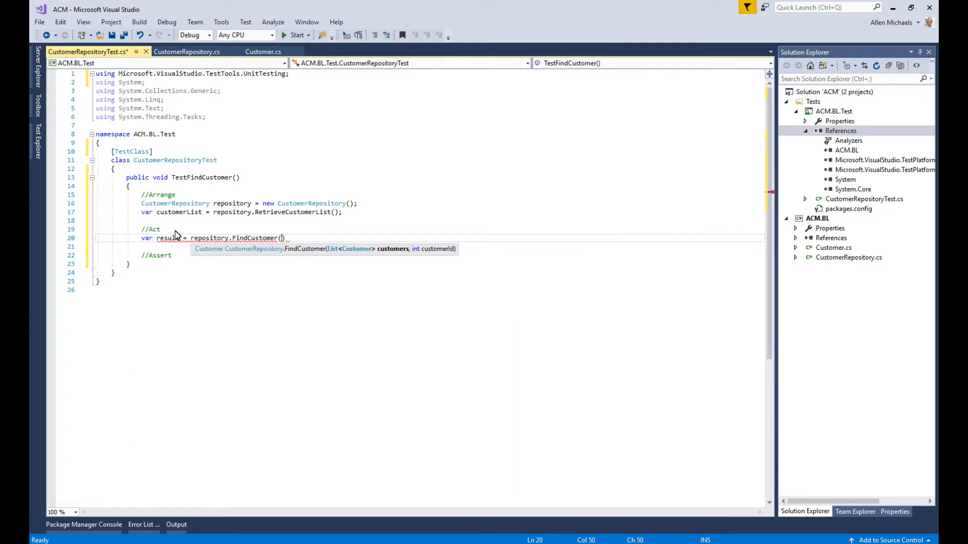
{"action": "type", "text": "customerList,"}
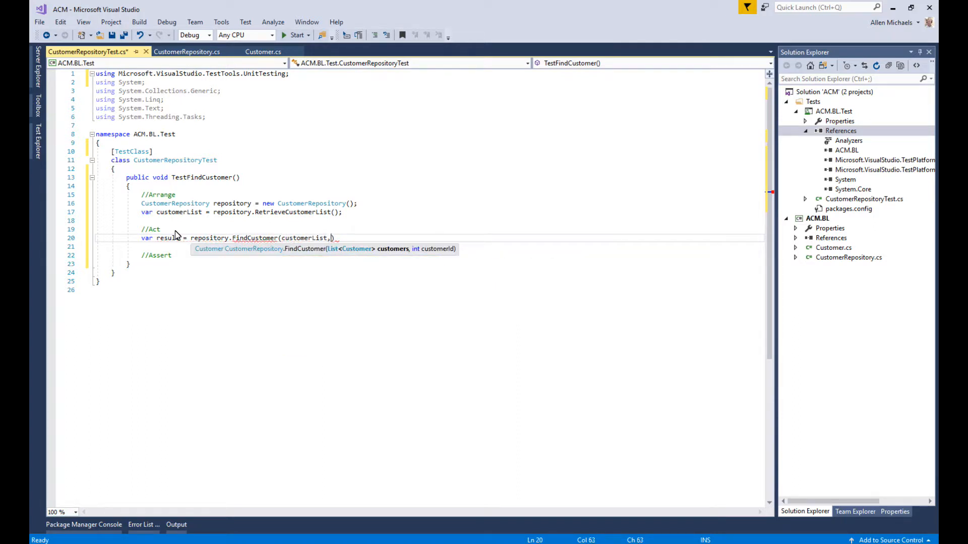
{"action": "type", "text": "2"}
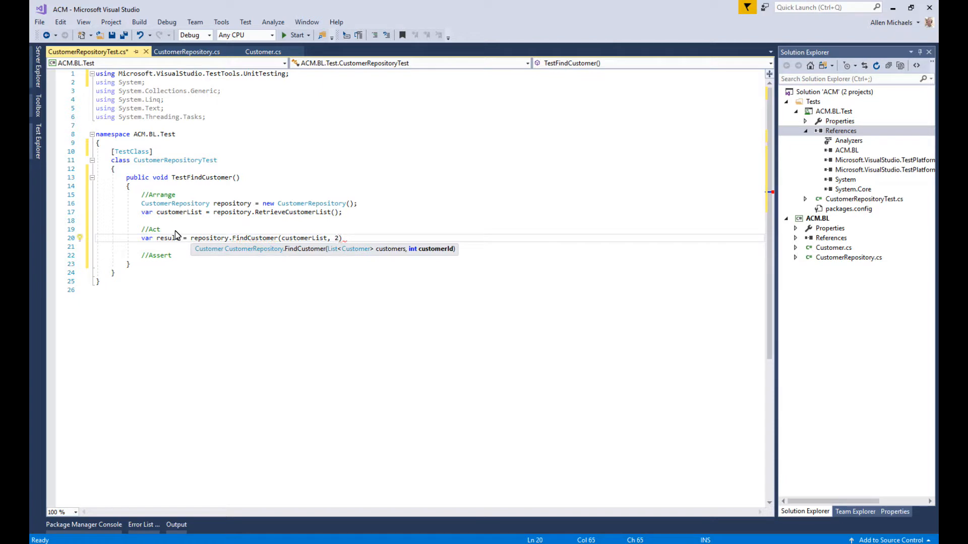
{"action": "type", "text": ";"}
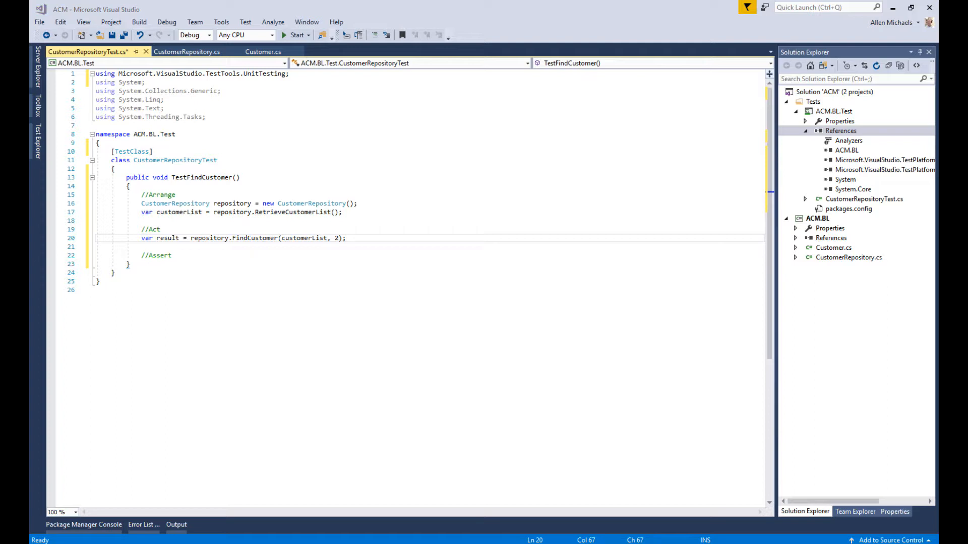
{"action": "left_click", "coordinate": [174, 255]}
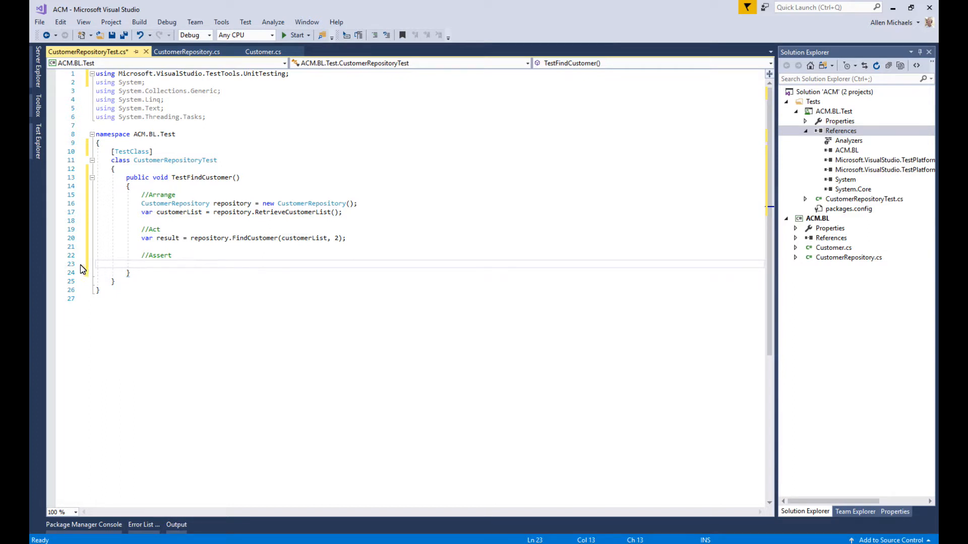
Assert result is not null with id 2, Baggins, Bilbo, add [TestMethod], and save the test file.
{"action": "type", "text": "Assert.IsNotNull(result);"}
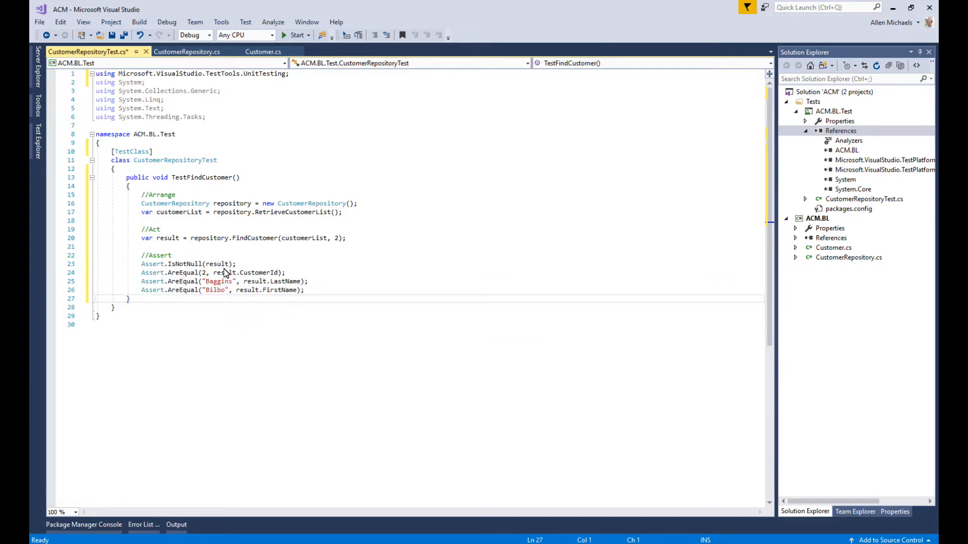
{"action": "mouse_move", "coordinate": [182, 281]}
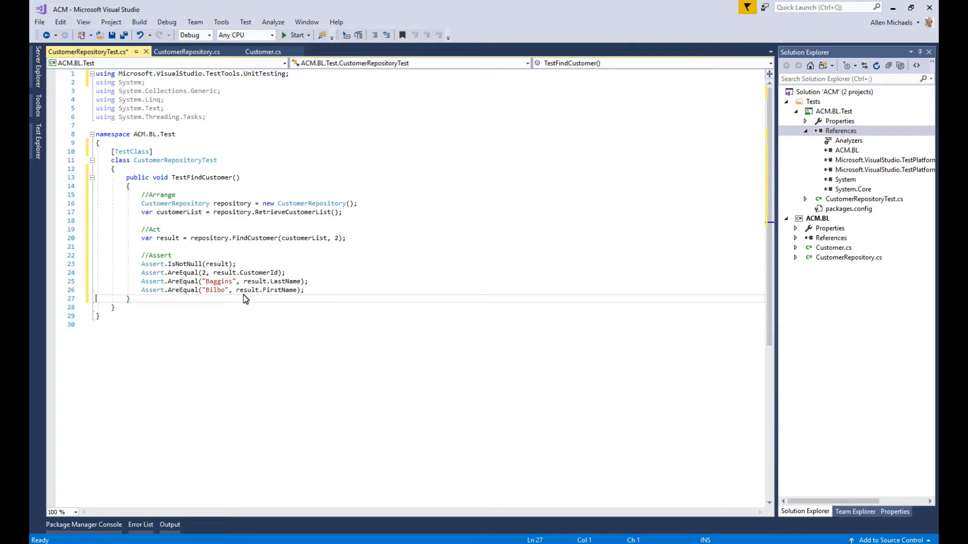
{"action": "left_click", "coordinate": [123, 35]}
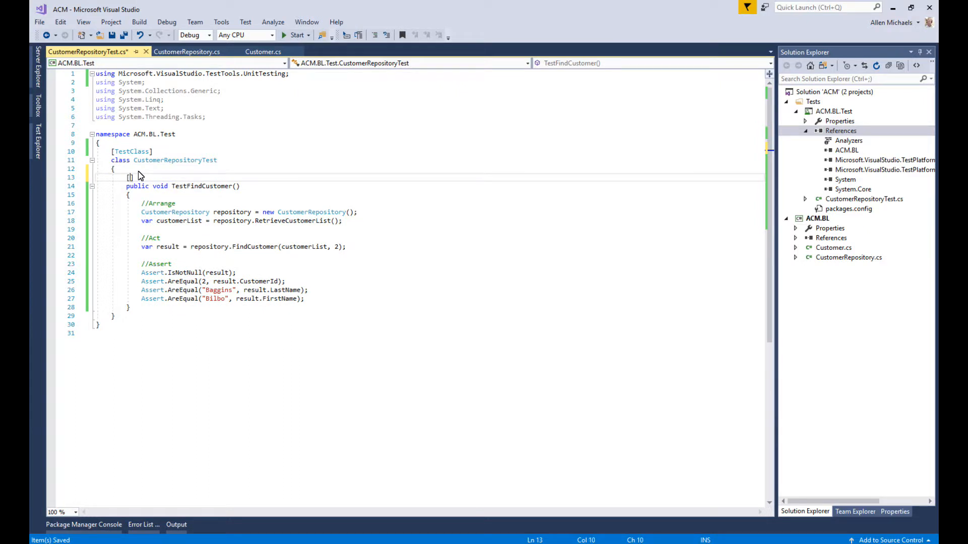
{"action": "type", "text": "[TestMethod"}
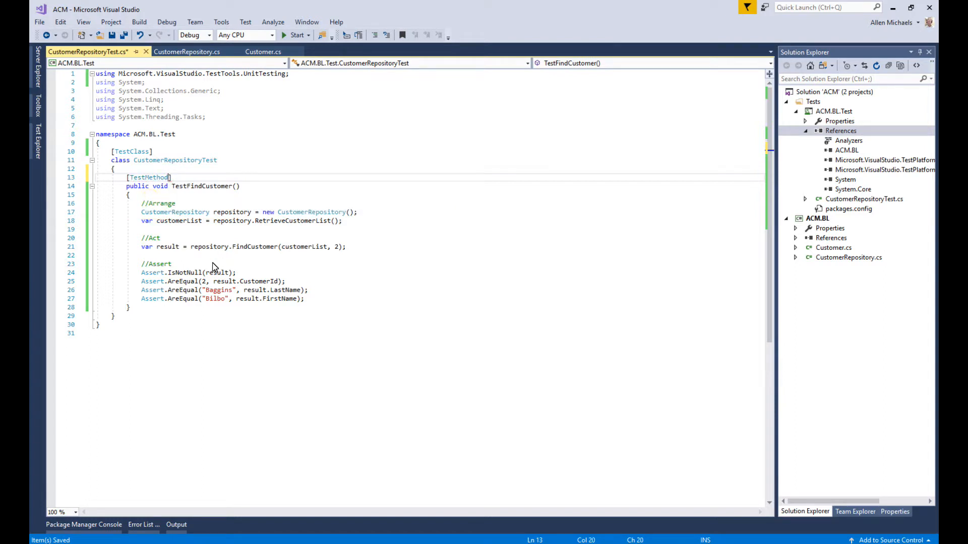
{"action": "left_click", "coordinate": [123, 35]}
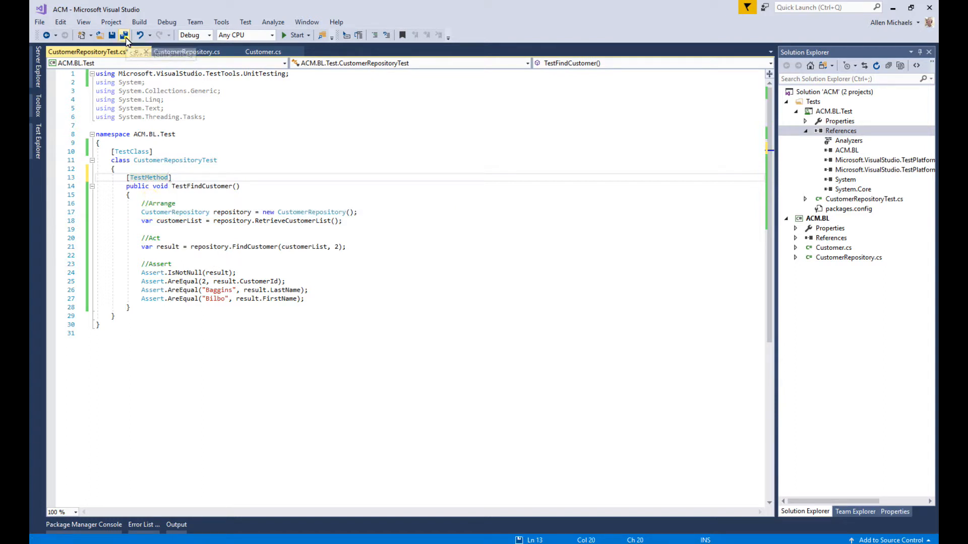
{"action": "left_click", "coordinate": [123, 34]}
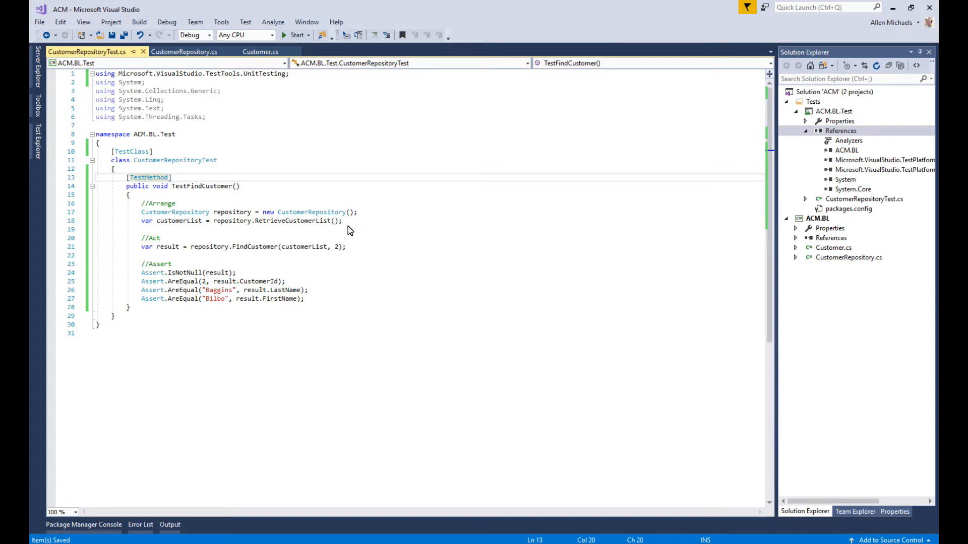
{"action": "mouse_move", "coordinate": [345, 235]}
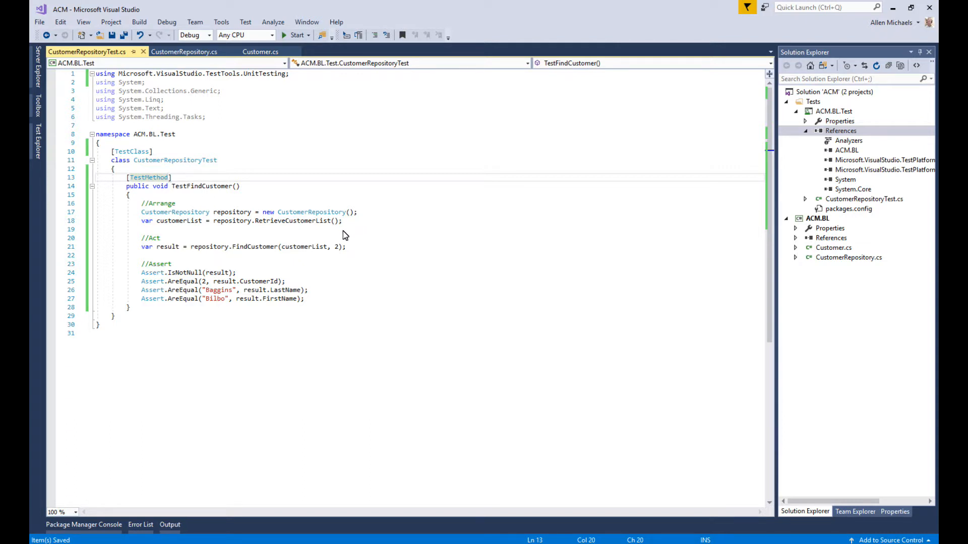
{"action": "mouse_move", "coordinate": [131, 36]}
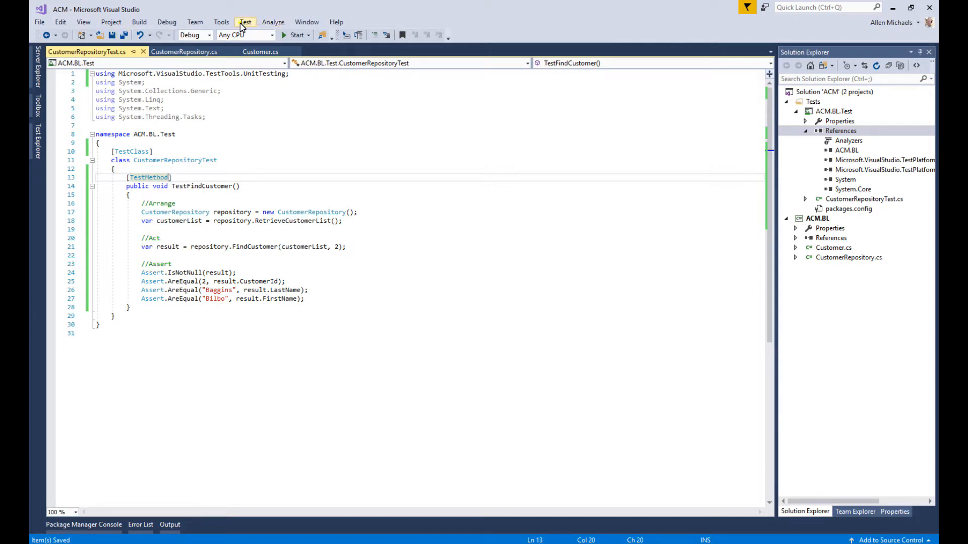
Run all tests in the solution, which discovers none in the non-public test class.
{"action": "left_click", "coordinate": [245, 22]}
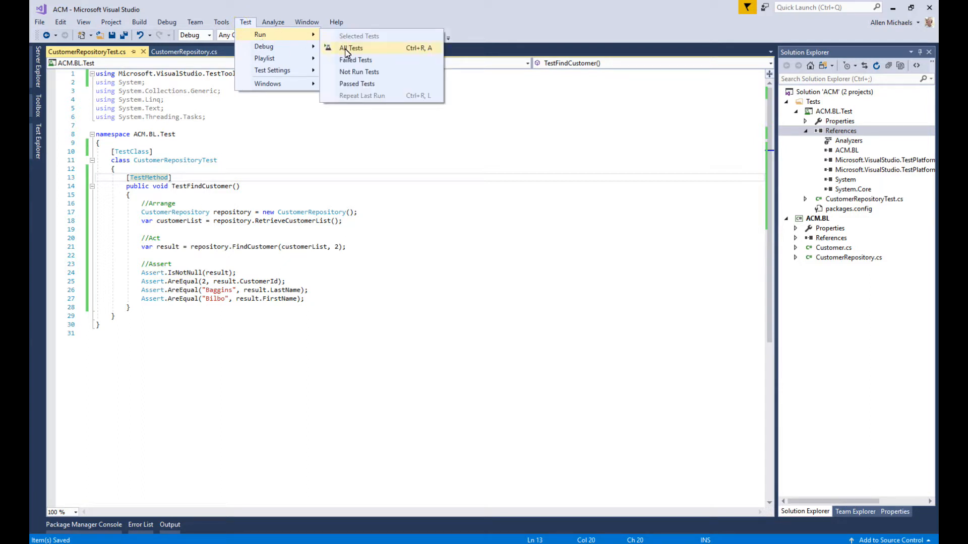
{"action": "left_click", "coordinate": [350, 47]}
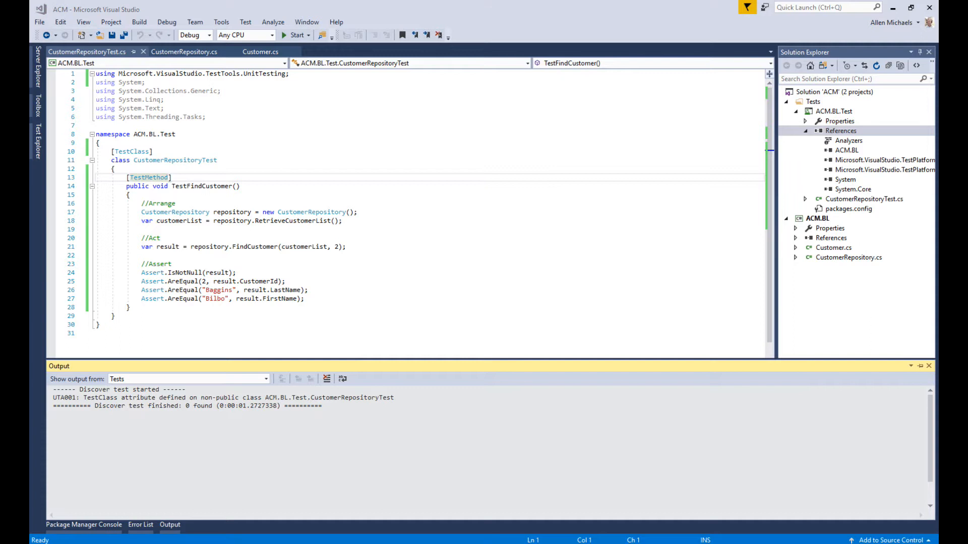
{"action": "mouse_move", "coordinate": [569, 182]}
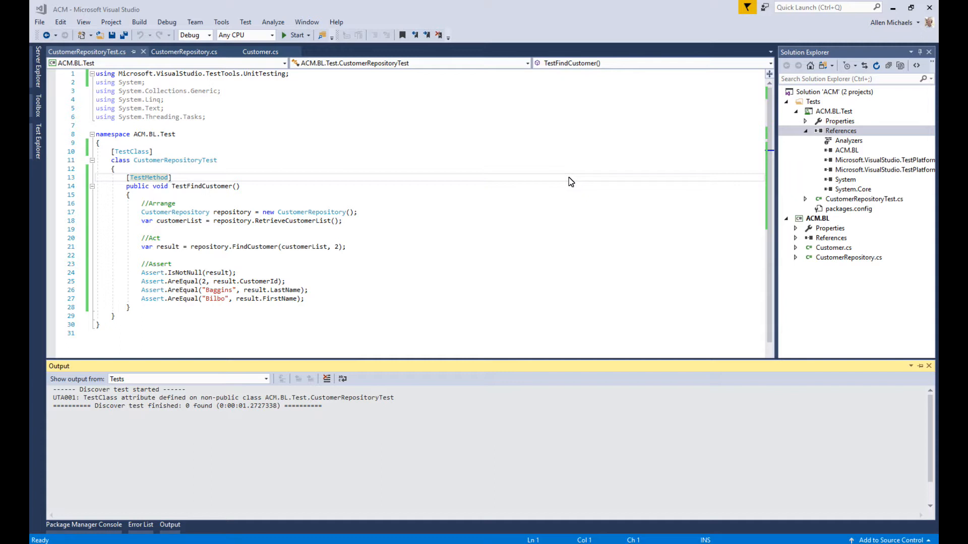
{"action": "mouse_move", "coordinate": [133, 166]}
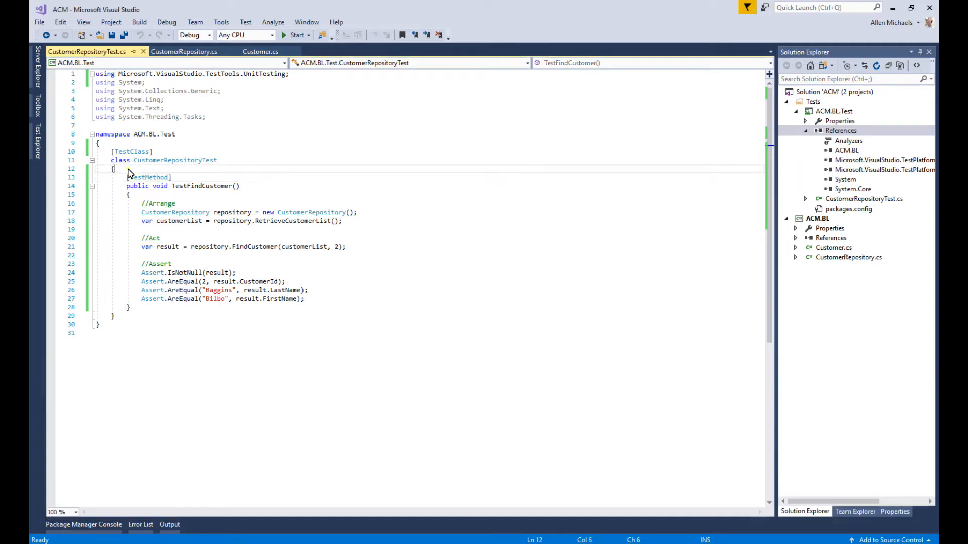
Add a public TestContext { get; set; } property to CustomerRepositoryTest and build the solution.
{"action": "type", "text": "public TestContext TestContext { get; set; }"}
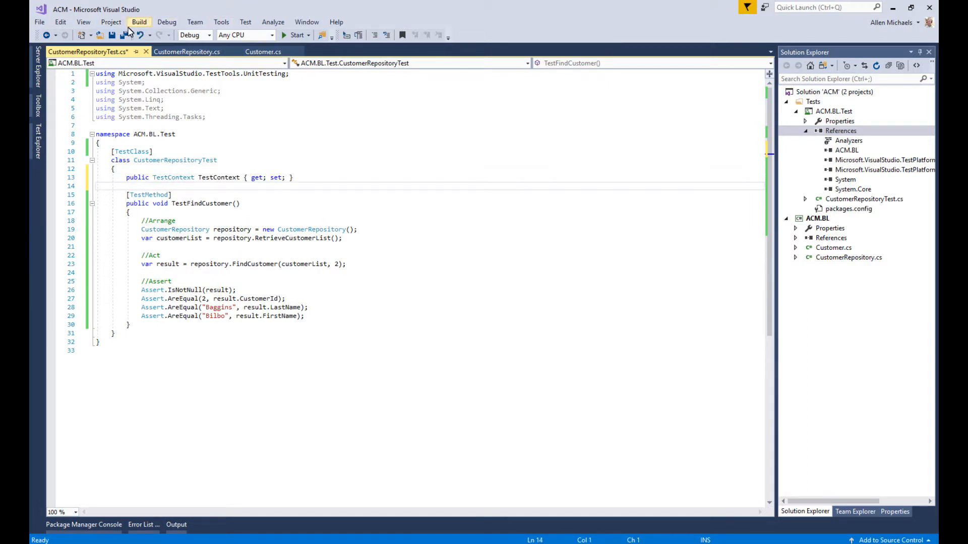
{"action": "left_click", "coordinate": [138, 22]}
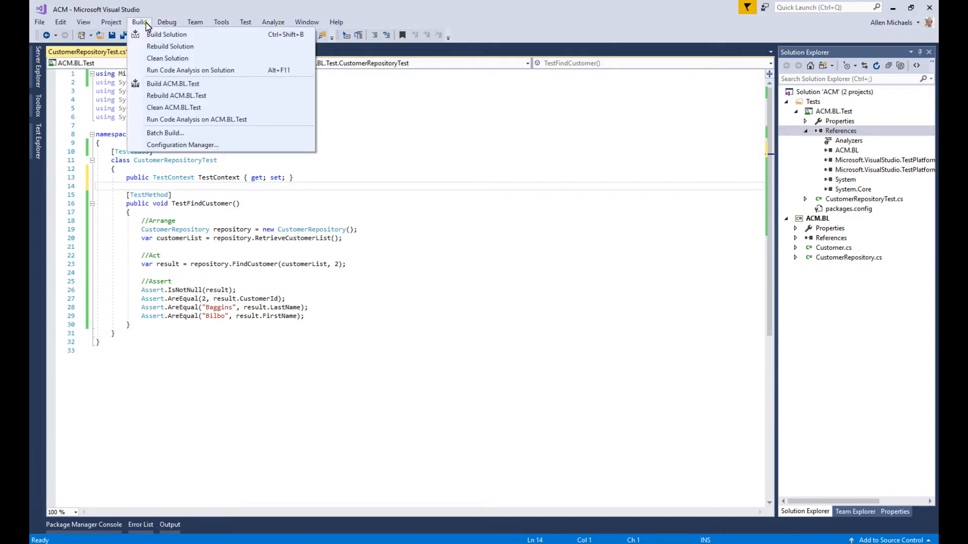
{"action": "left_click", "coordinate": [246, 21]}
{"action": "type", "text": "public "}
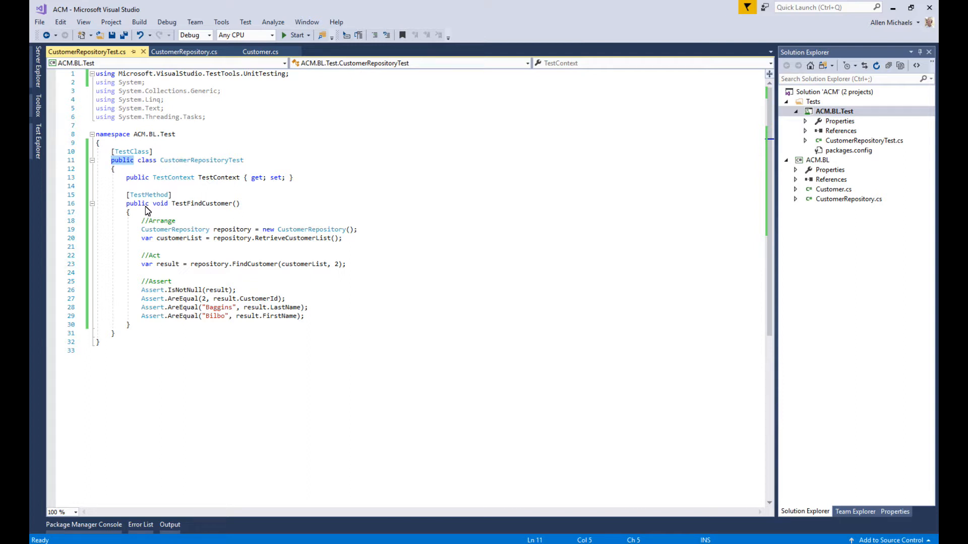
{"action": "left_click", "coordinate": [148, 195]}
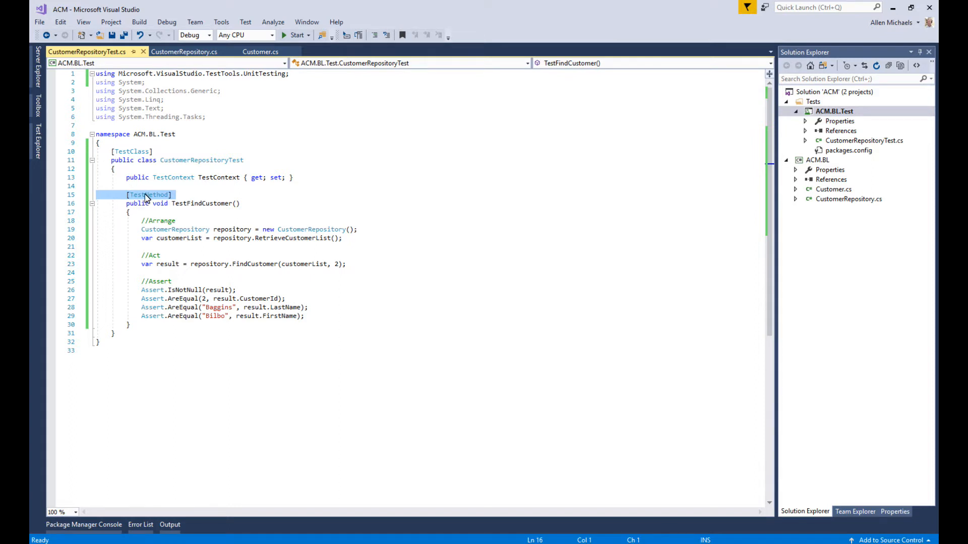
{"action": "left_click", "coordinate": [245, 22]}
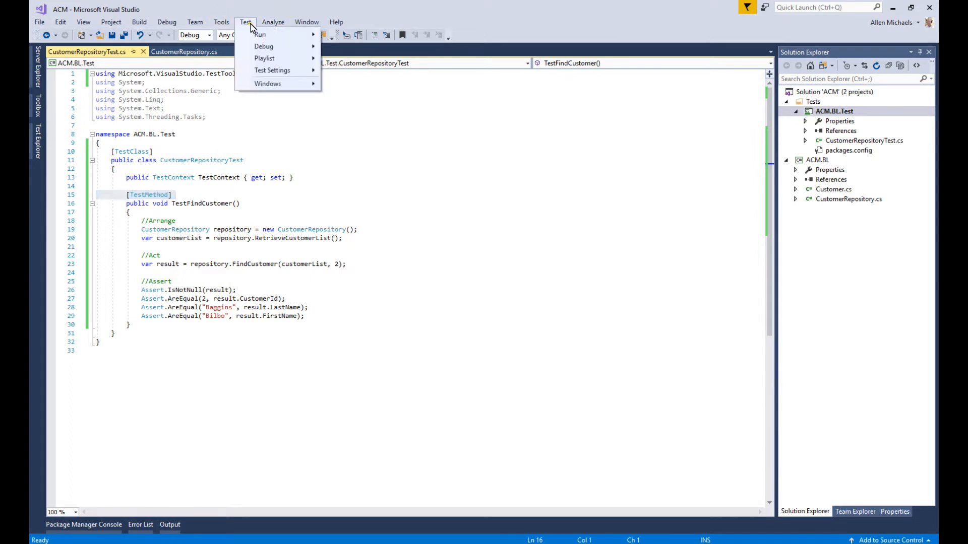
{"action": "left_click", "coordinate": [260, 34]}
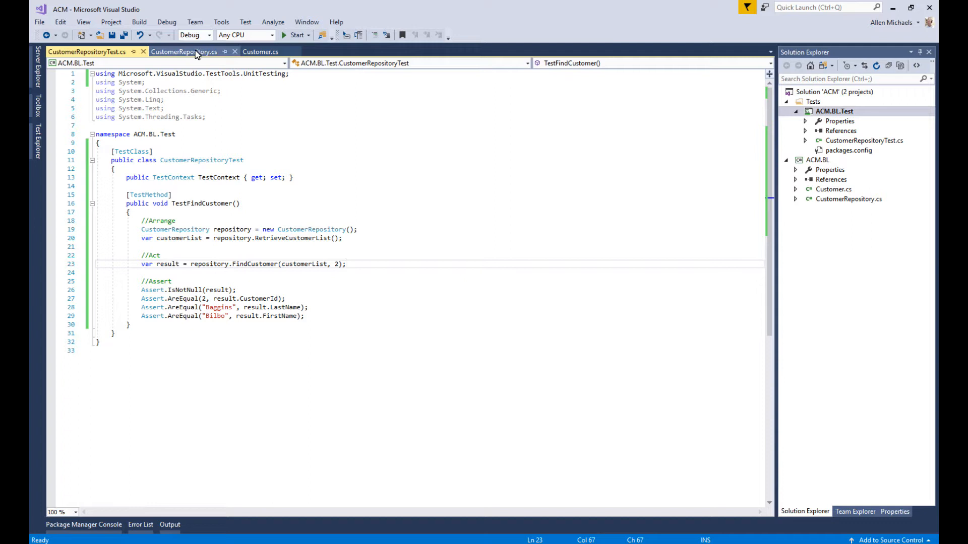
Comment out FindCustomer's foreach loop in CustomerRepository.cs.
{"action": "left_click", "coordinate": [184, 51]}
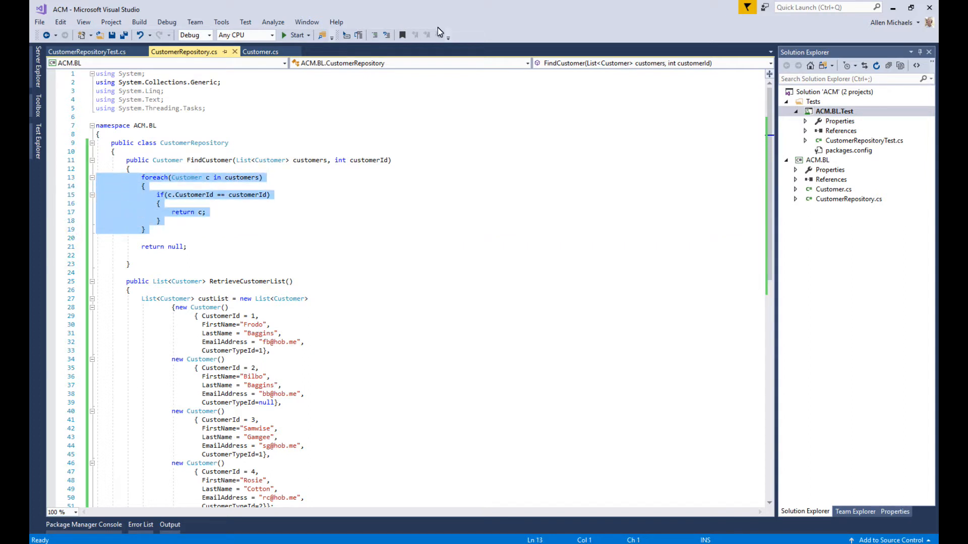
{"action": "mouse_move", "coordinate": [375, 35]}
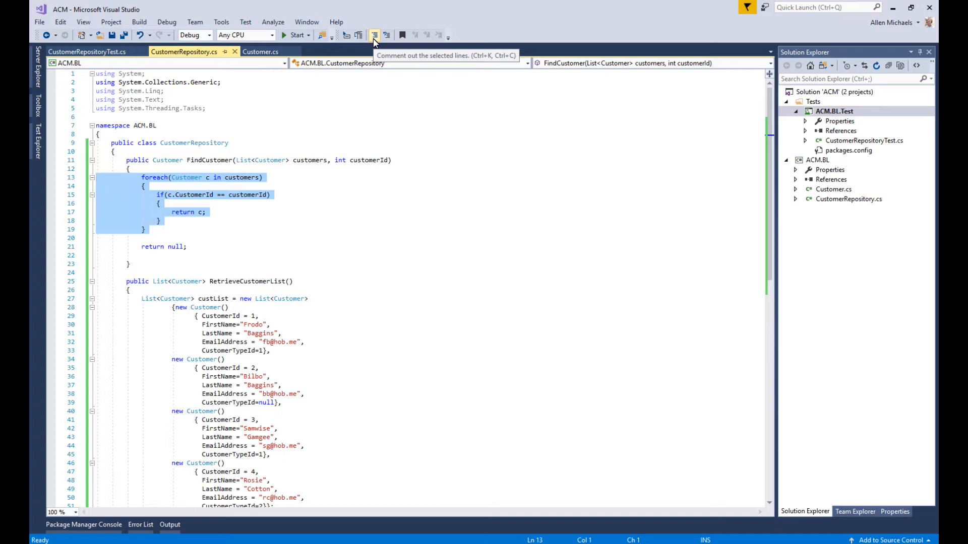
{"action": "left_click", "coordinate": [375, 36]}
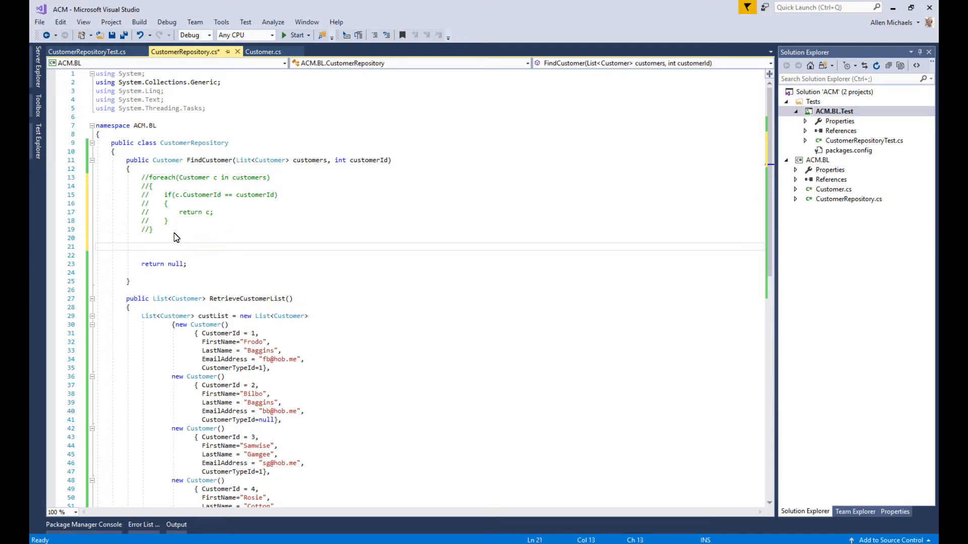
Begin the query variable: var query = from c in customers.
{"action": "type", "text": "var"}
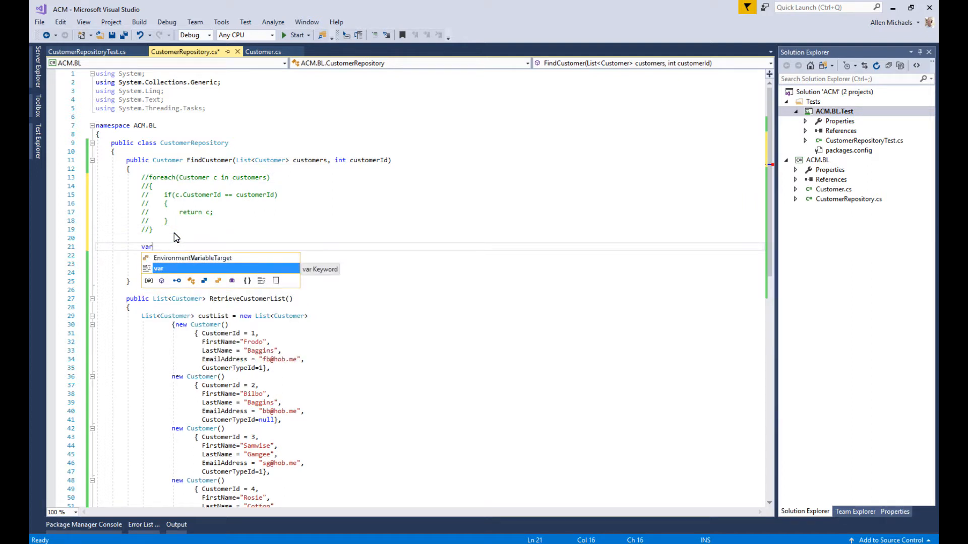
{"action": "type", "text": "query ="}
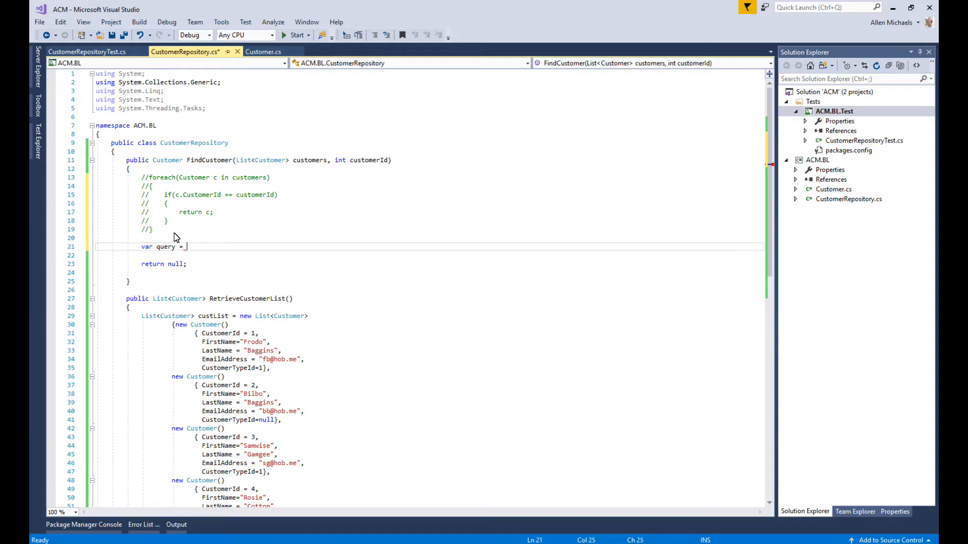
{"action": "type", "text": "from c in"}
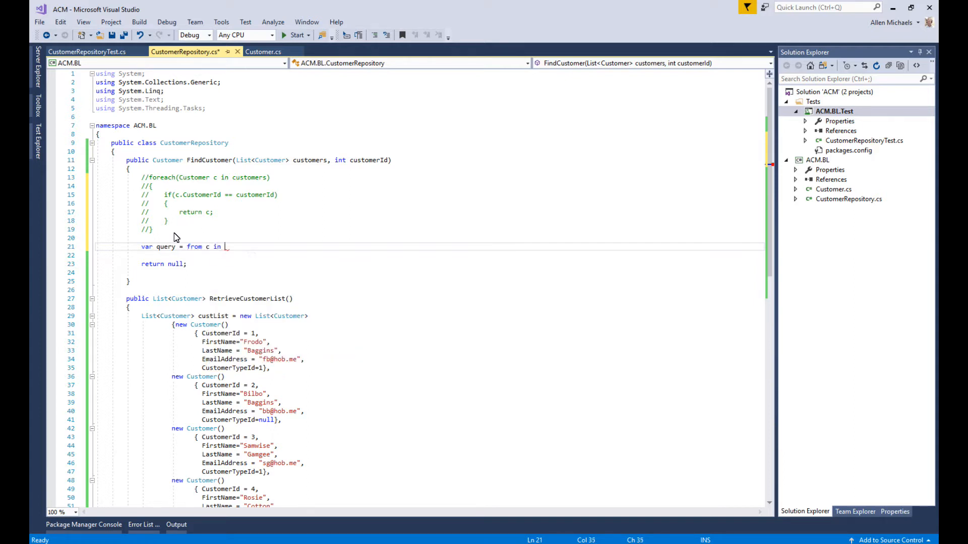
{"action": "type", "text": "cust"}
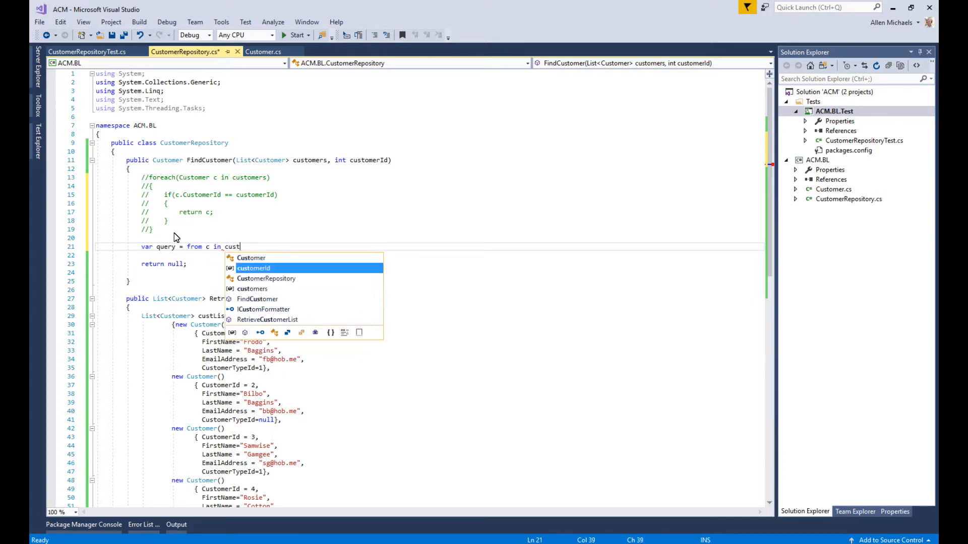
{"action": "type", "text": "omer"}
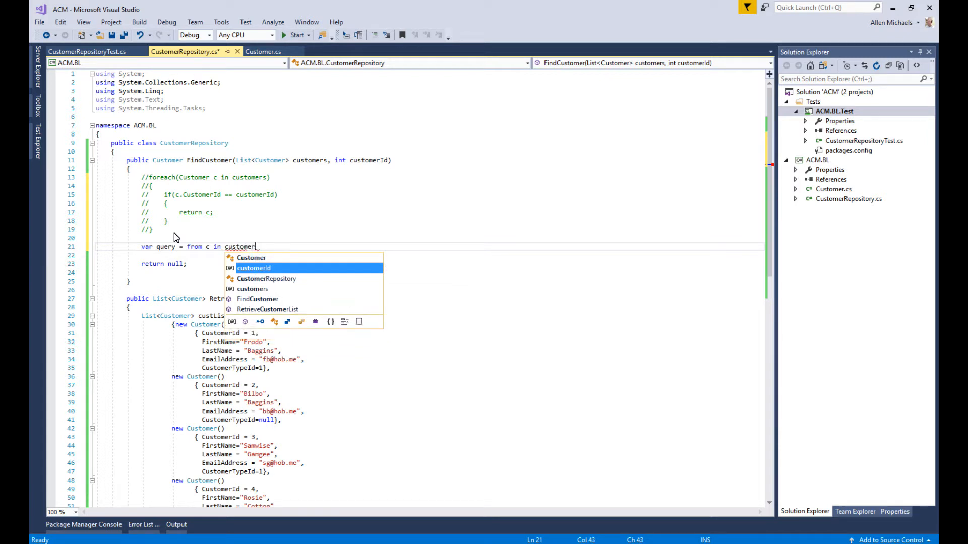
{"action": "type", "text": "s"}
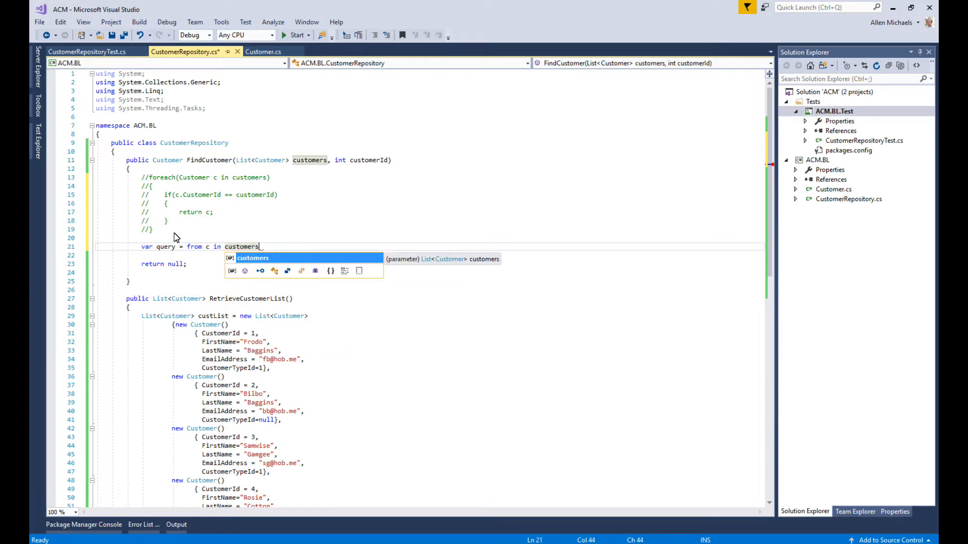
{"action": "mouse_move", "coordinate": [228, 247]}
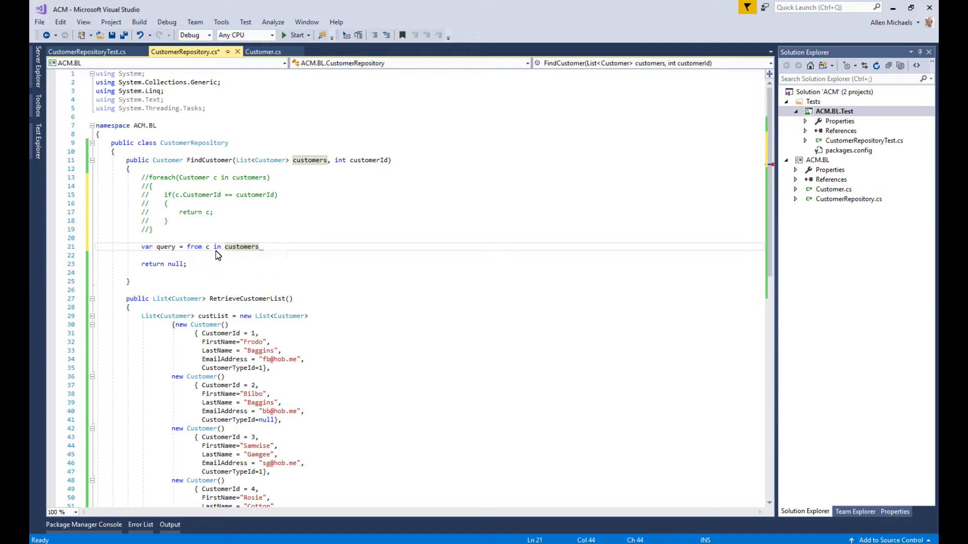
{"action": "mouse_move", "coordinate": [213, 250]}
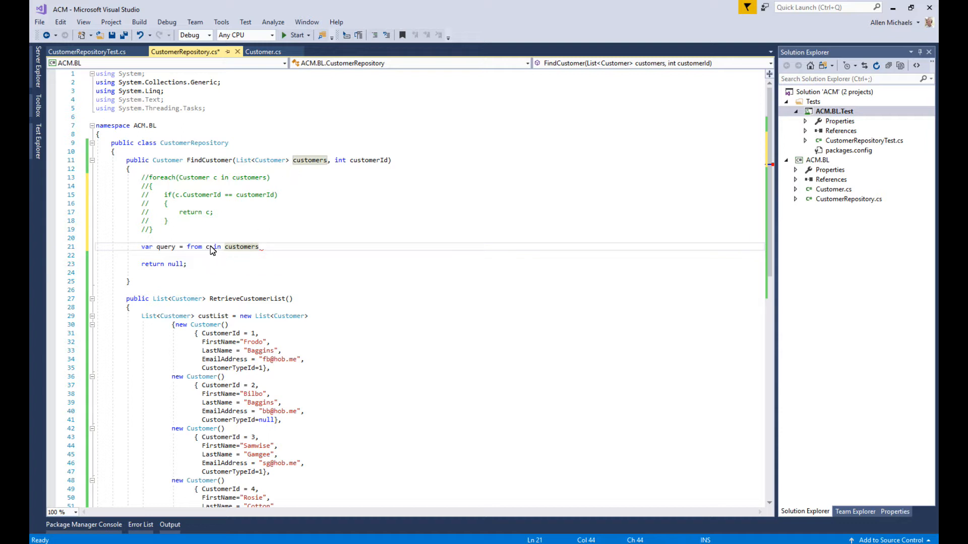
{"action": "mouse_move", "coordinate": [208, 246]}
{"action": "type", "text": "w"}
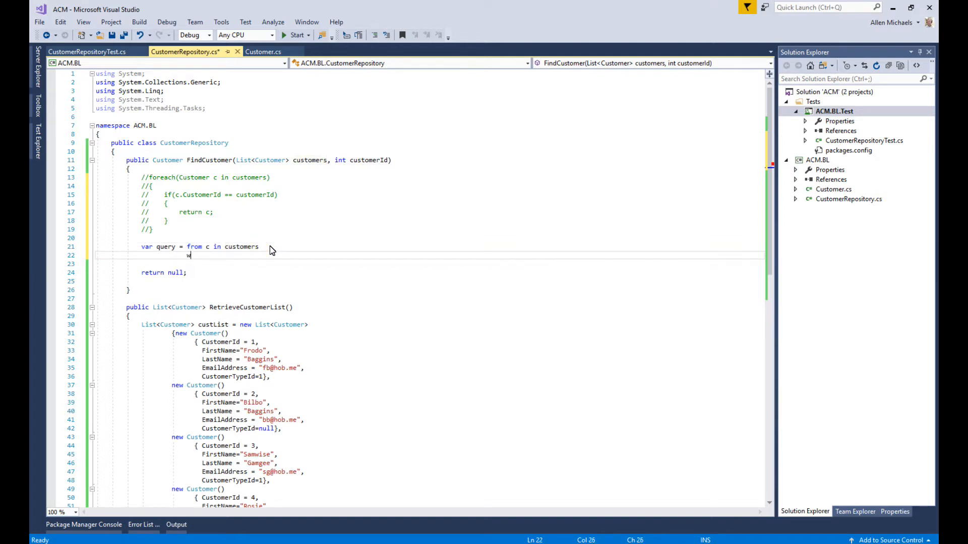
Add the clause where c.CustomerId == customerId and start a new line.
{"action": "type", "text": "here"}
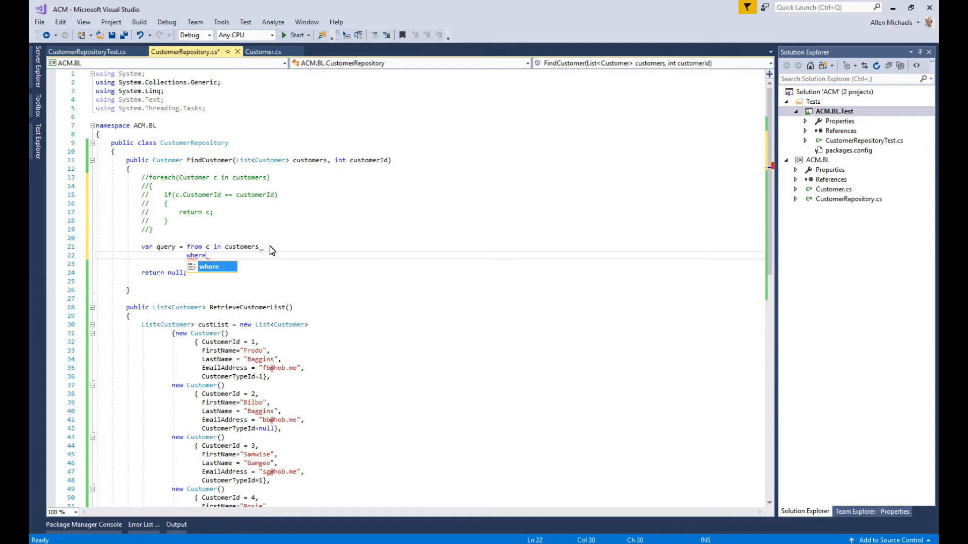
{"action": "type", "text": "c"}
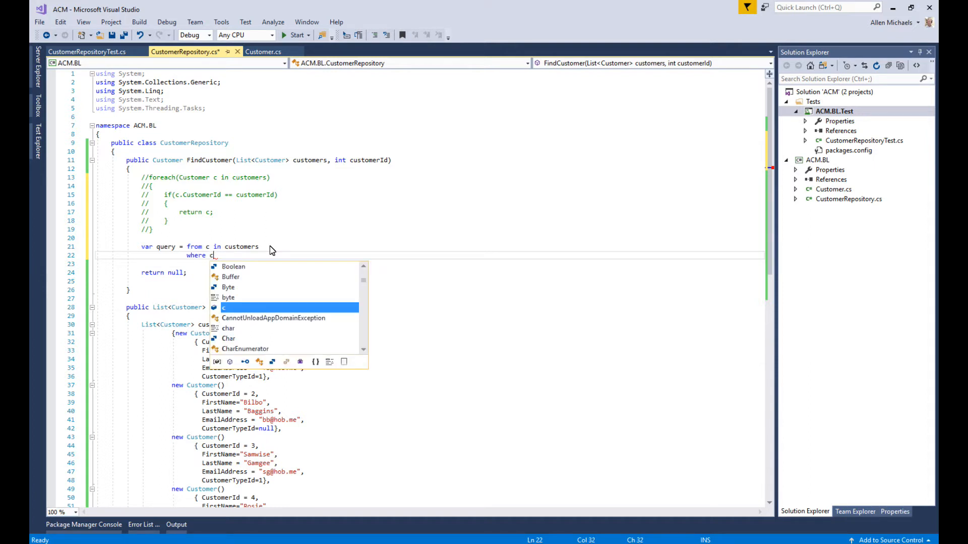
{"action": "type", "text": ".CustomerId"}
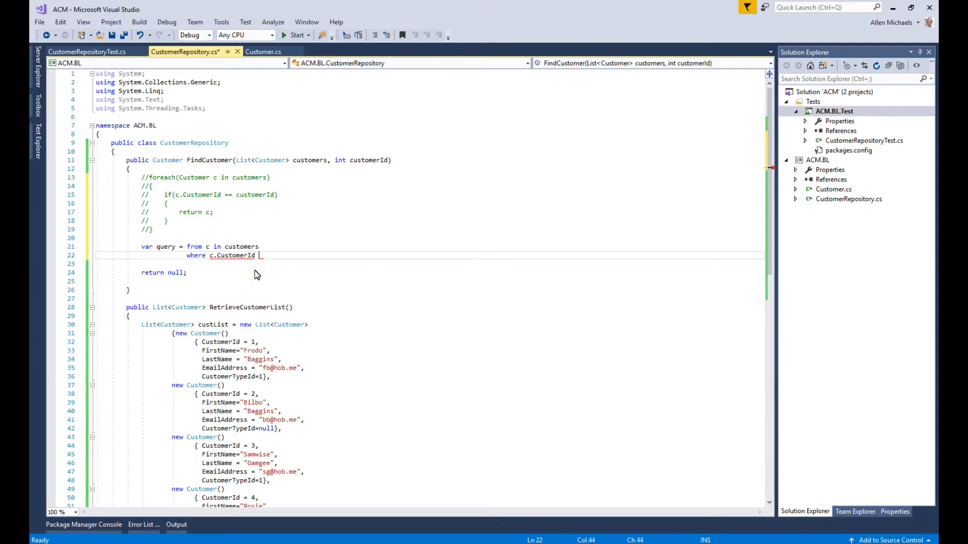
{"action": "type", "text": "== cus"}
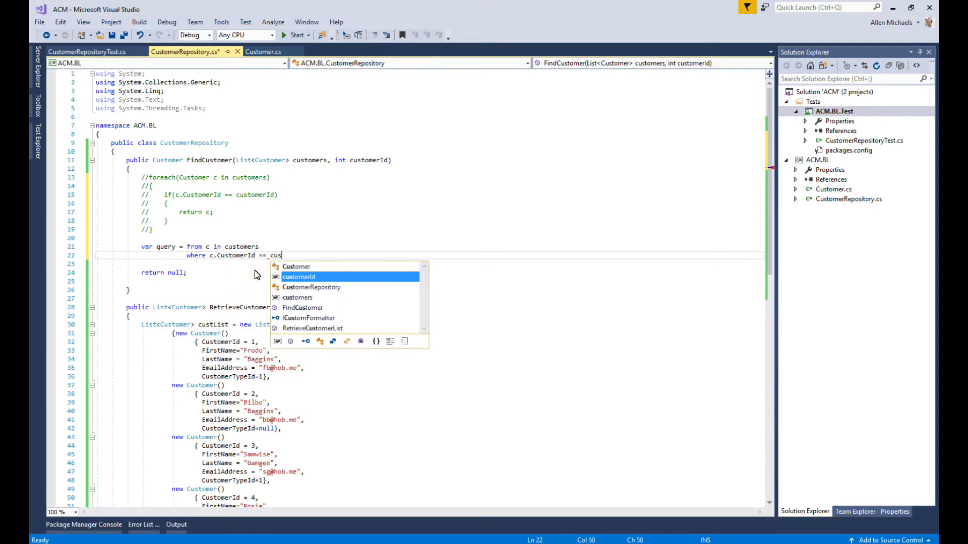
{"action": "type", "text": "omerId"}
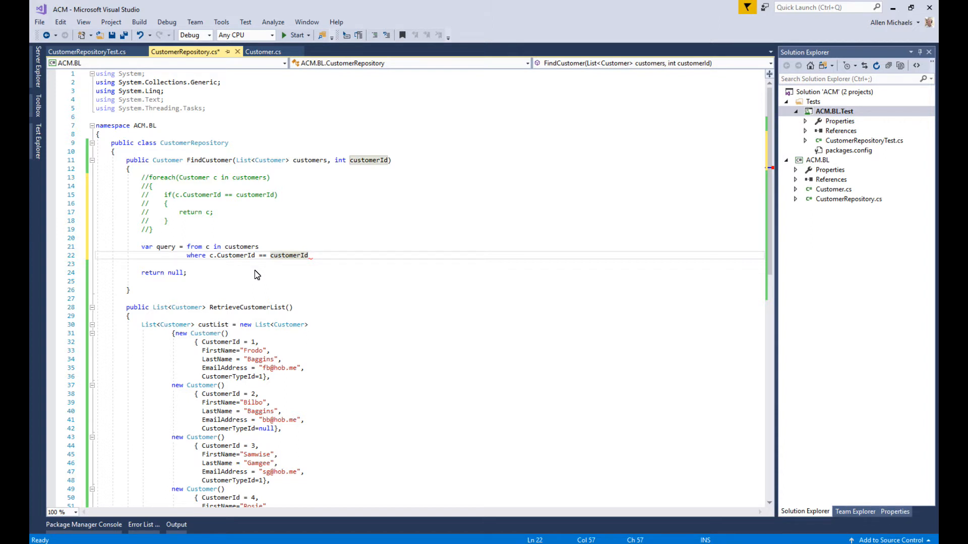
{"action": "key", "text": "enter"}
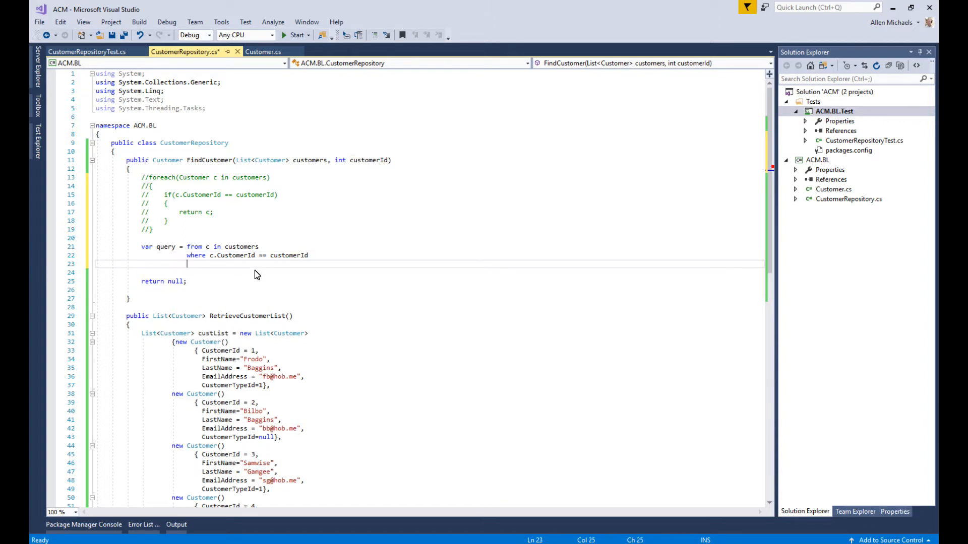
End the LINQ query with select c; and place the caret below it.
{"action": "type", "text": "select c;"}
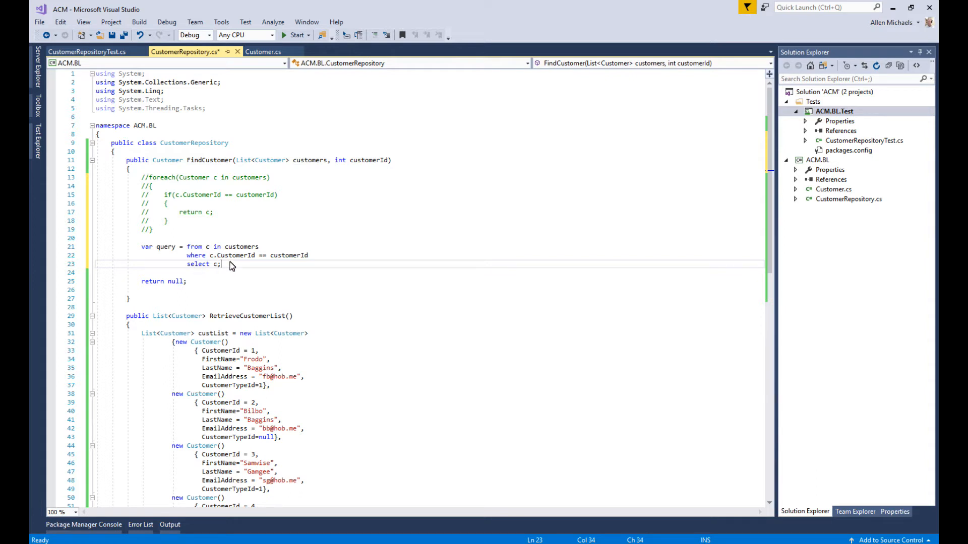
{"action": "mouse_move", "coordinate": [233, 255]}
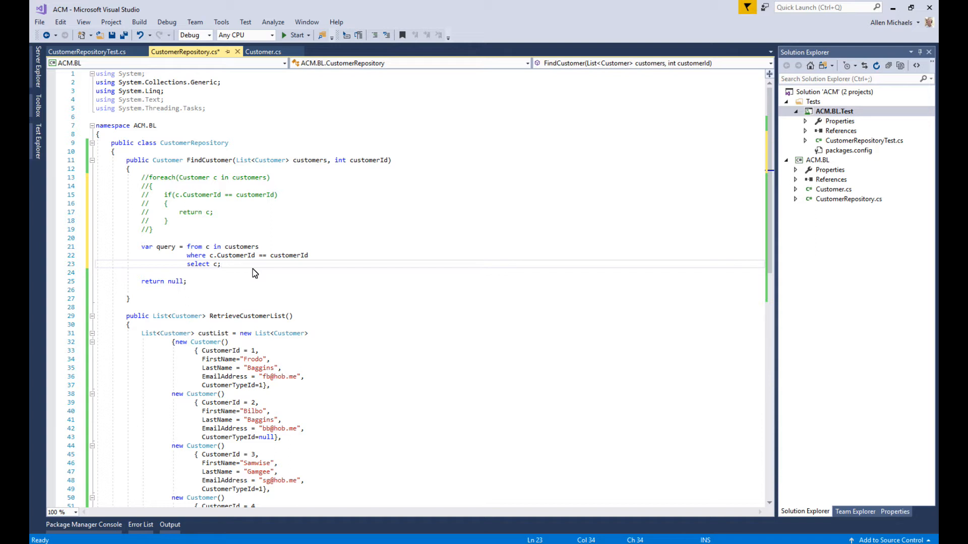
{"action": "mouse_move", "coordinate": [248, 273]}
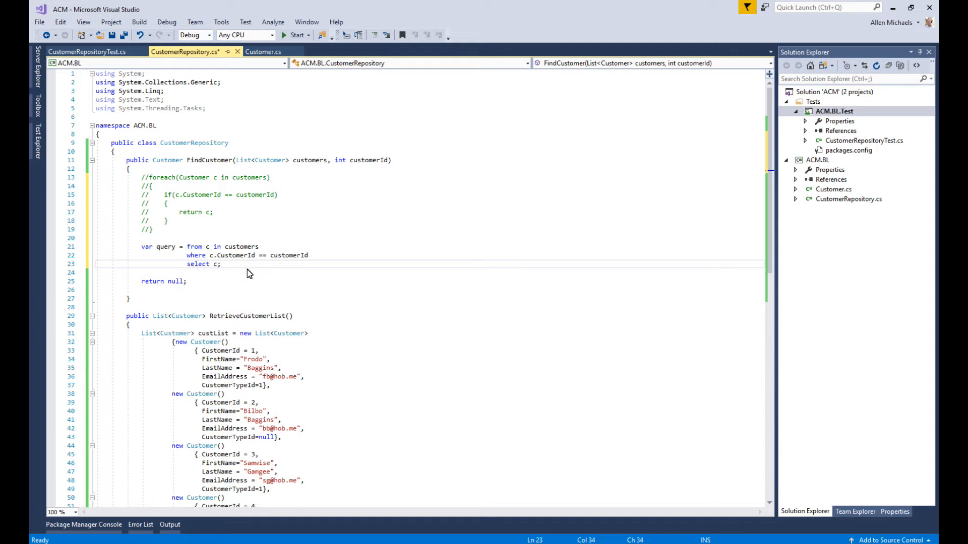
{"action": "left_click", "coordinate": [222, 264]}
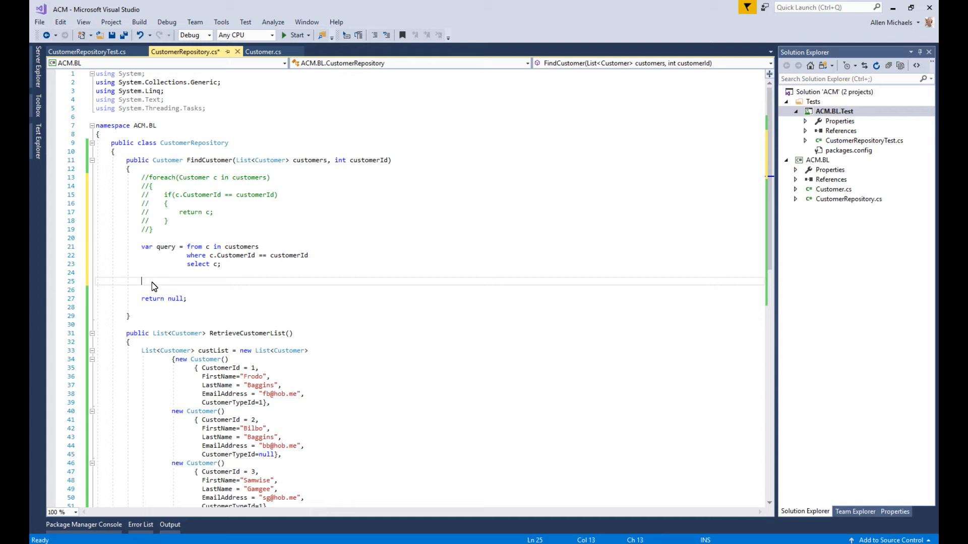
Write Customer cust = query.First(); below the query, completing First() via IntelliSense.
{"action": "type", "text": "c"}
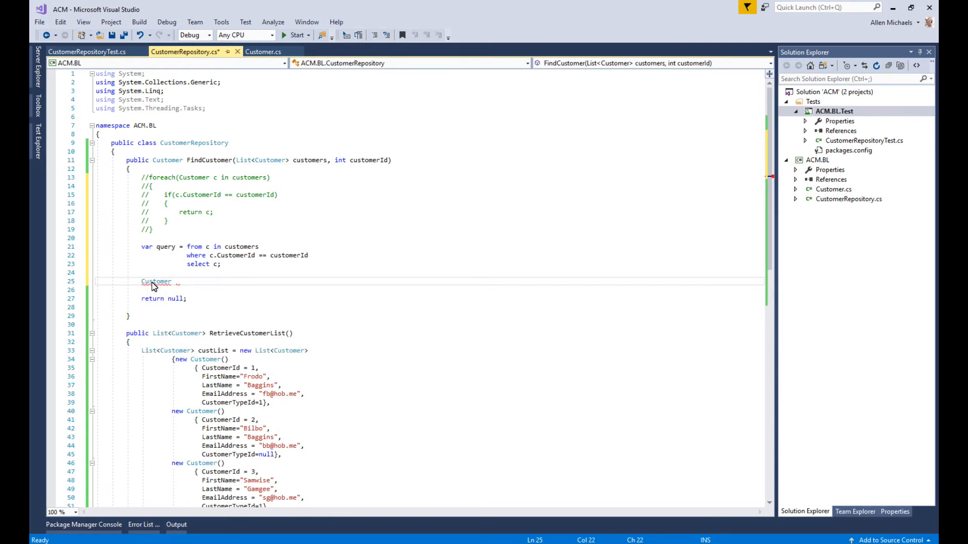
{"action": "type", "text": "cust ="}
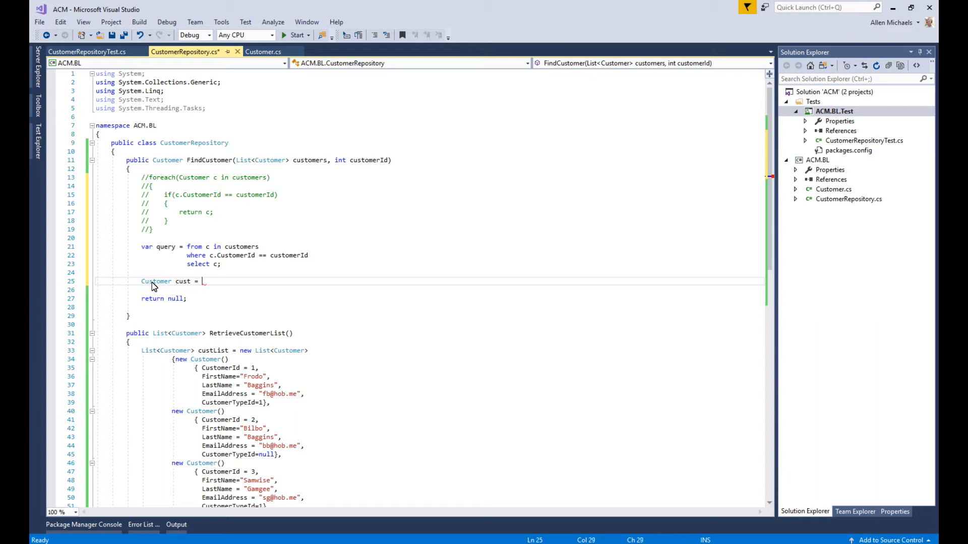
{"action": "type", "text": "query"}
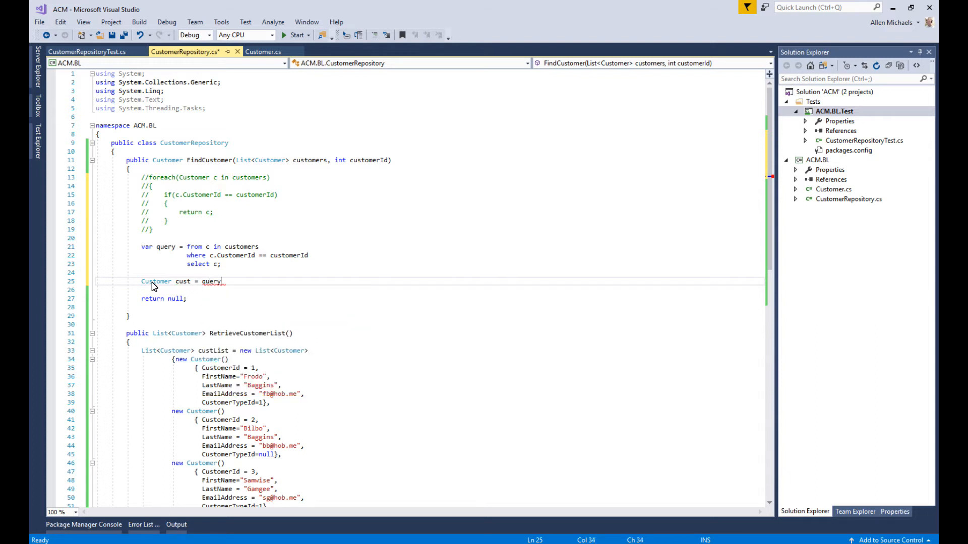
{"action": "type", "text": ".fir"}
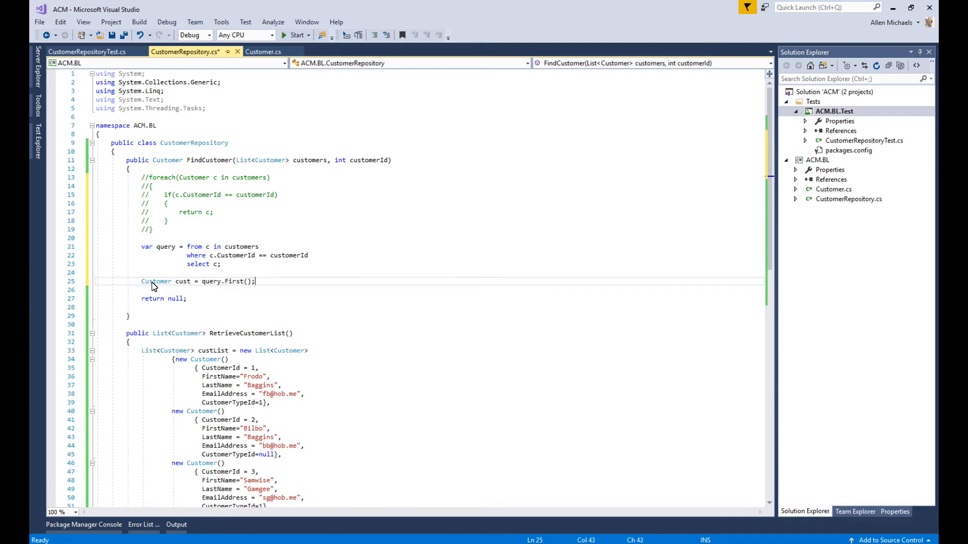
{"action": "mouse_move", "coordinate": [257, 269]}
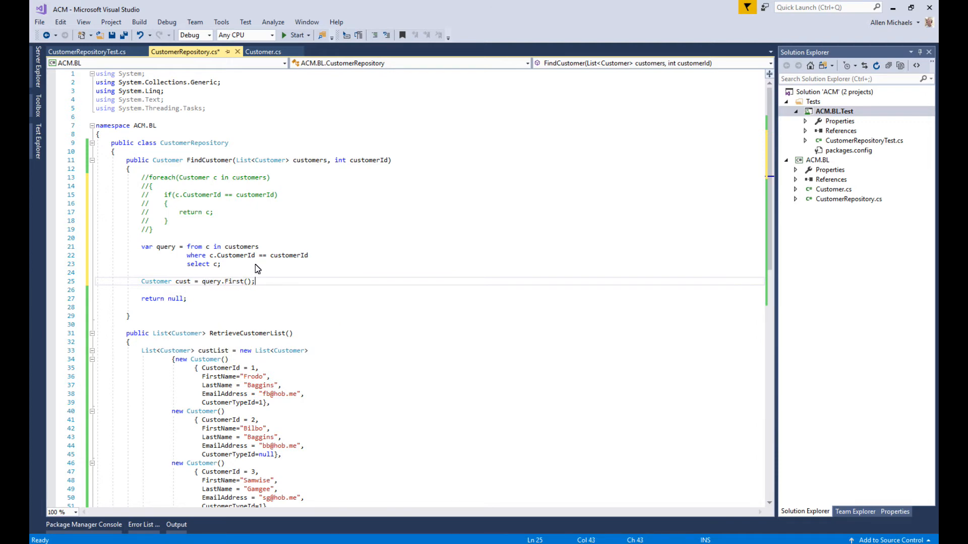
{"action": "mouse_move", "coordinate": [207, 251]}
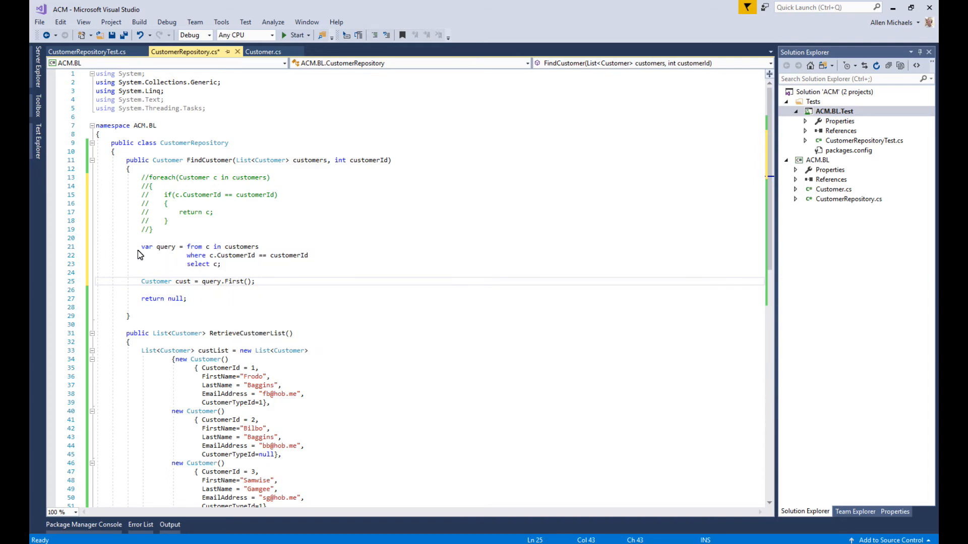
{"action": "mouse_move", "coordinate": [224, 273]}
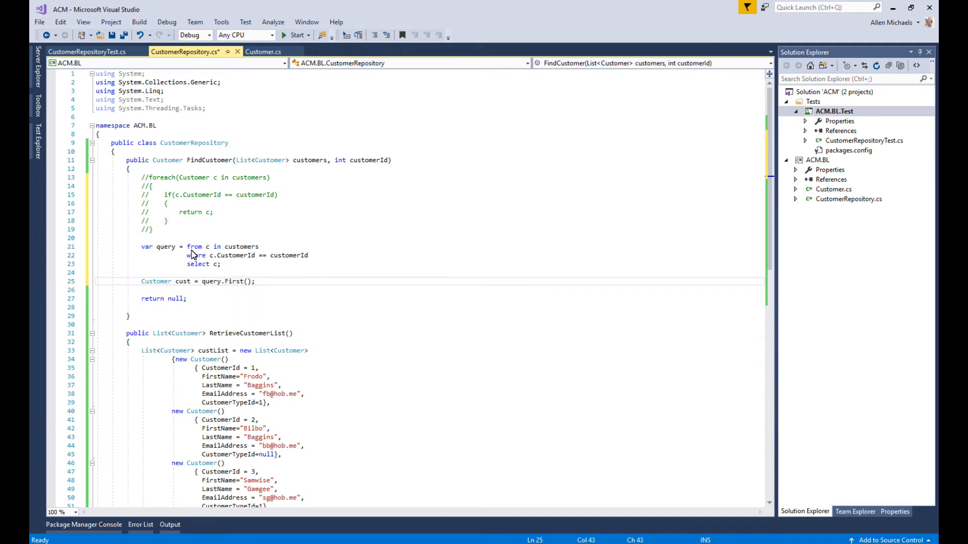
{"action": "mouse_move", "coordinate": [216, 263]}
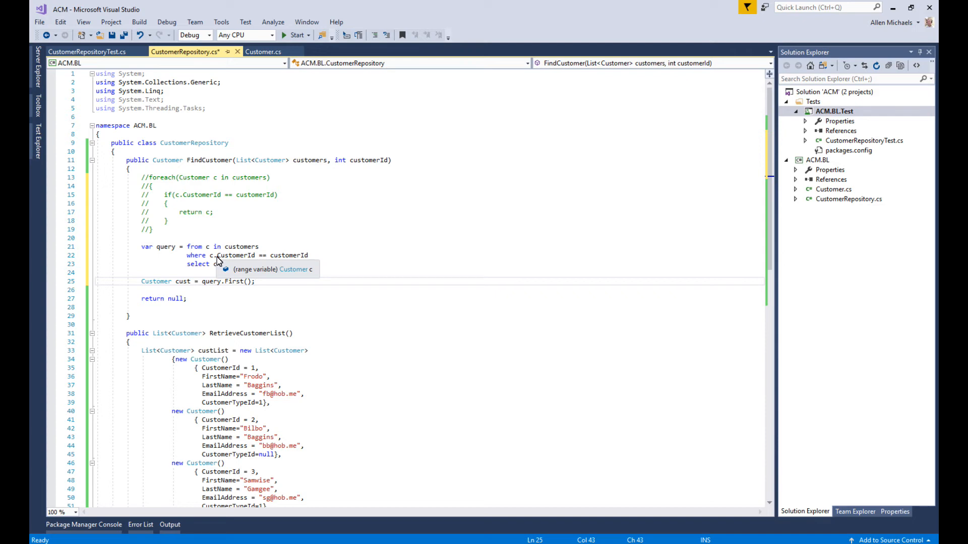
{"action": "mouse_move", "coordinate": [380, 469]}
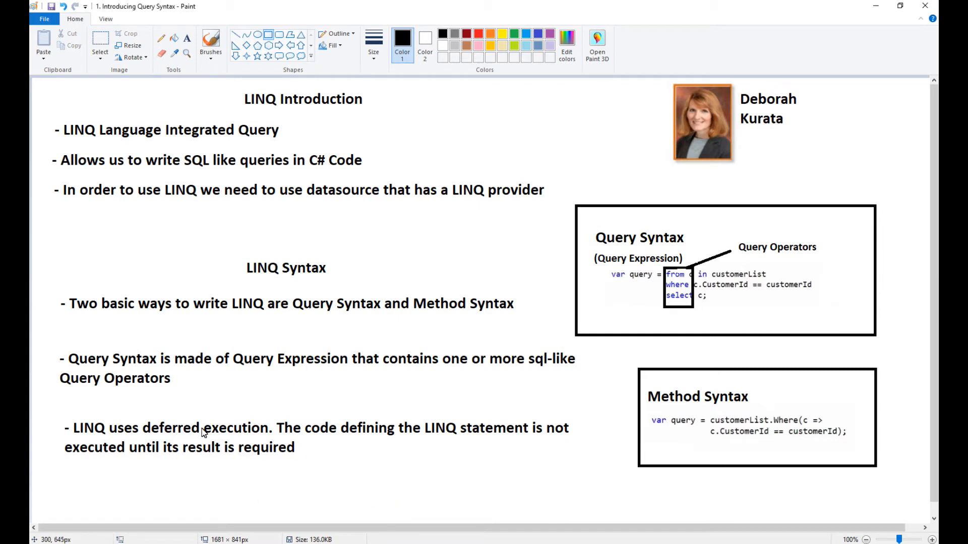
{"action": "mouse_move", "coordinate": [349, 438]}
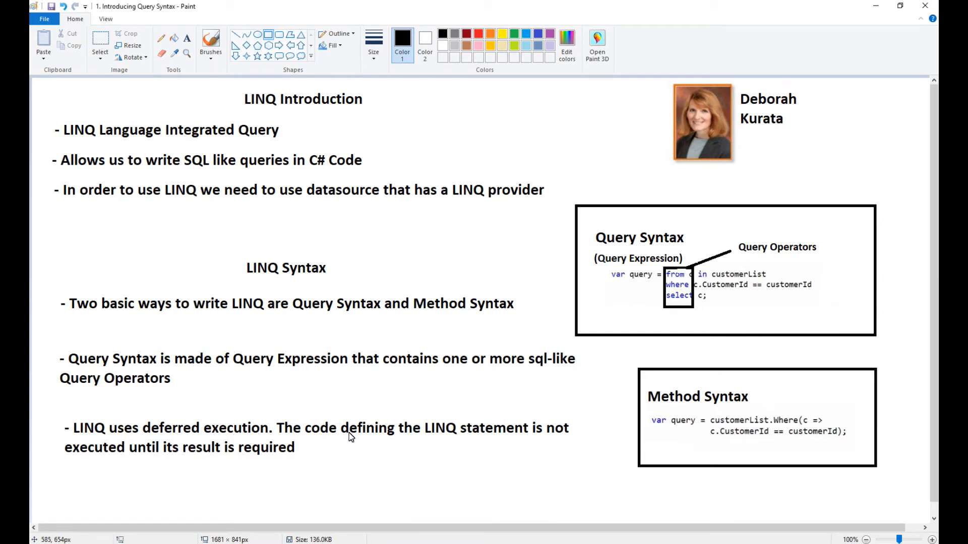
{"action": "mouse_move", "coordinate": [395, 451]}
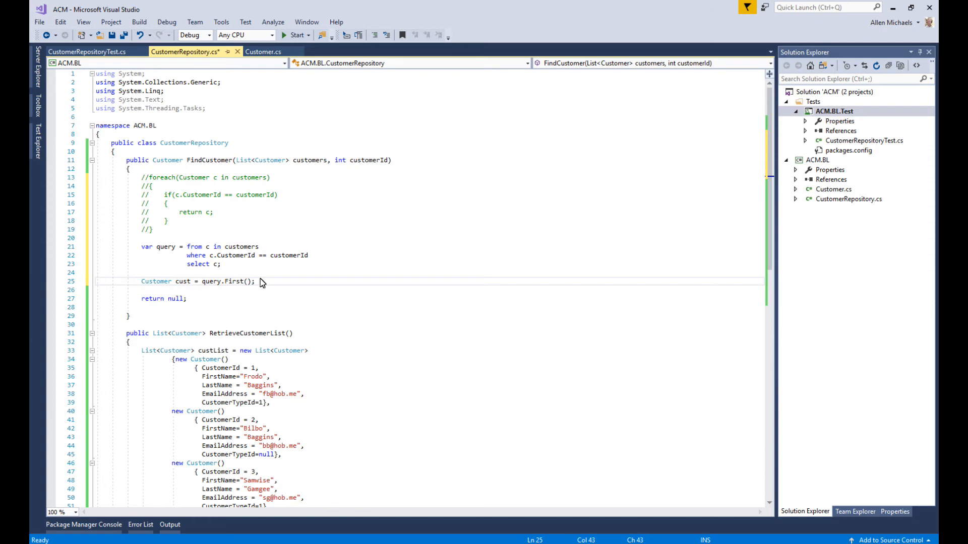
{"action": "mouse_move", "coordinate": [188, 307]}
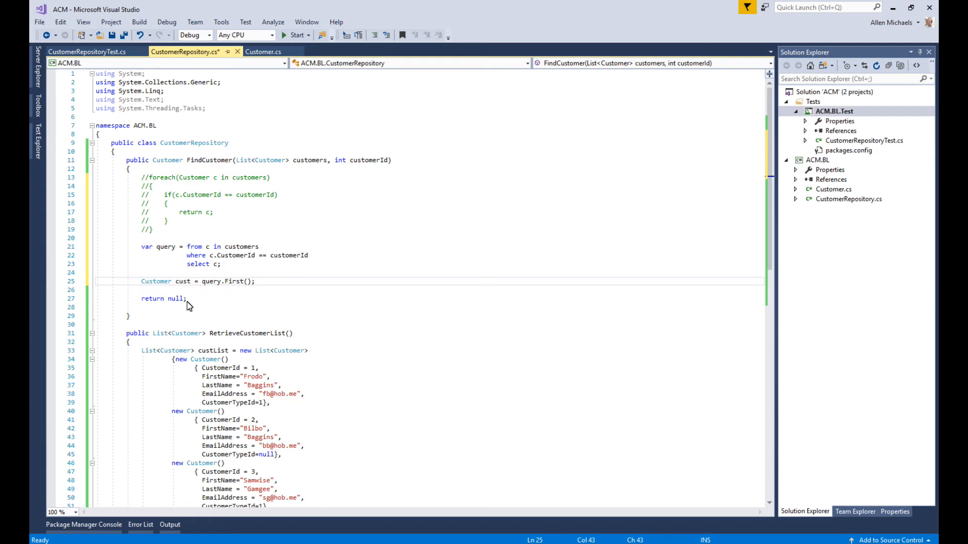
Replace return null with return cust, then bring CustomerRepositoryTest.cs into view.
{"action": "left_click", "coordinate": [179, 299]}
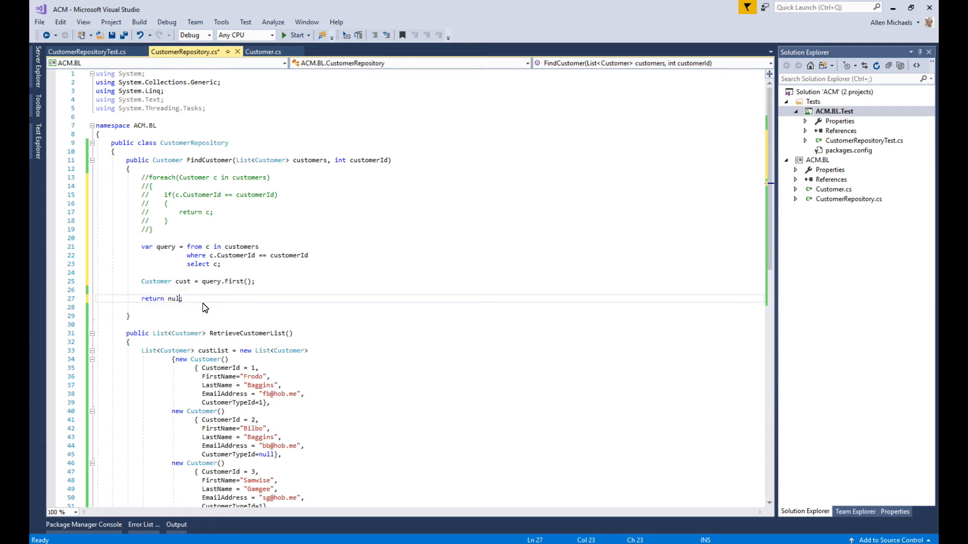
{"action": "type", "text": "cust"}
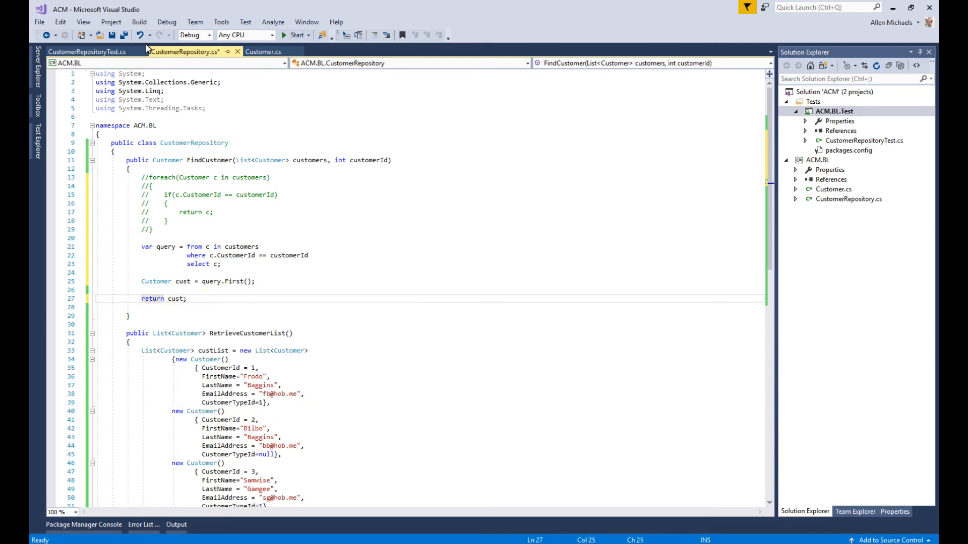
{"action": "left_click", "coordinate": [86, 52]}
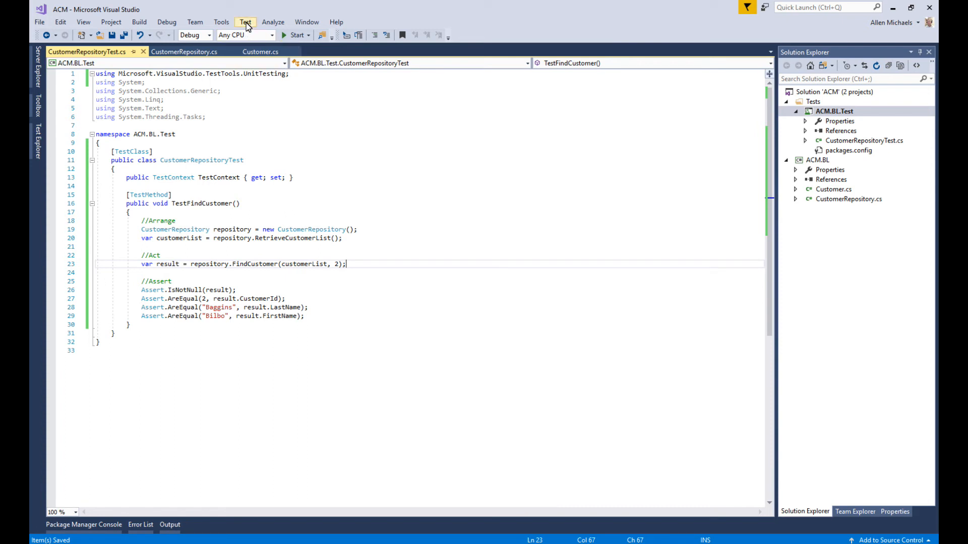
Run all unit tests against TestFindCustomer and return to CustomerRepository.cs.
{"action": "left_click", "coordinate": [245, 21]}
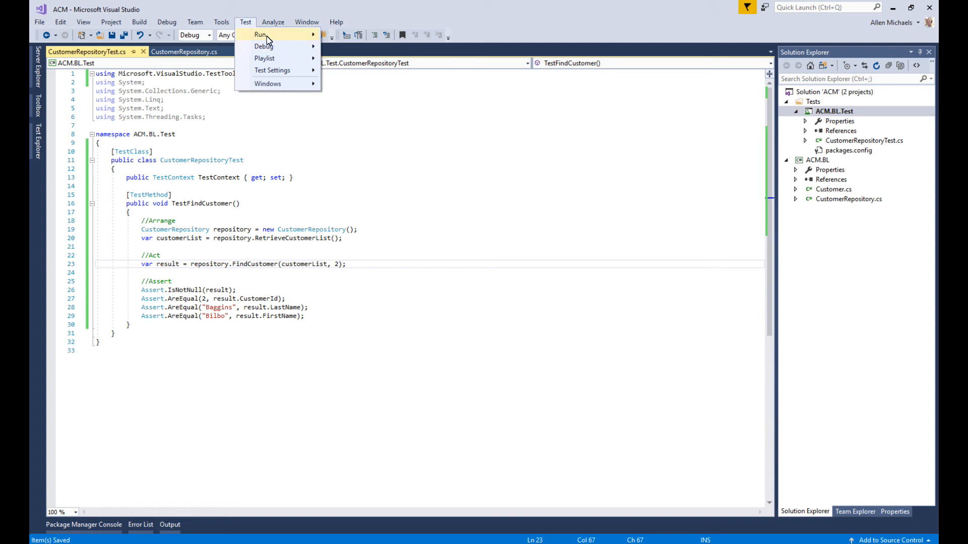
{"action": "left_click", "coordinate": [260, 34]}
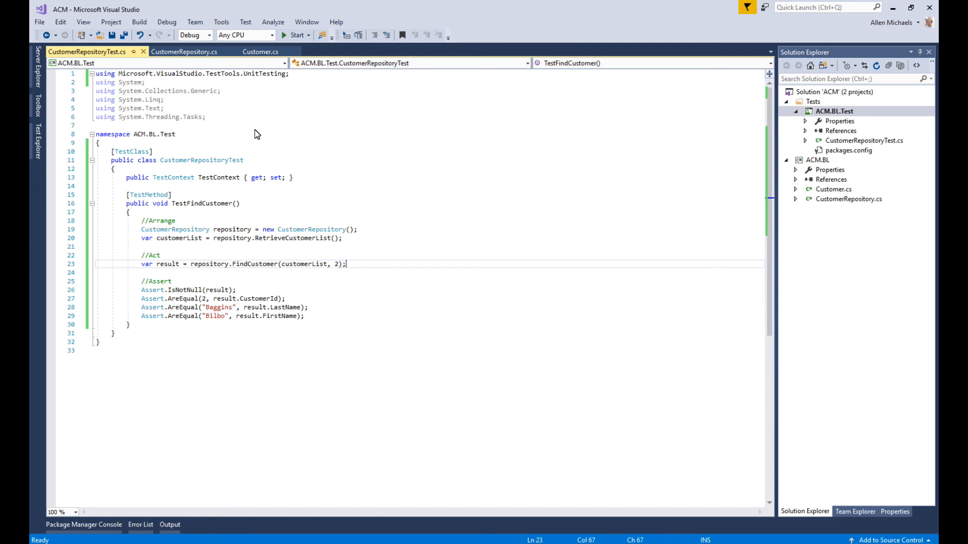
{"action": "mouse_move", "coordinate": [218, 95]}
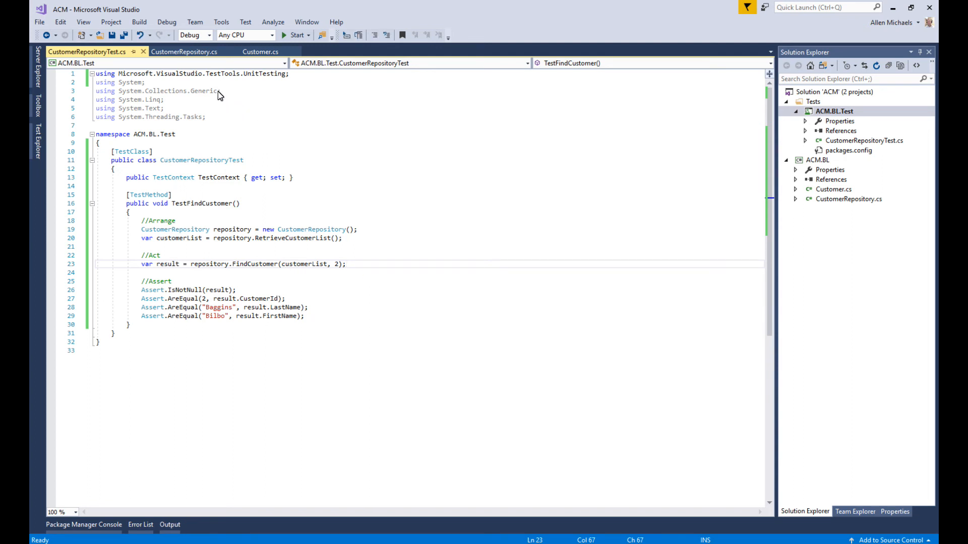
{"action": "left_click", "coordinate": [184, 51]}
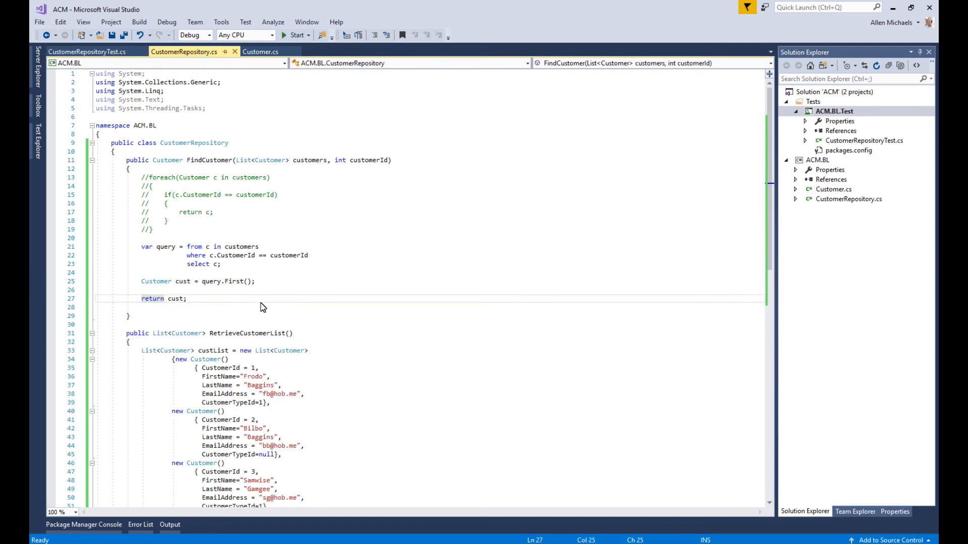
{"action": "mouse_move", "coordinate": [221, 271]}
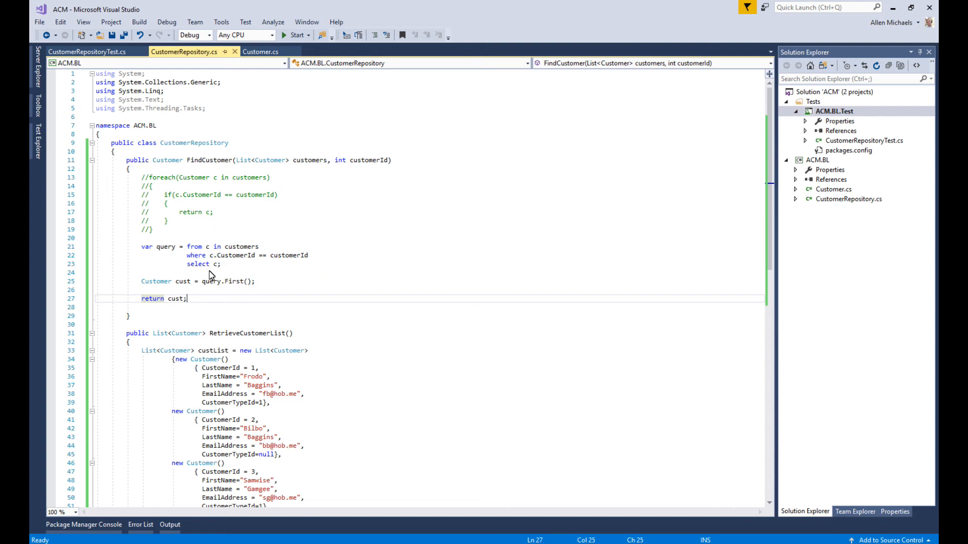
{"action": "mouse_move", "coordinate": [235, 255]}
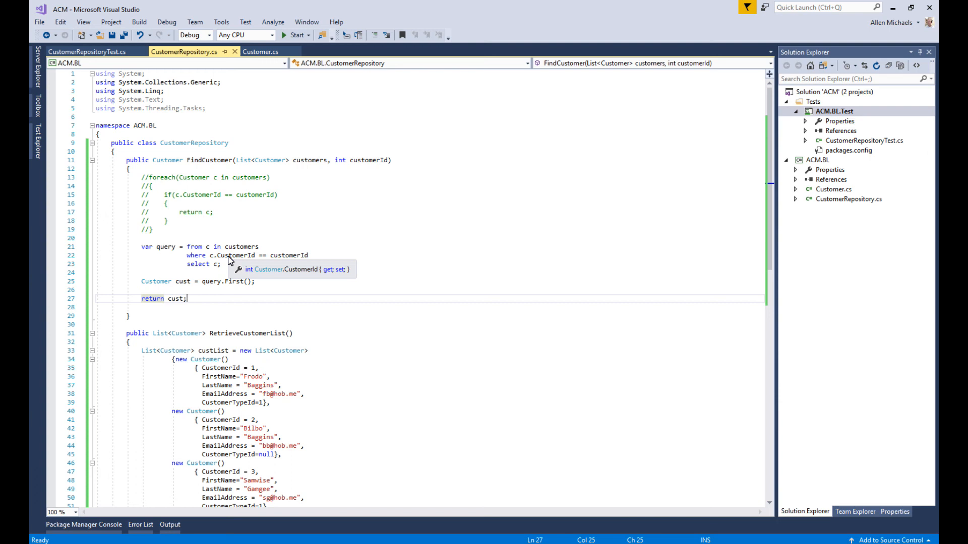
{"action": "mouse_move", "coordinate": [193, 255]}
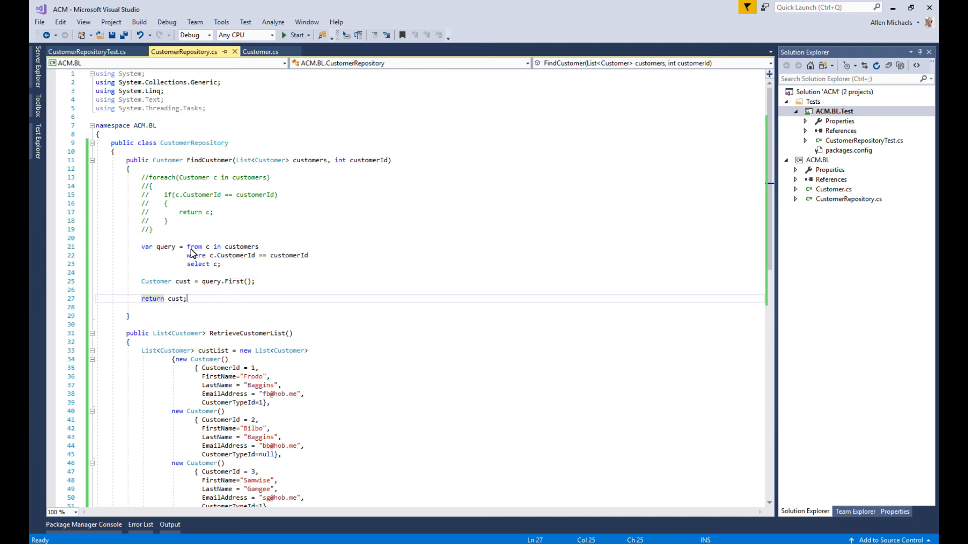
{"action": "mouse_move", "coordinate": [198, 268]}
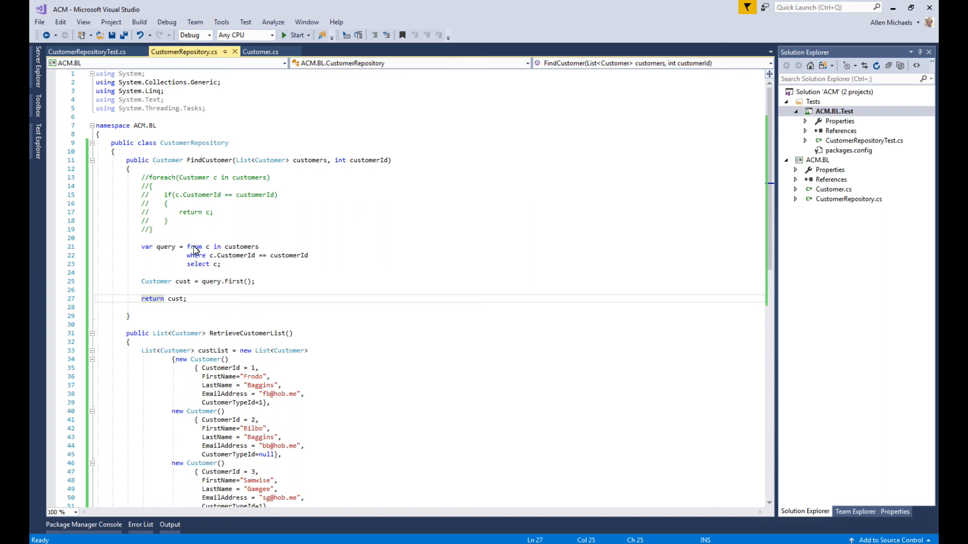
{"action": "mouse_move", "coordinate": [196, 253]}
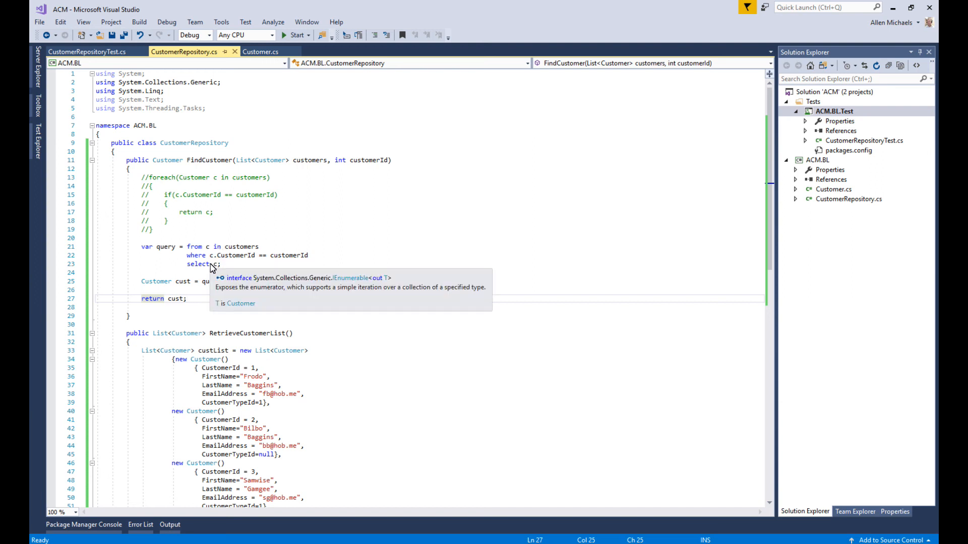
{"action": "left_click", "coordinate": [186, 299]}
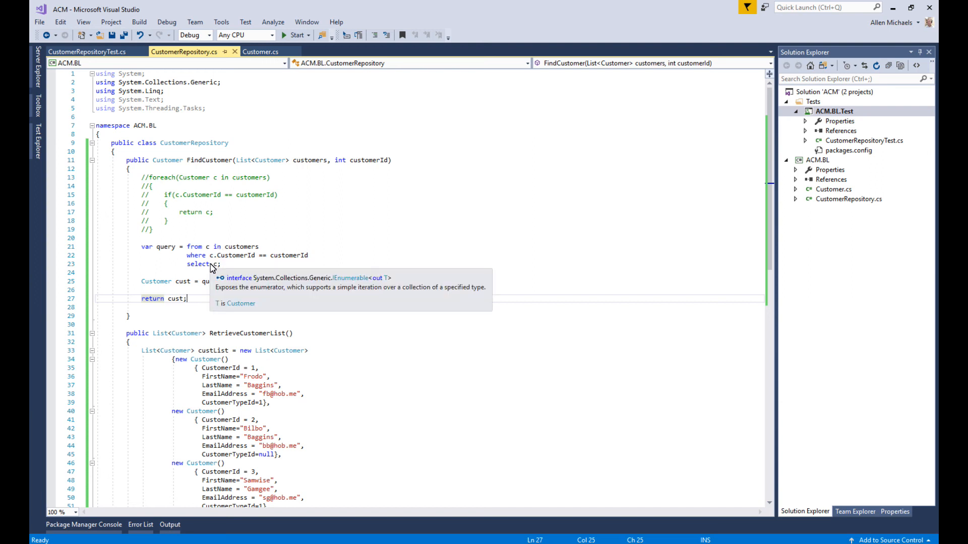